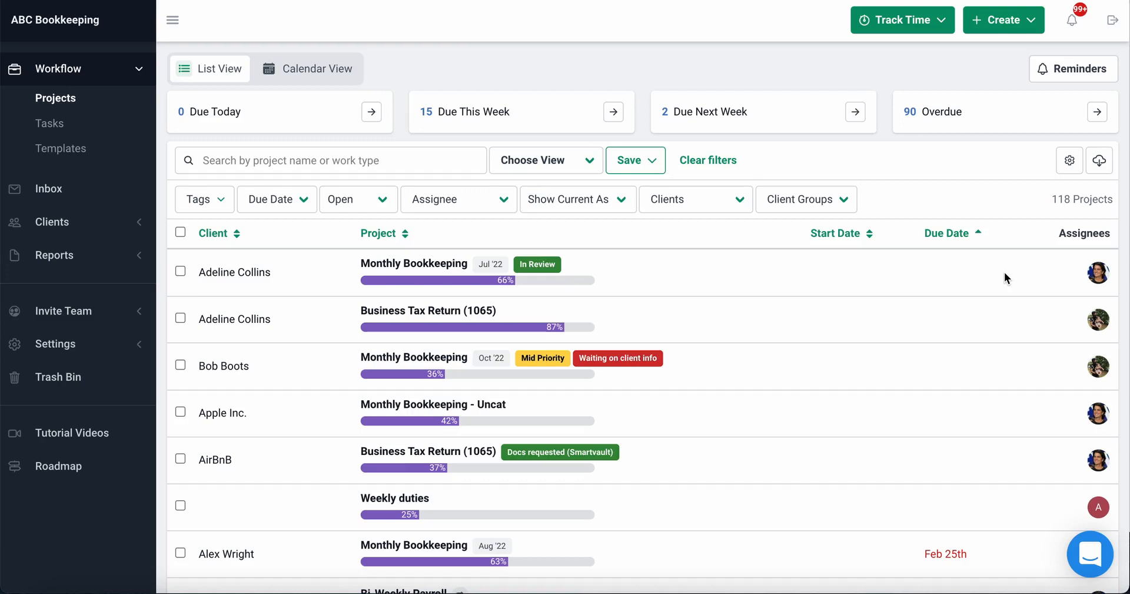
mouse_move(854, 176)
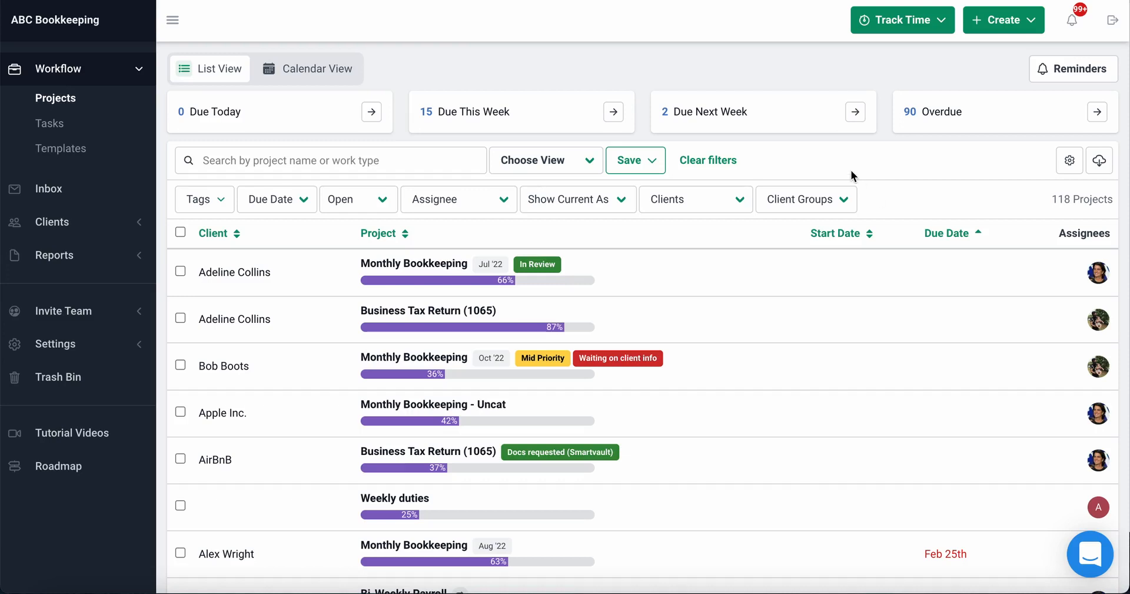
mouse_move(777, 73)
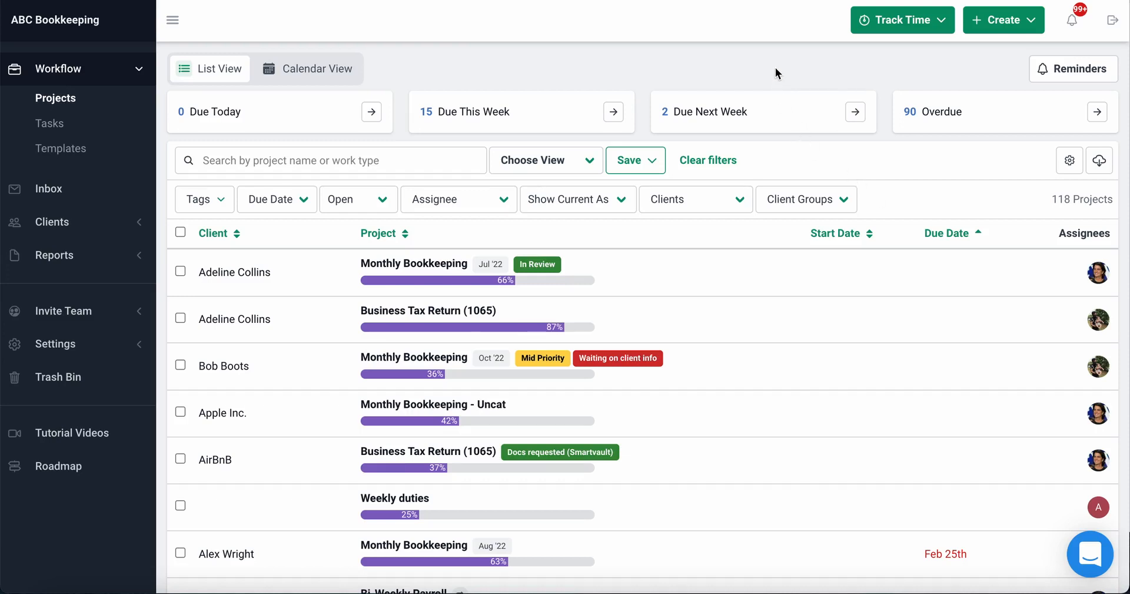
mouse_move(553, 317)
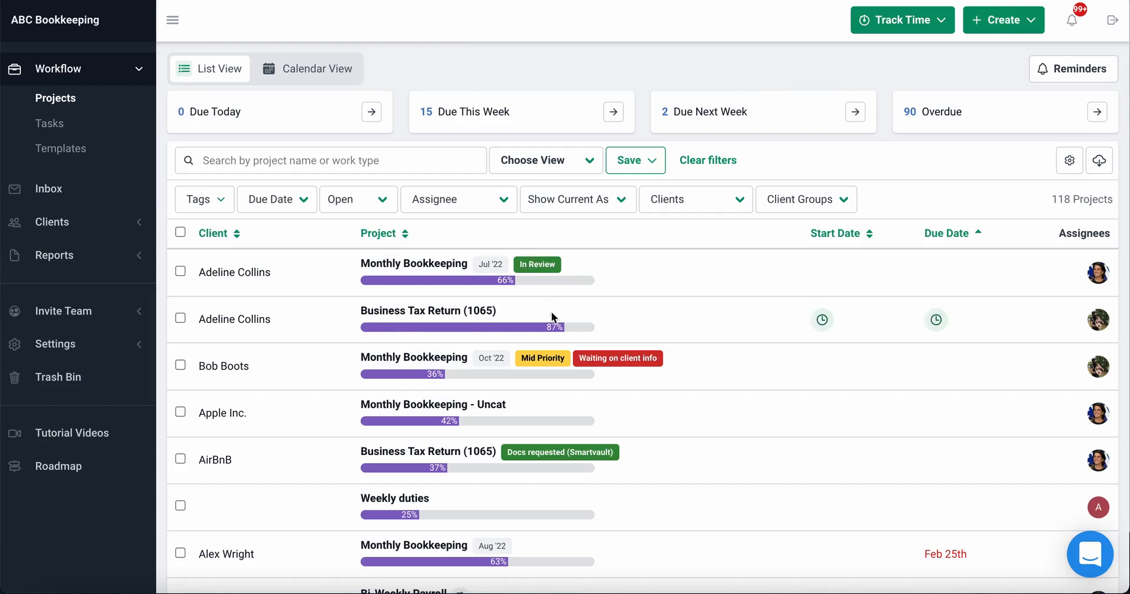
Step: Search projects for 'Month', narrow to the In Review tag, then clear the filters
scroll("down", 3)
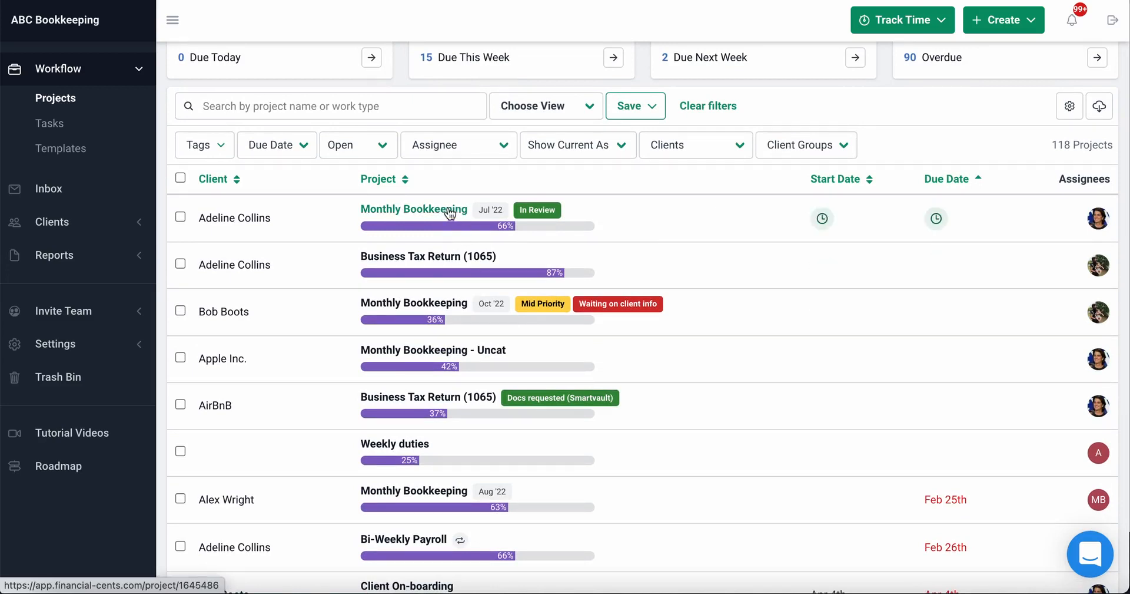
mouse_move(414, 303)
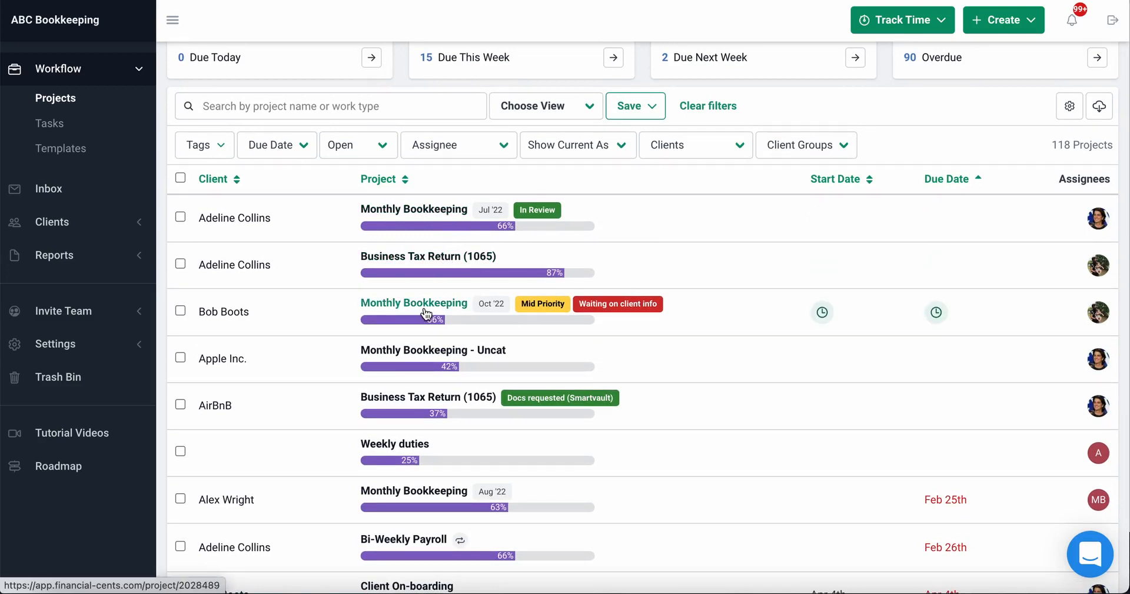
mouse_move(1100, 272)
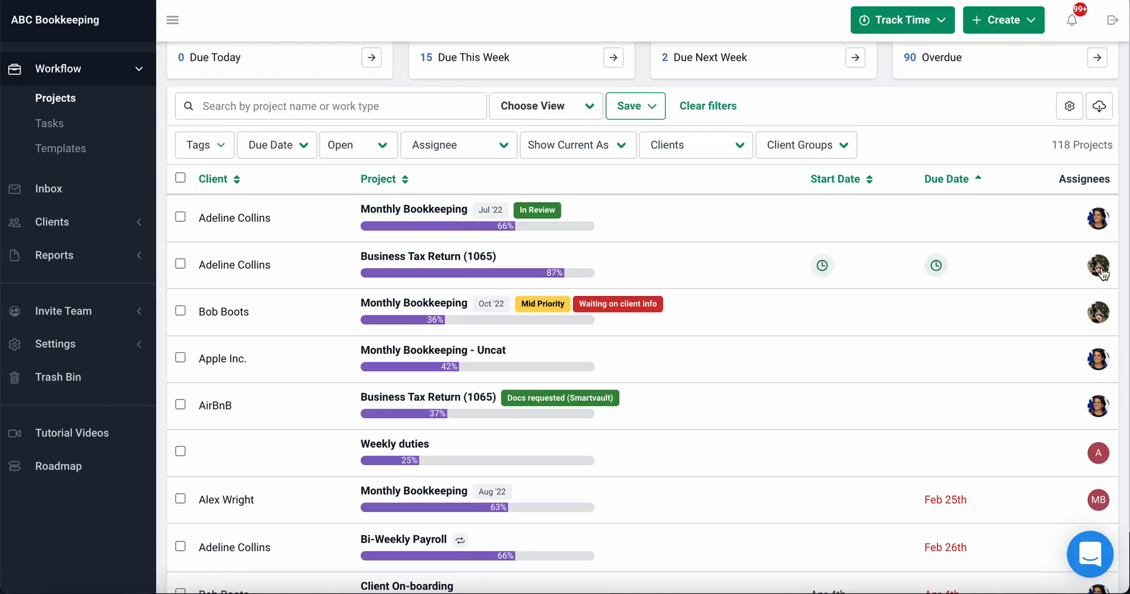
mouse_move(1060, 407)
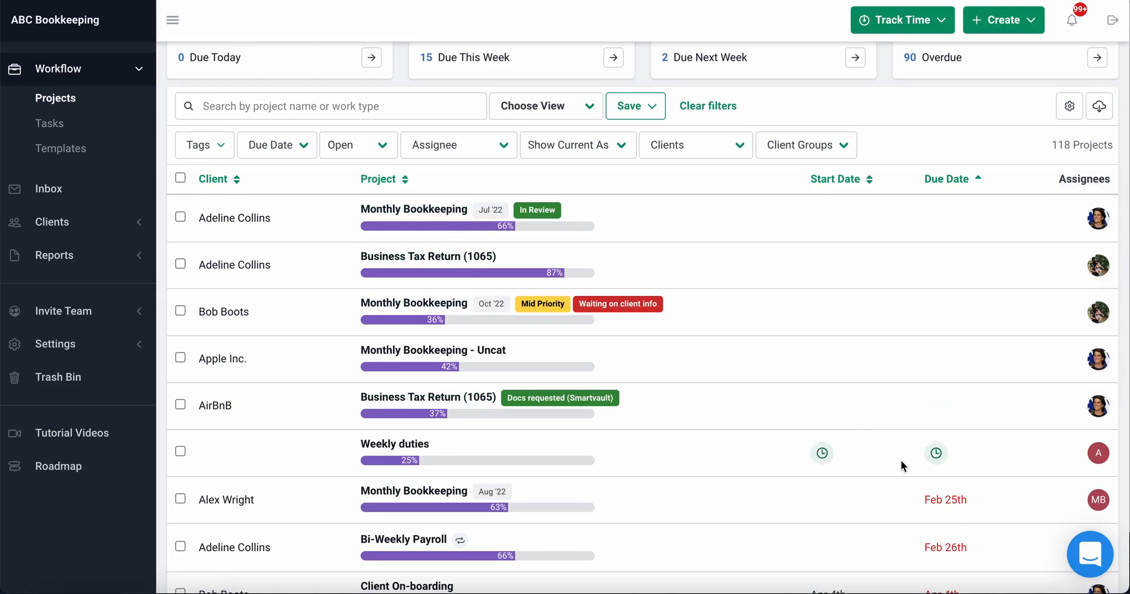
scroll("down", 3)
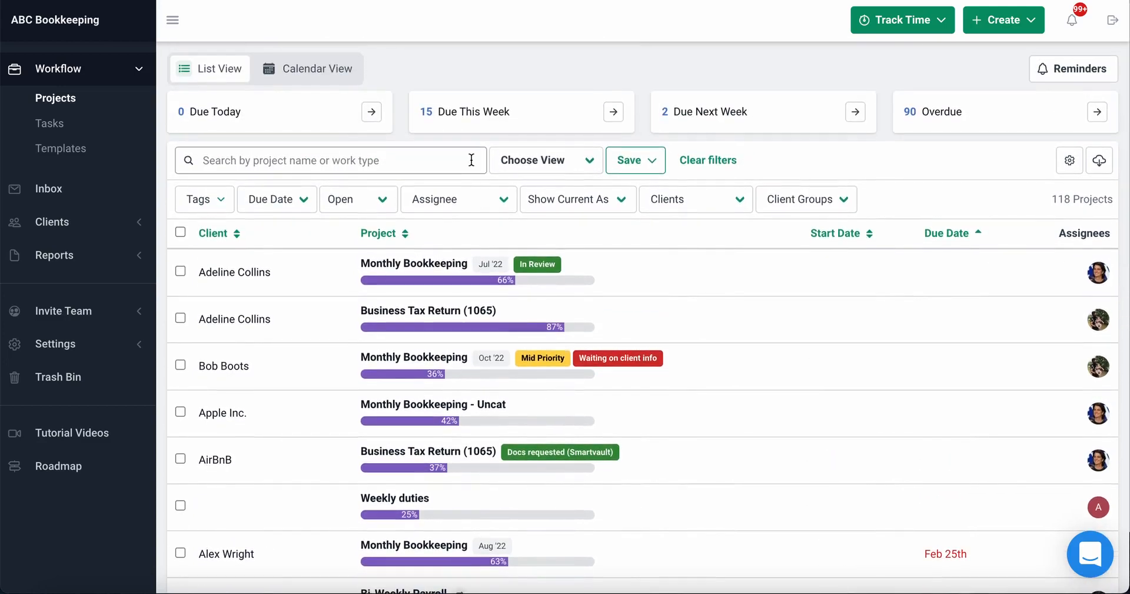
mouse_move(472, 160)
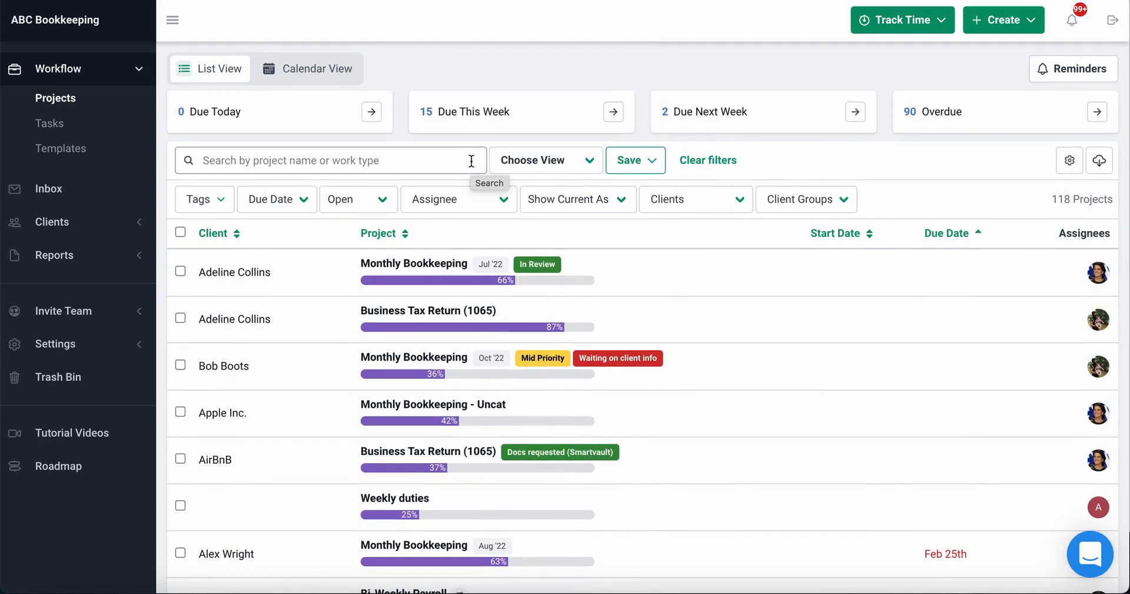
scroll("down", 3)
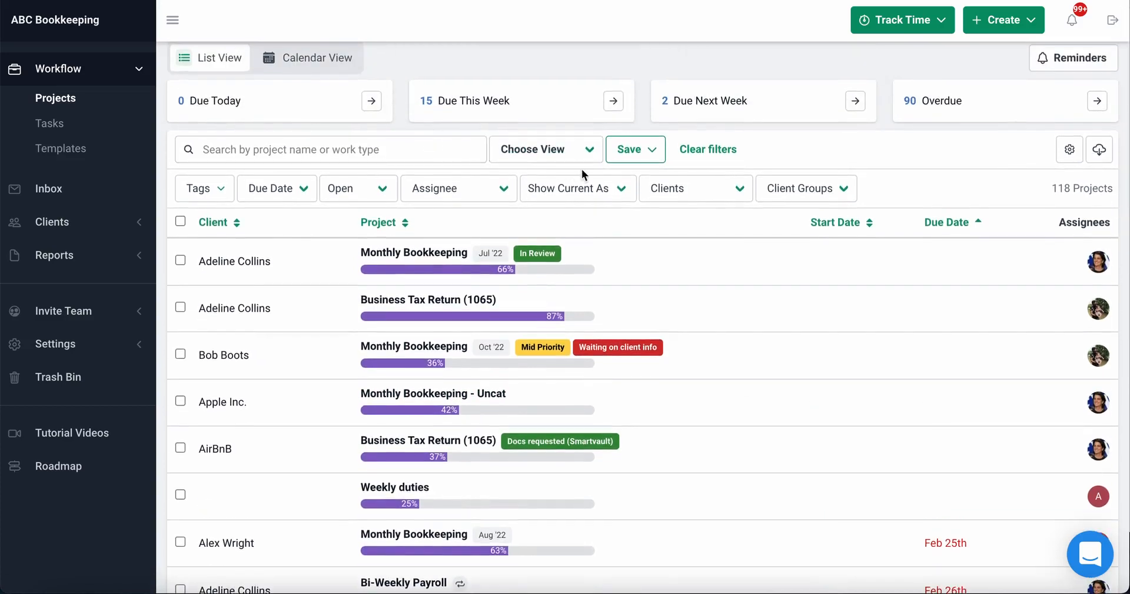
mouse_move(248, 197)
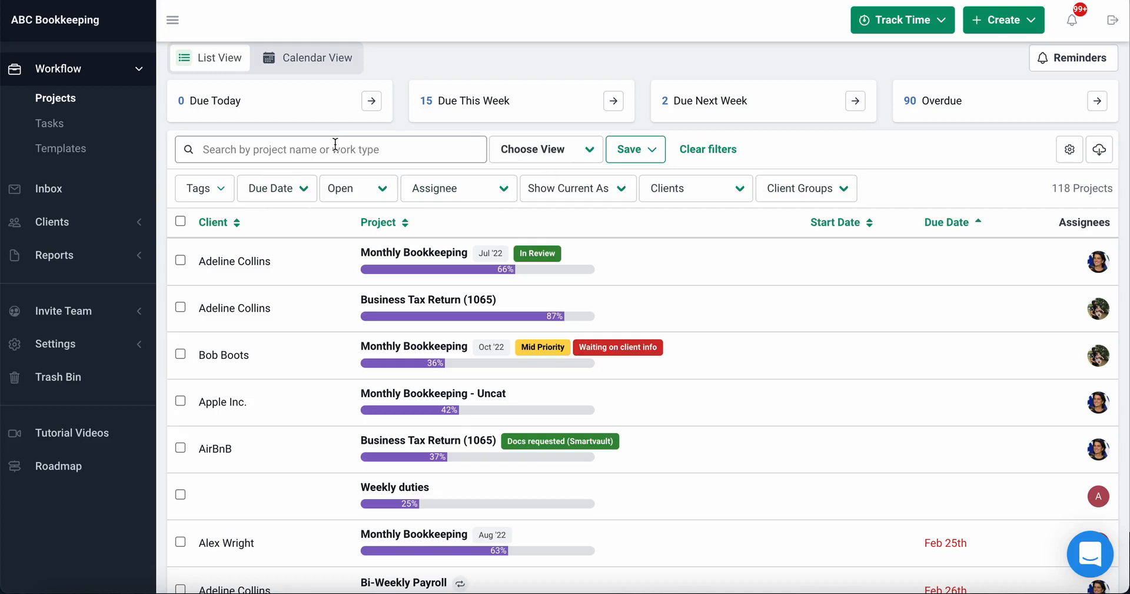
type("Mon")
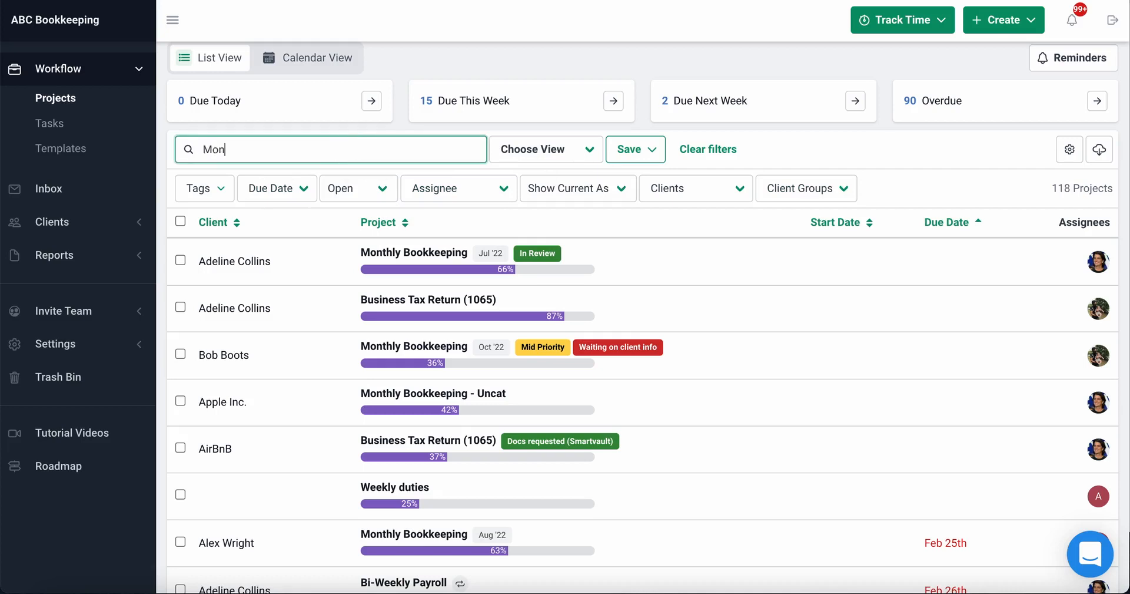
type("th")
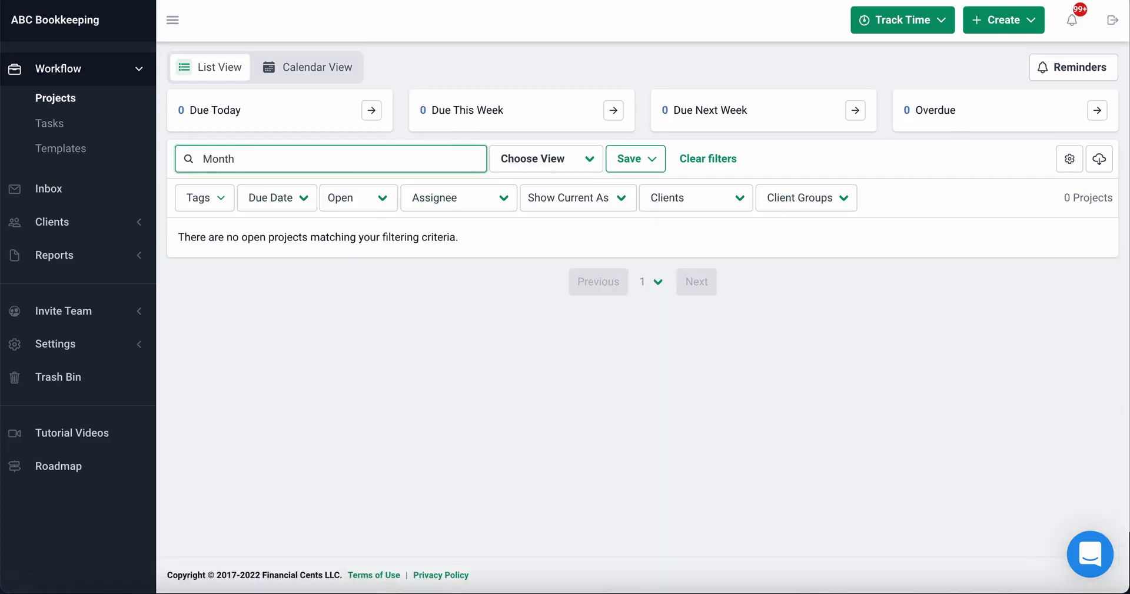
left_click(204, 197)
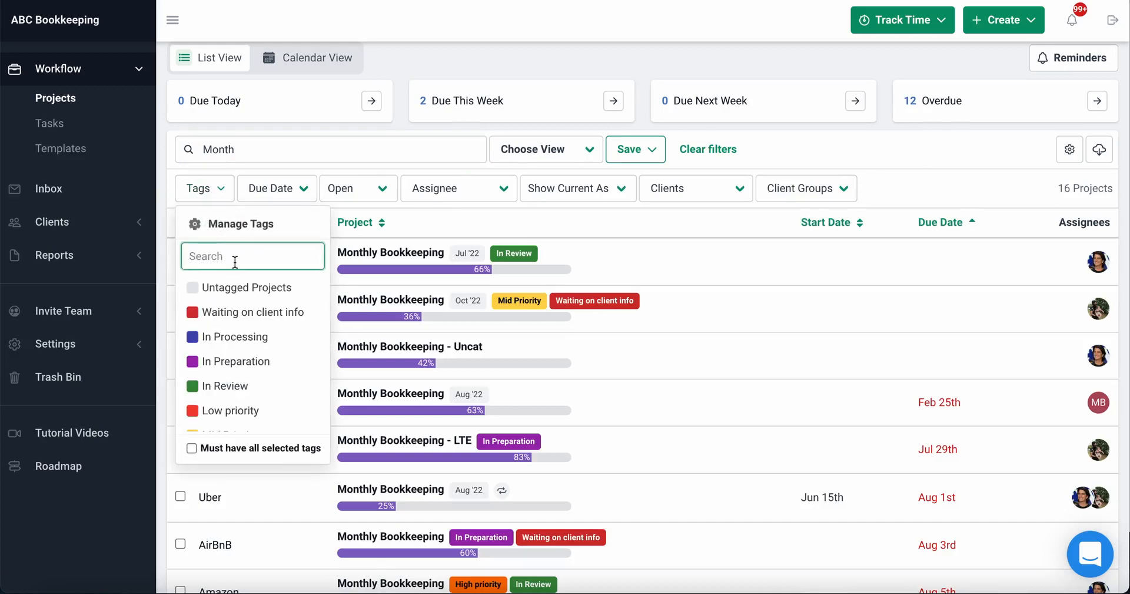
left_click(226, 385)
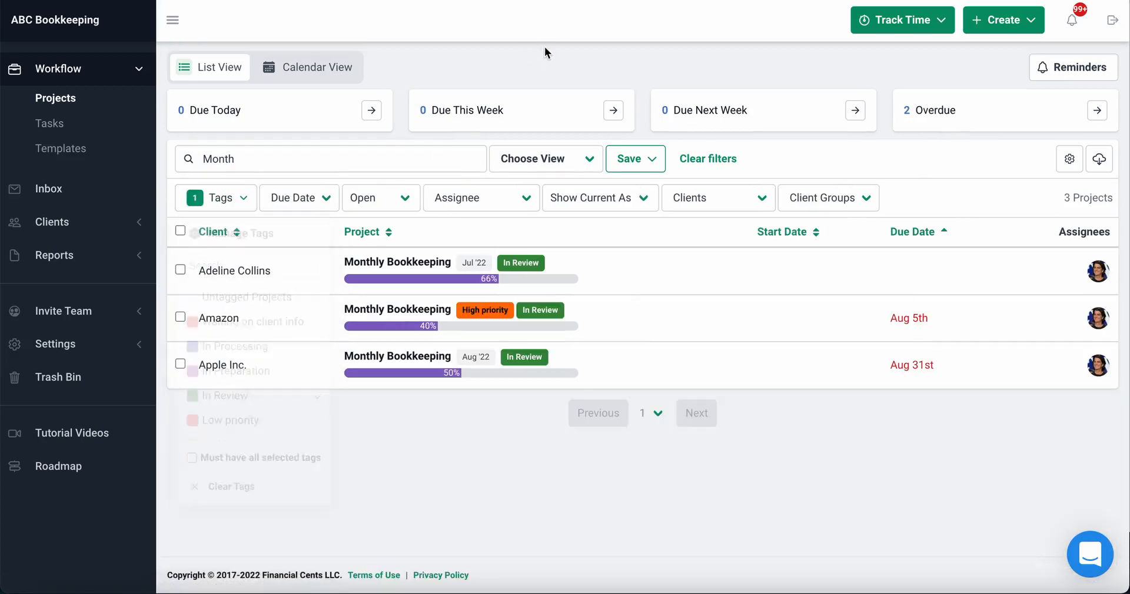
left_click(298, 196)
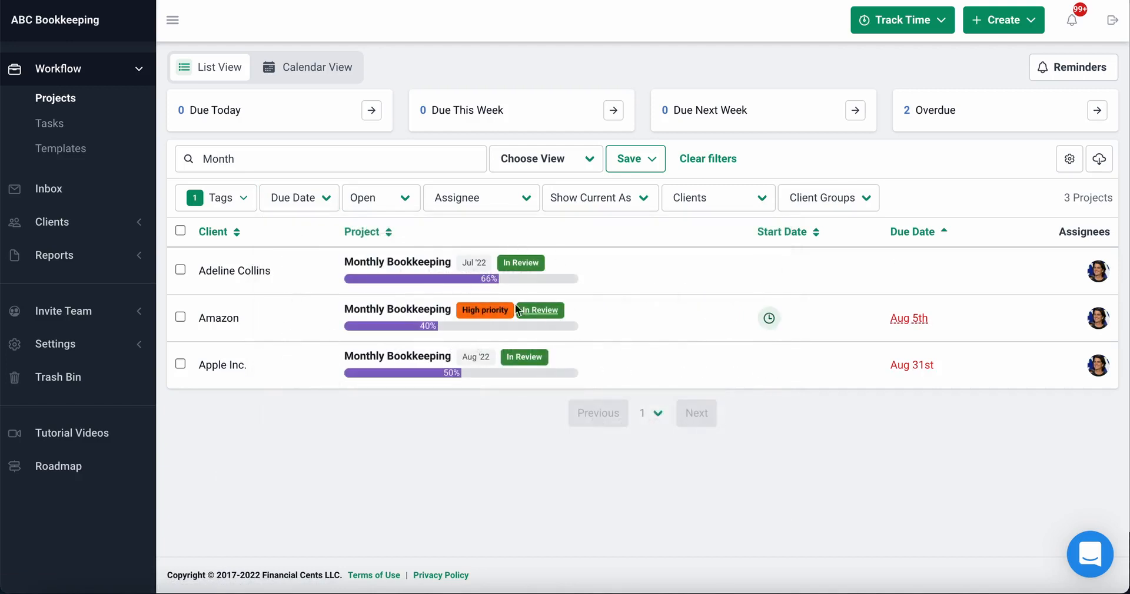
left_click(217, 197)
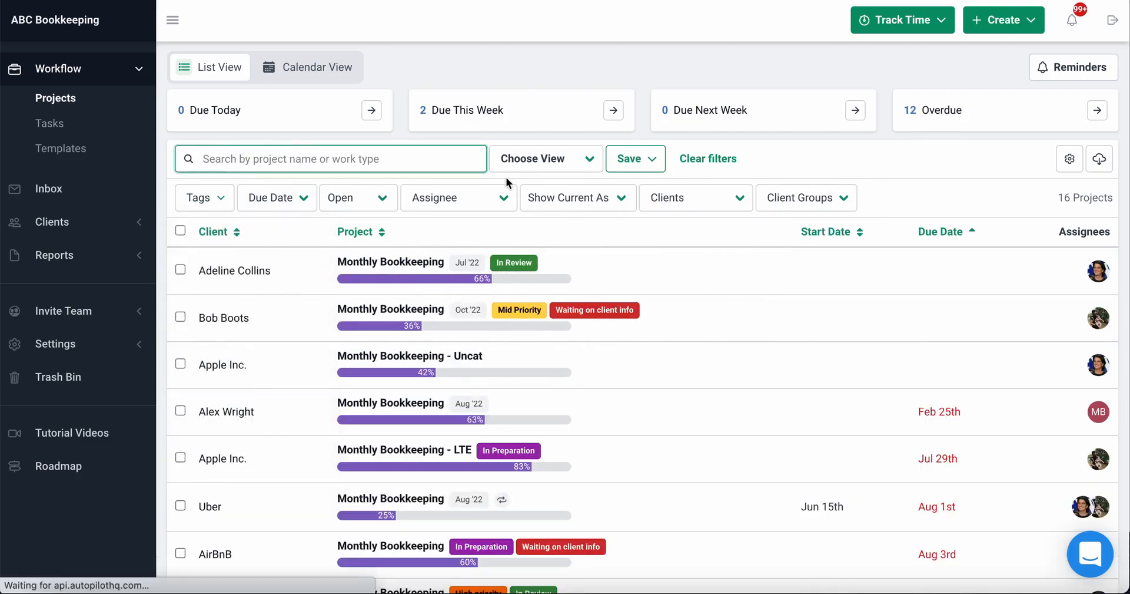
Step: Filter the project list to AirBnB's projects, then remove the client filter
left_click(577, 196)
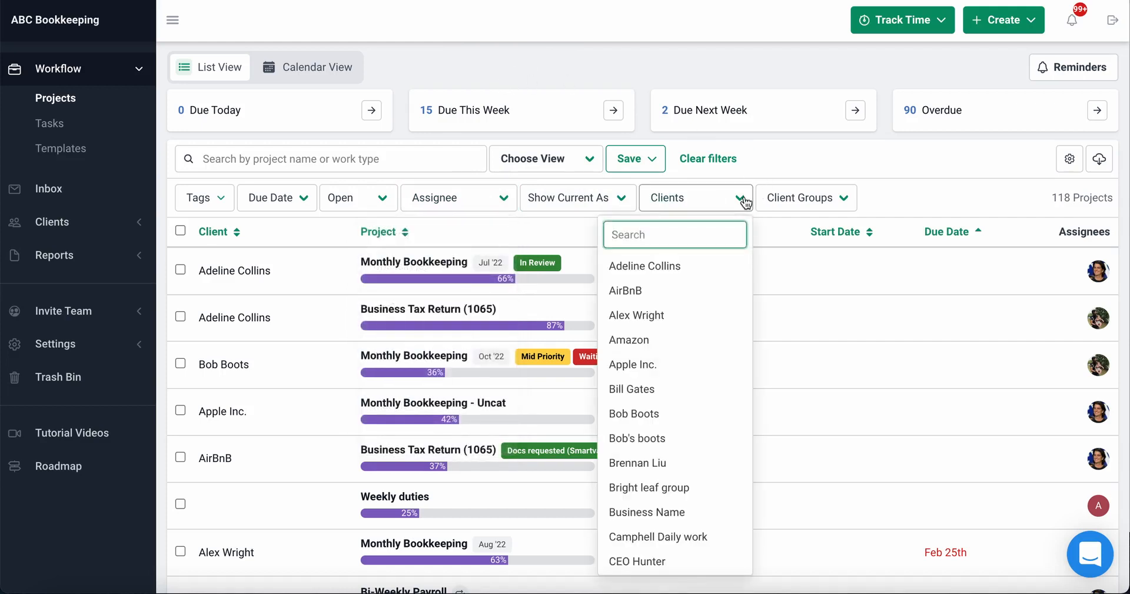
mouse_move(703, 295)
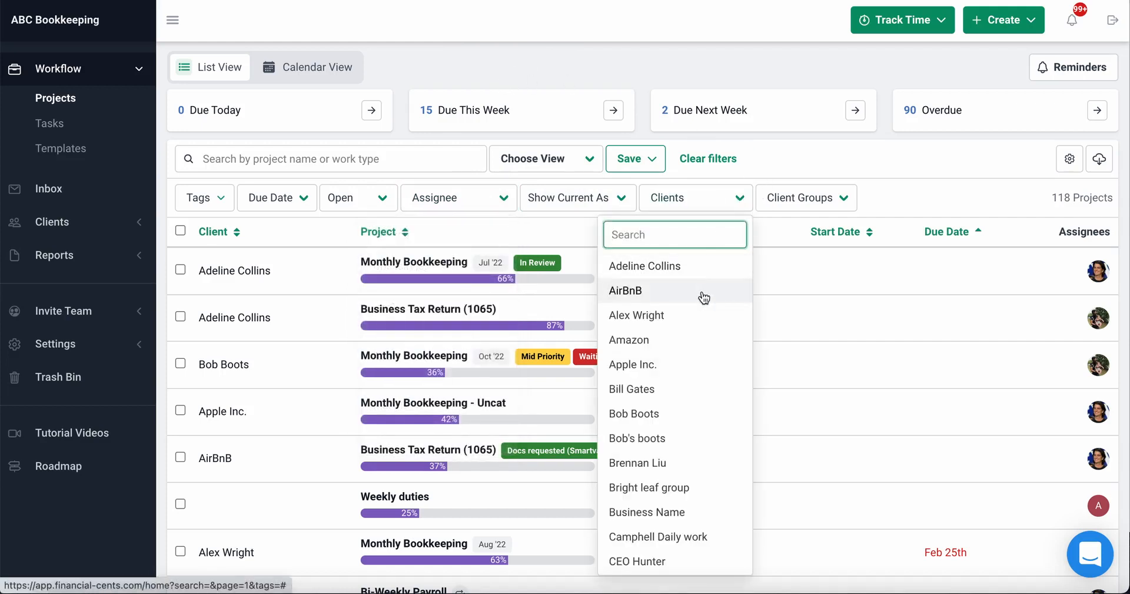
left_click(625, 290)
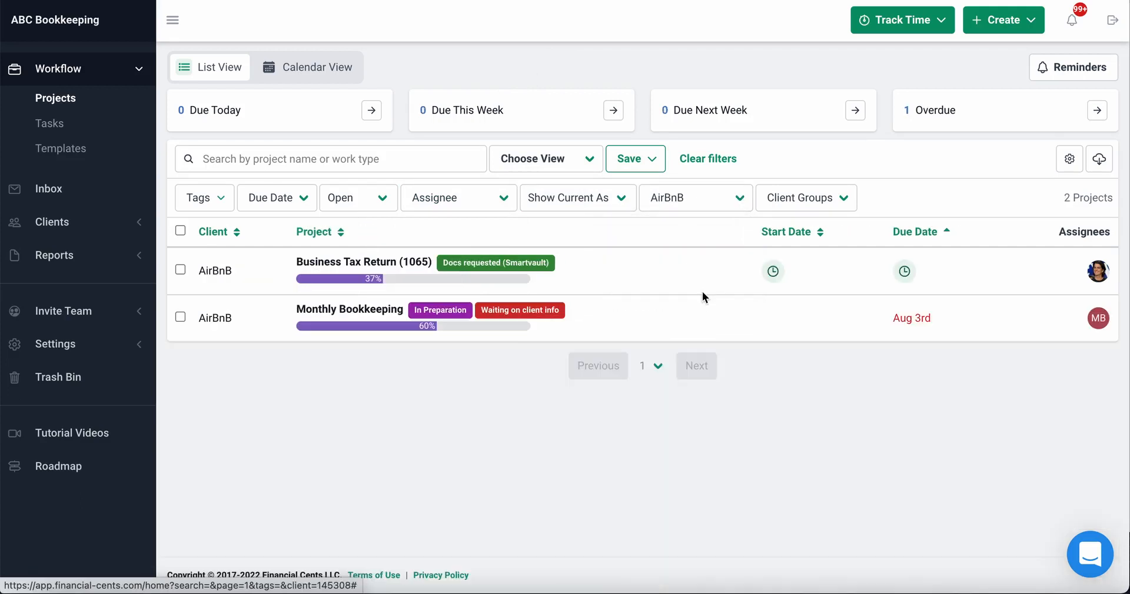
mouse_move(704, 255)
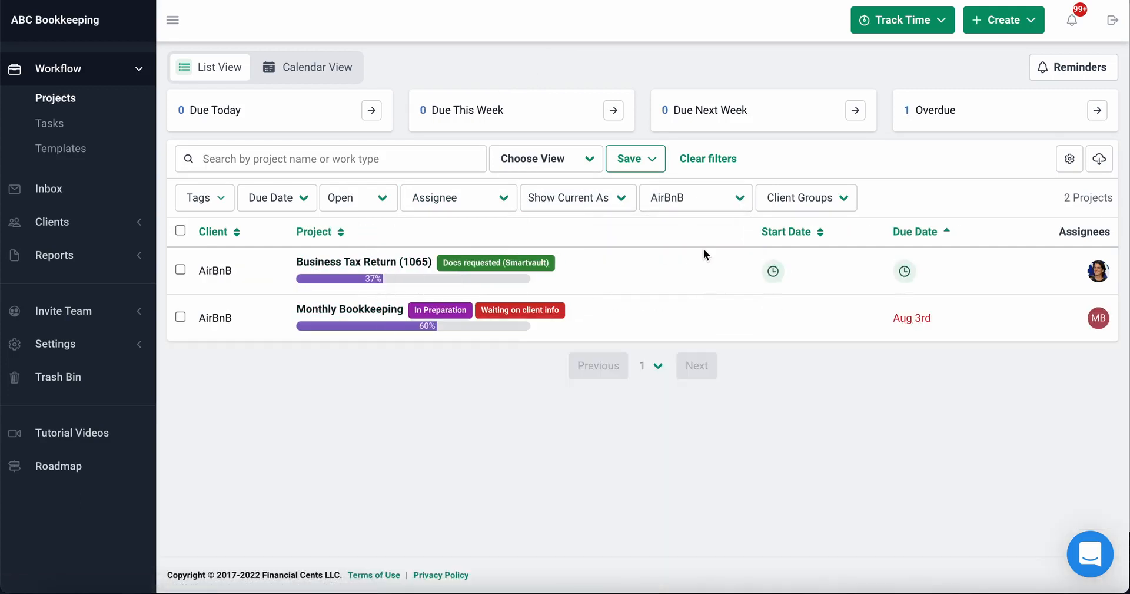
left_click(694, 196)
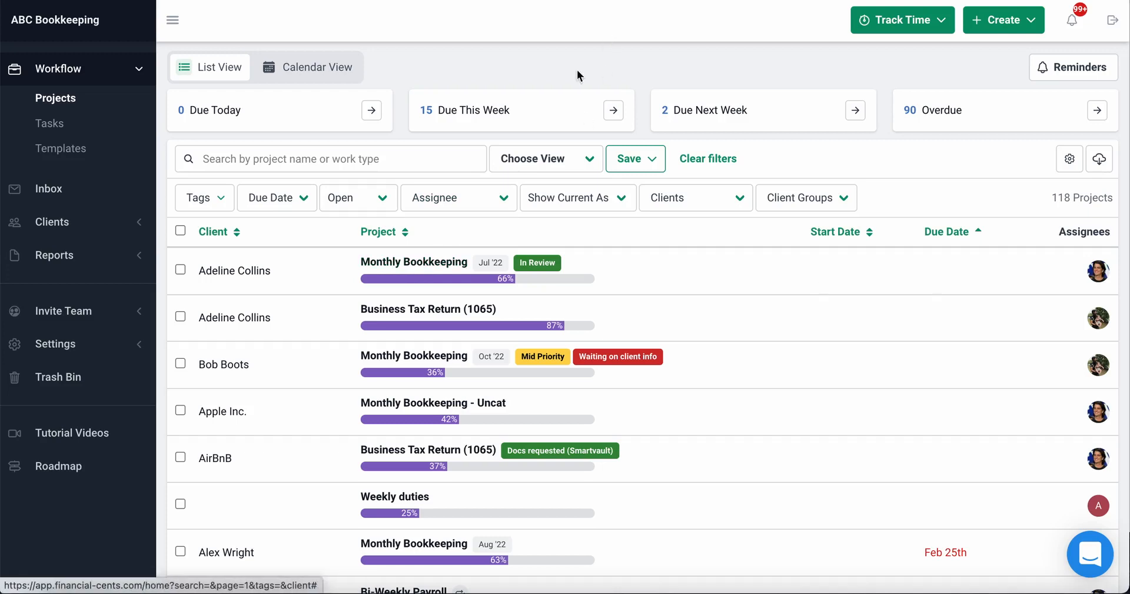
left_click(413, 261)
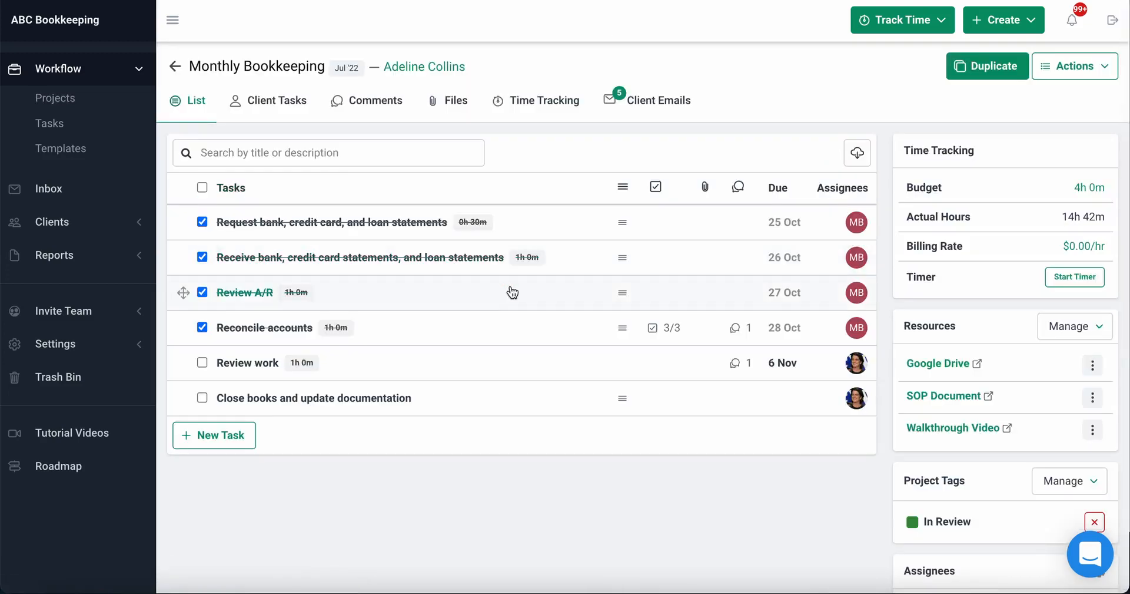
mouse_move(562, 485)
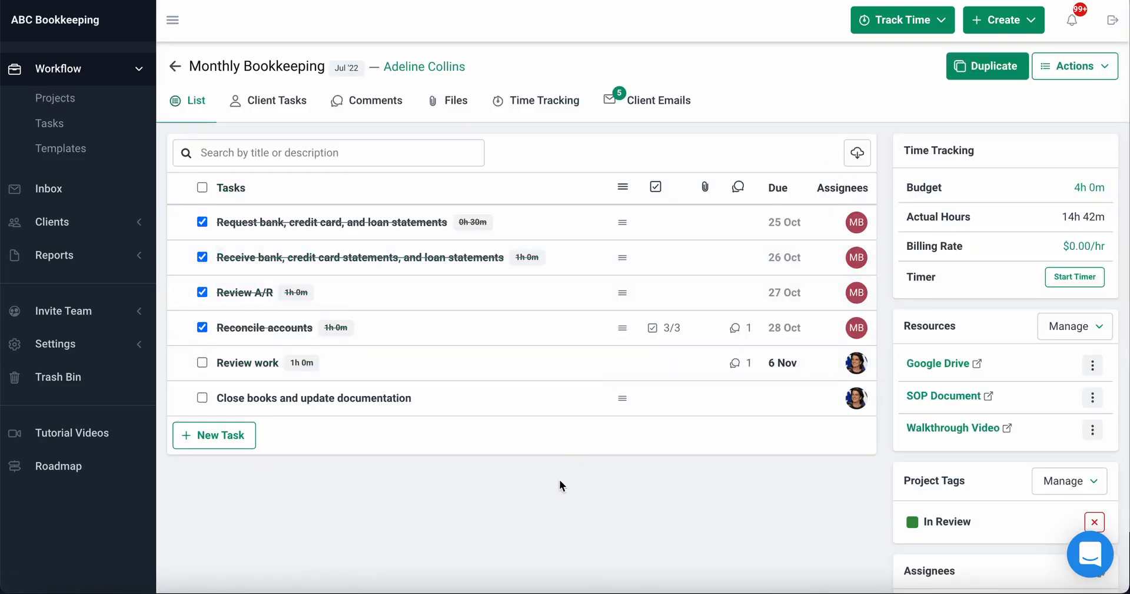
left_click(327, 152)
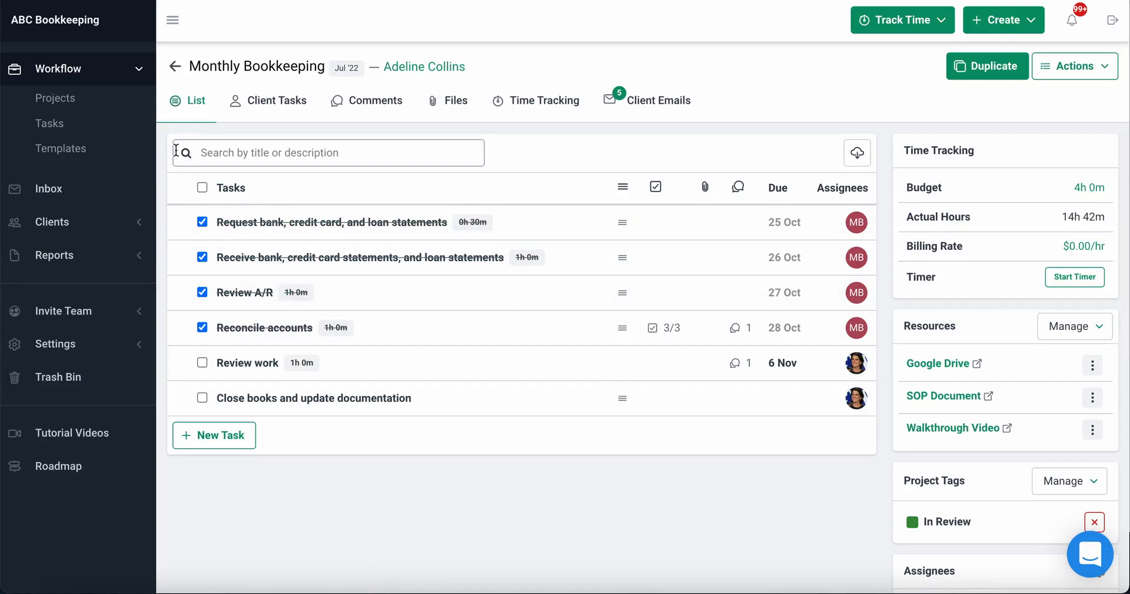
mouse_move(263, 226)
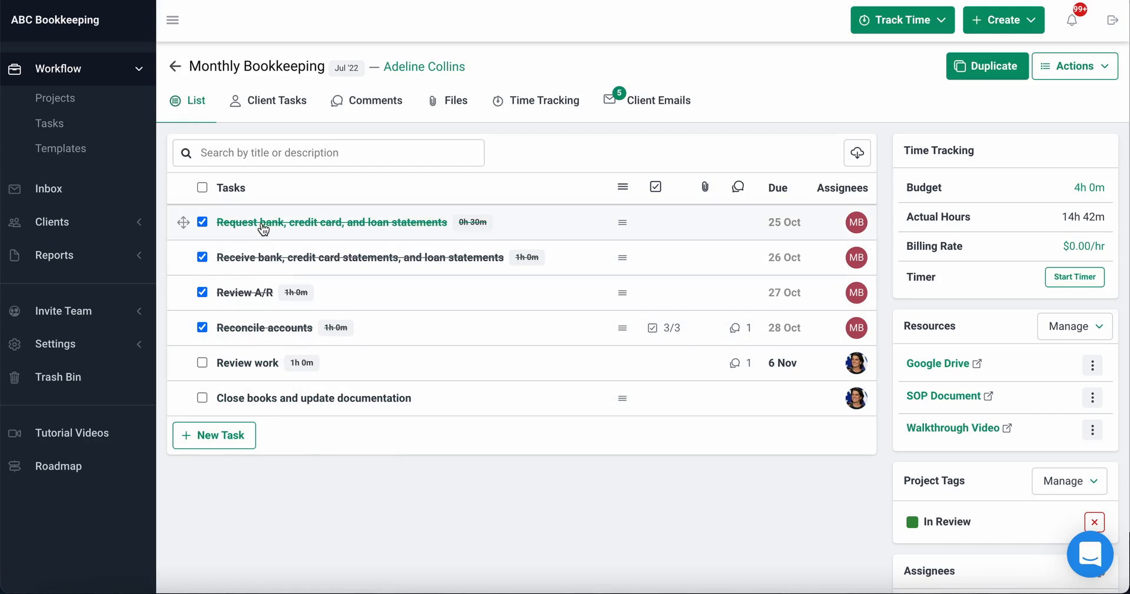
mouse_move(264, 263)
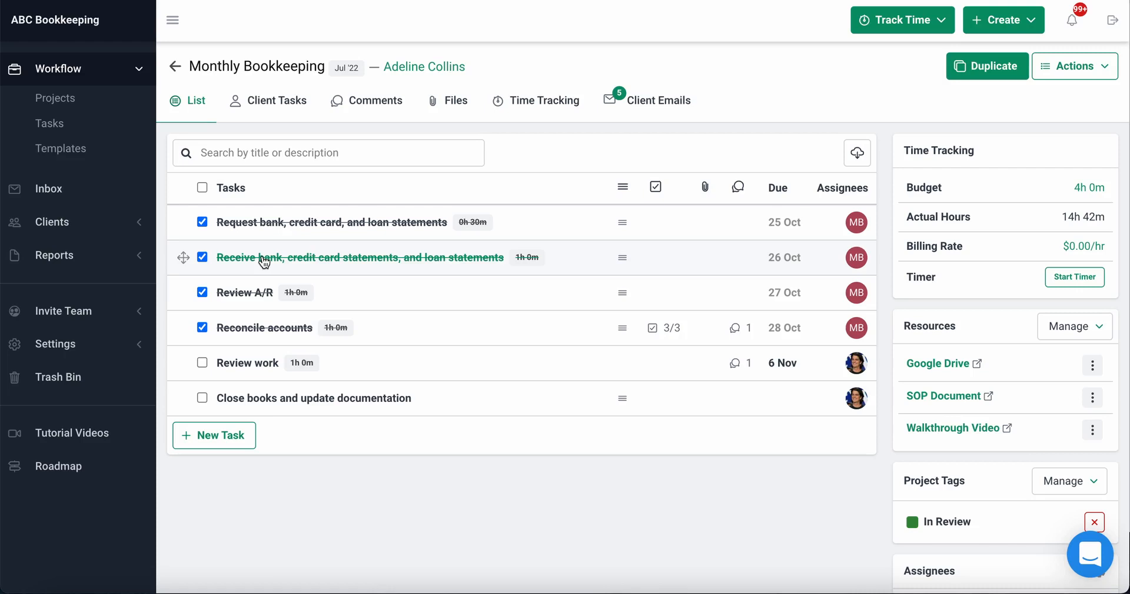
mouse_move(894, 274)
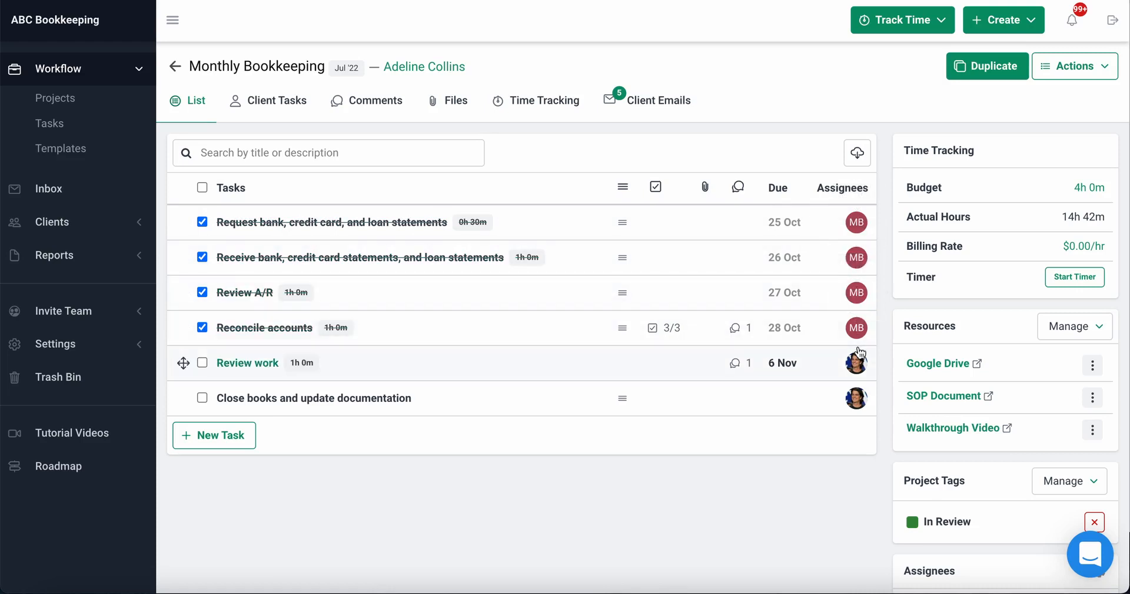
mouse_move(786, 380)
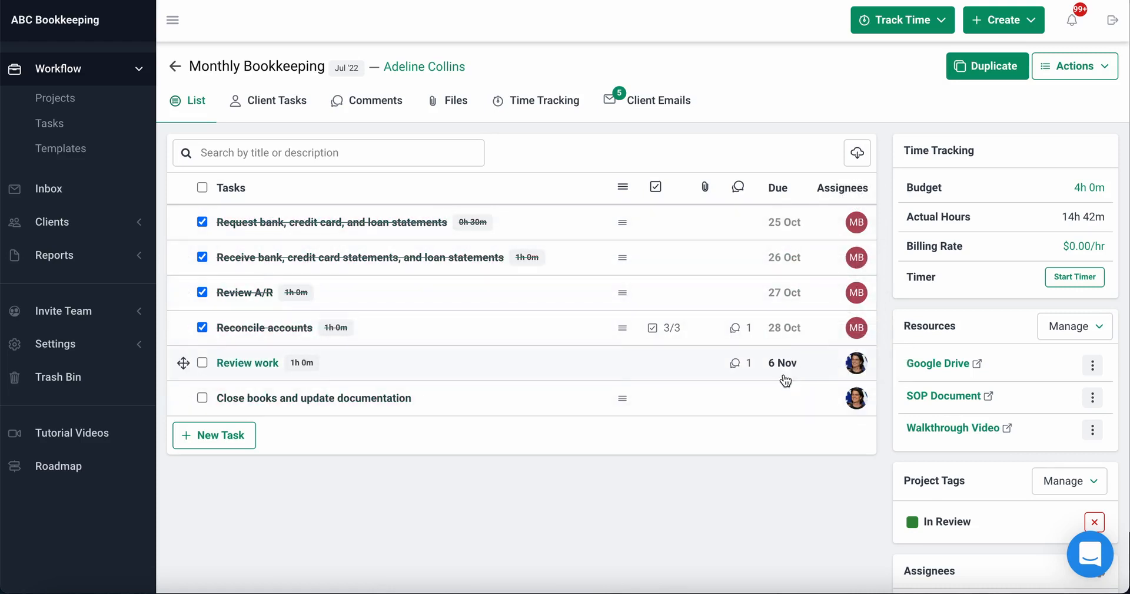
left_click(359, 257)
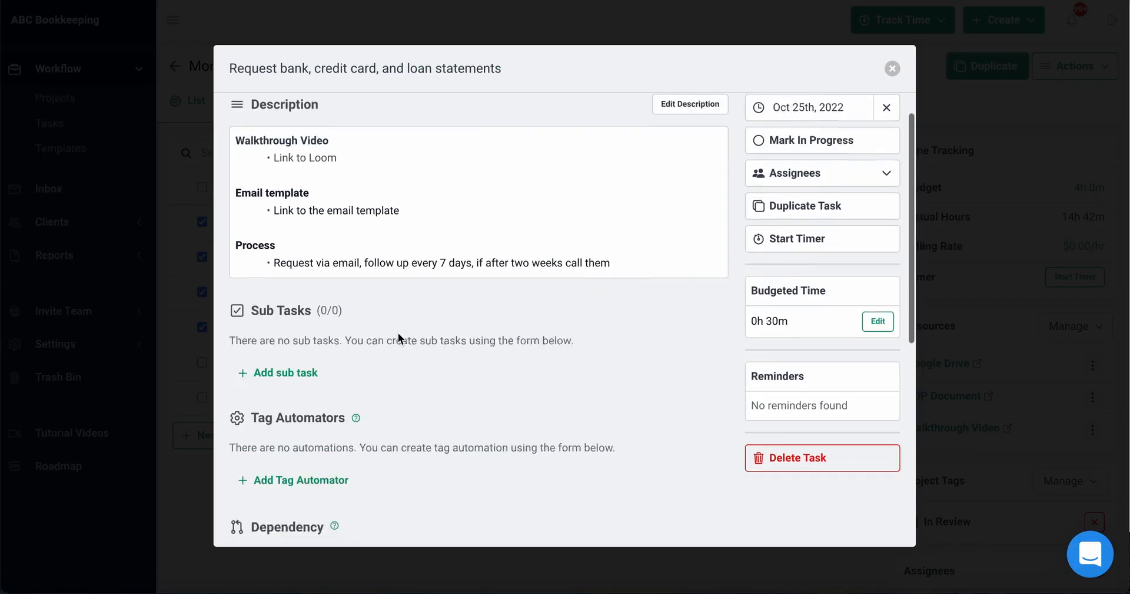
scroll("down", 3)
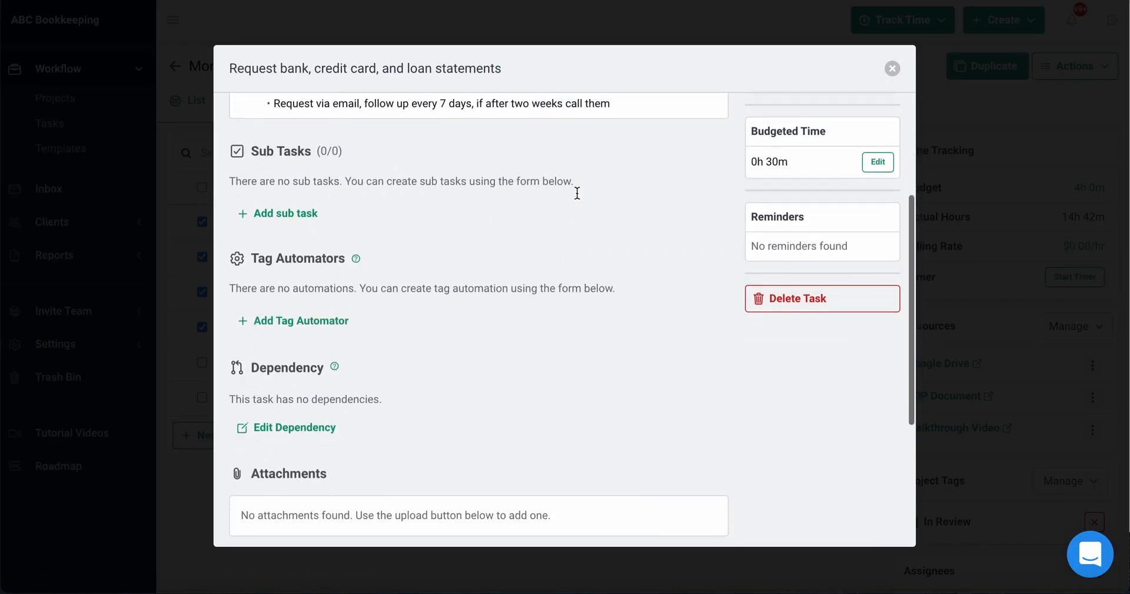
left_click(892, 68)
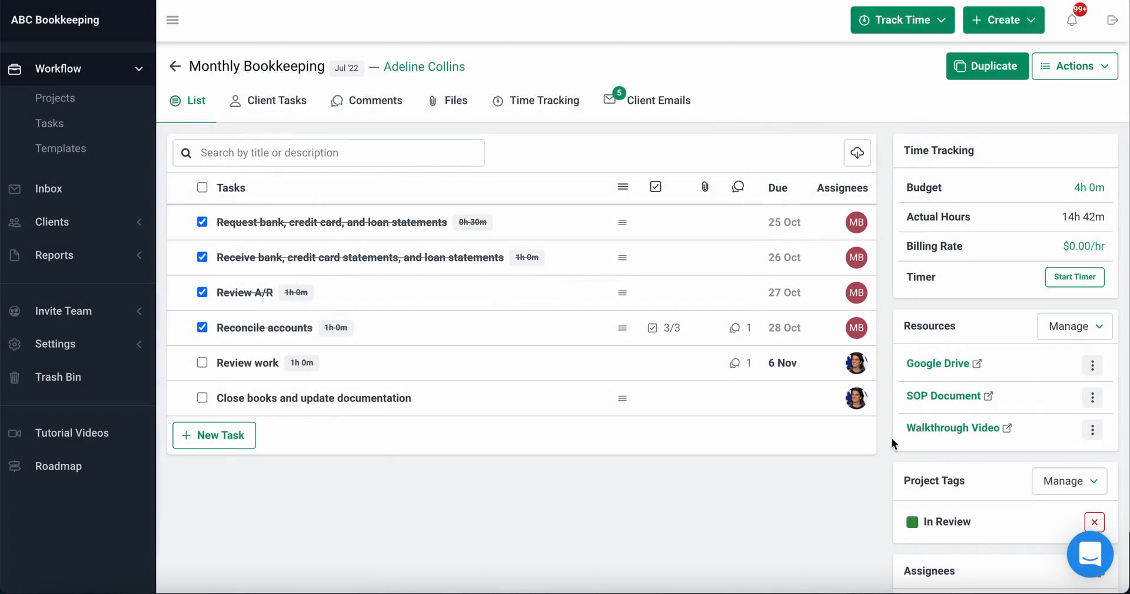
mouse_move(953, 428)
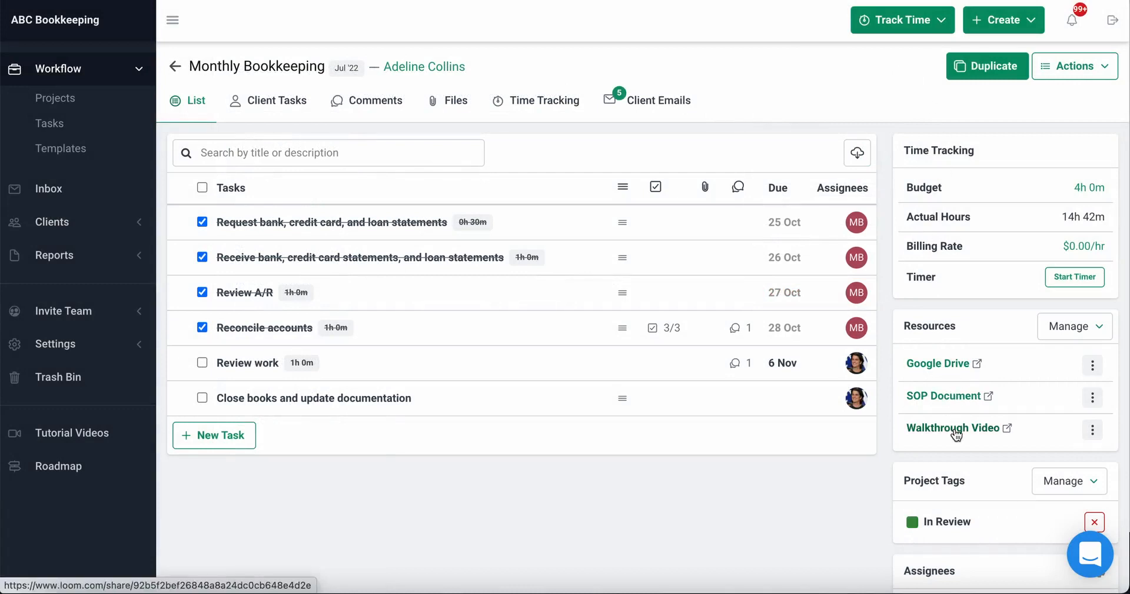
mouse_move(977, 396)
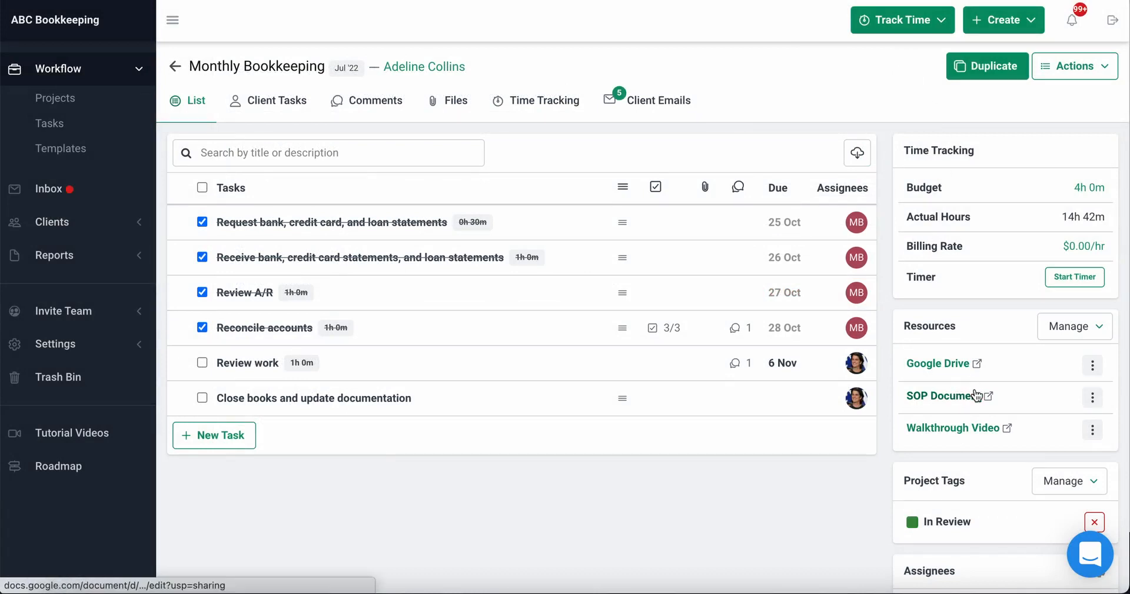
mouse_move(953, 427)
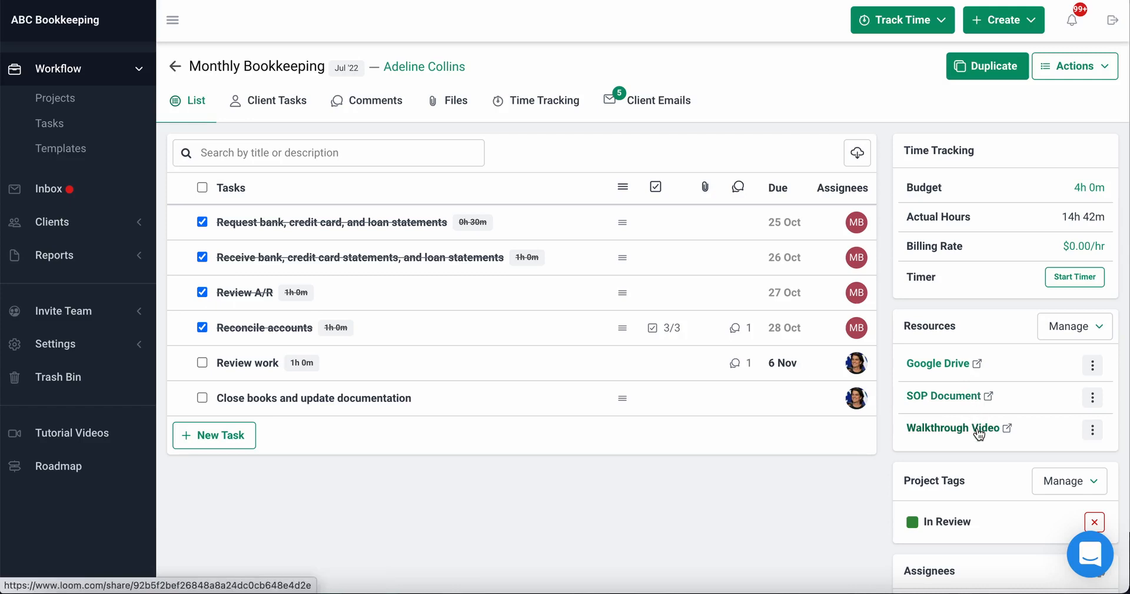
mouse_move(806, 511)
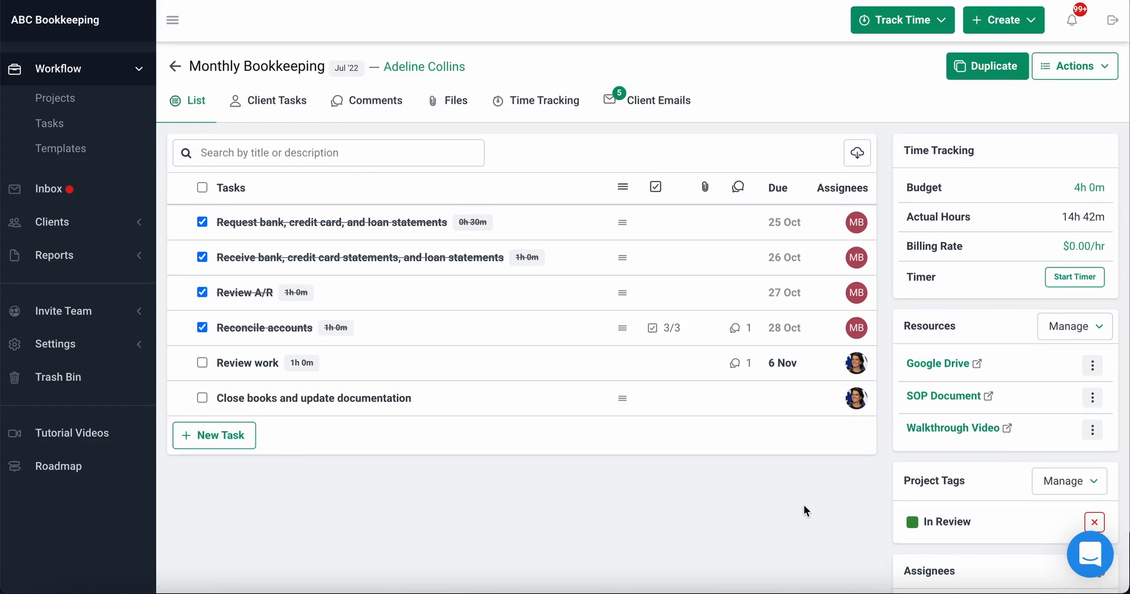
mouse_move(413, 131)
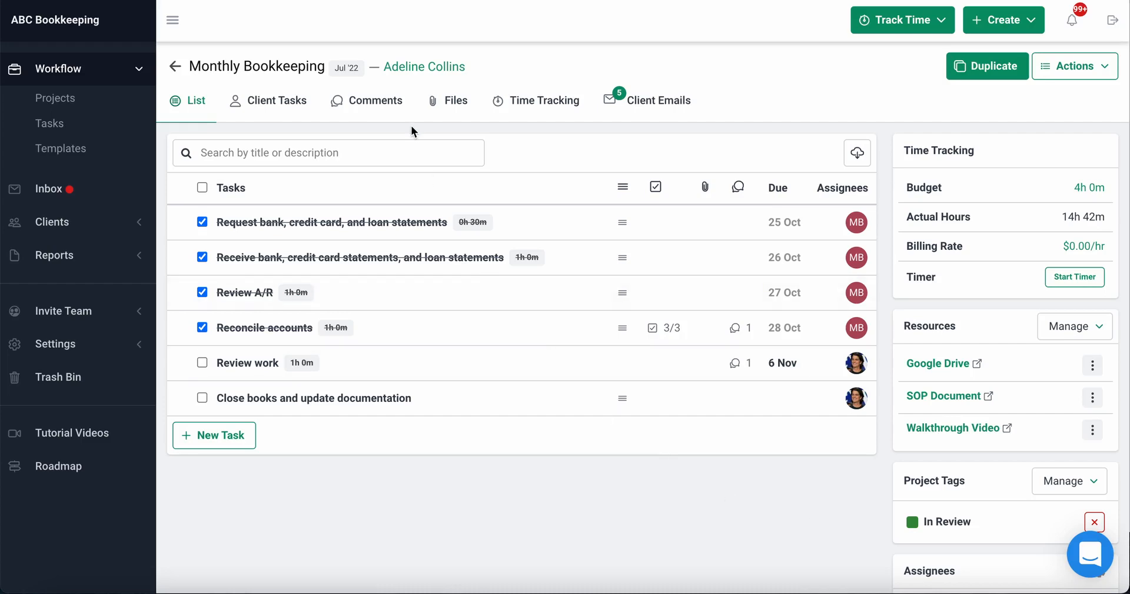
Step: View the project's Comments, Files and Client Emails, then return to its task list
left_click(374, 100)
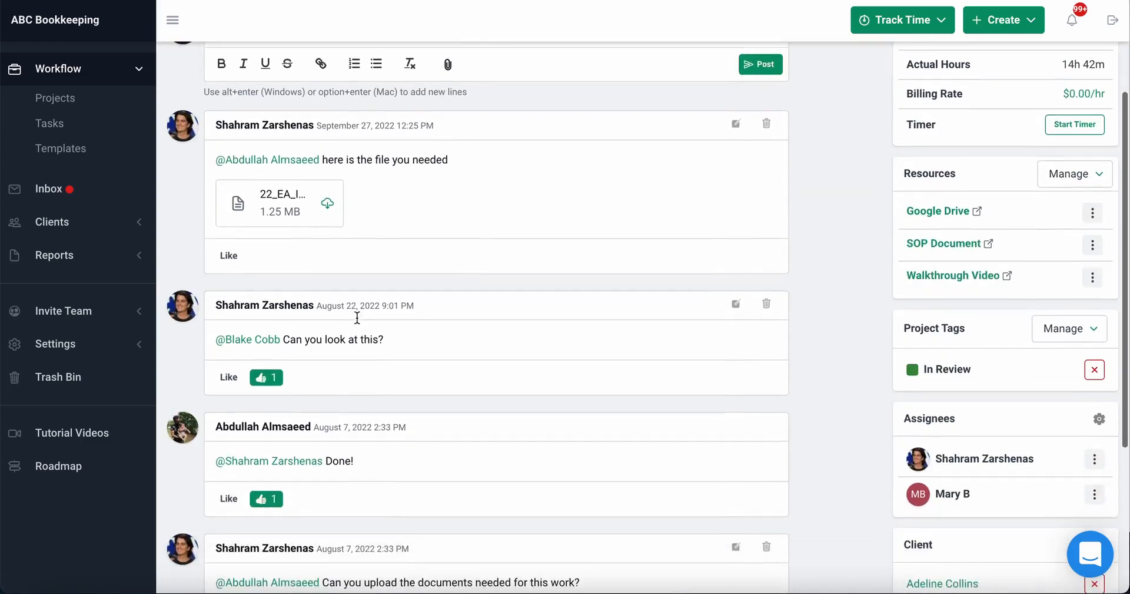
scroll("up", 3)
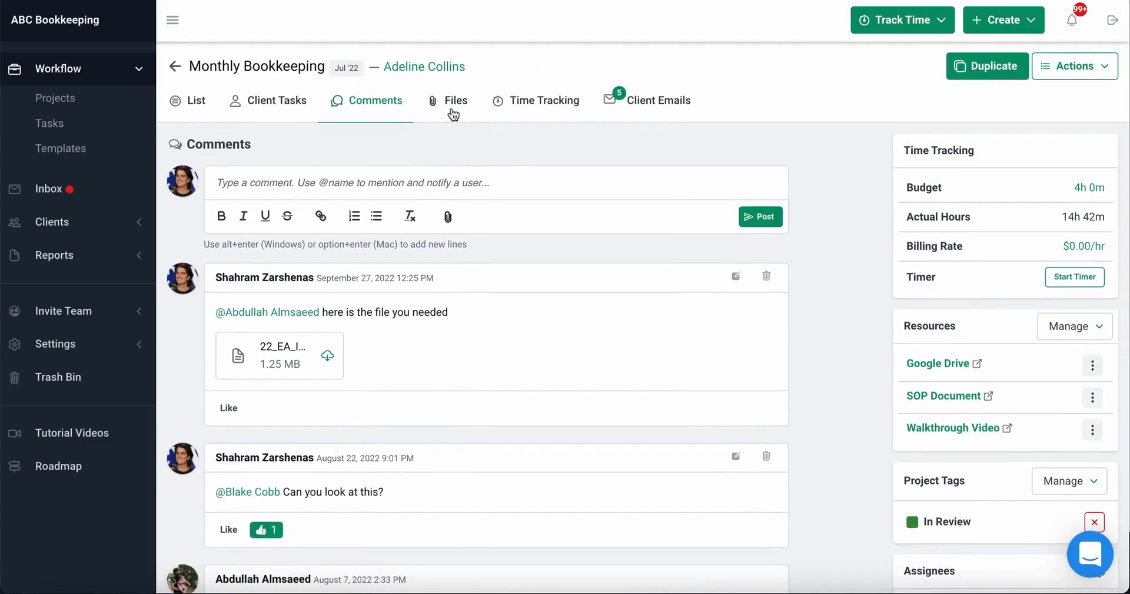
left_click(457, 100)
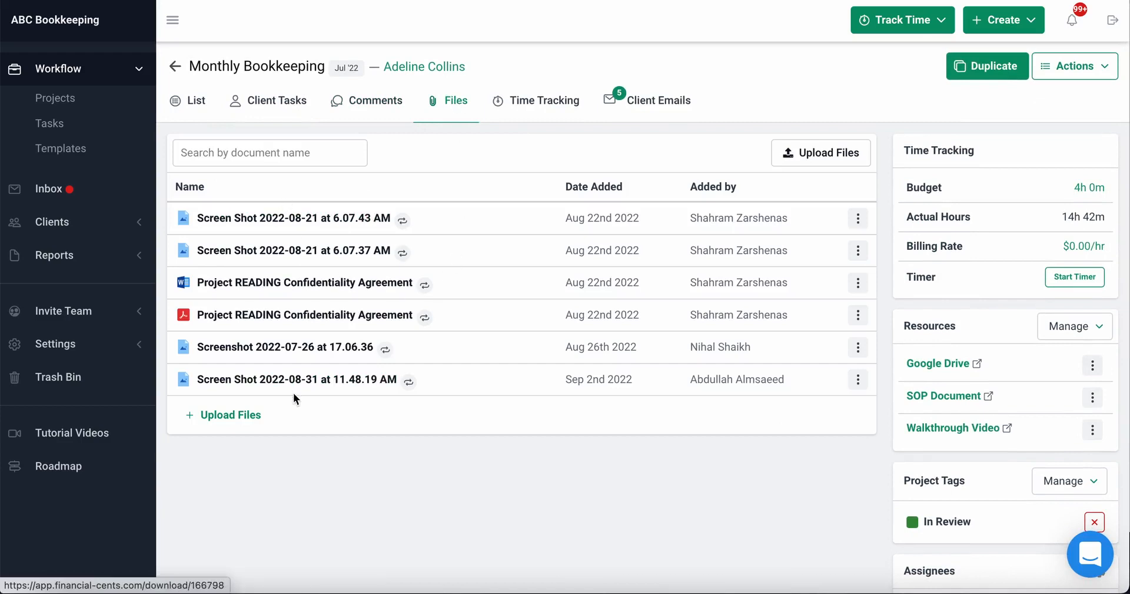
left_click(656, 100)
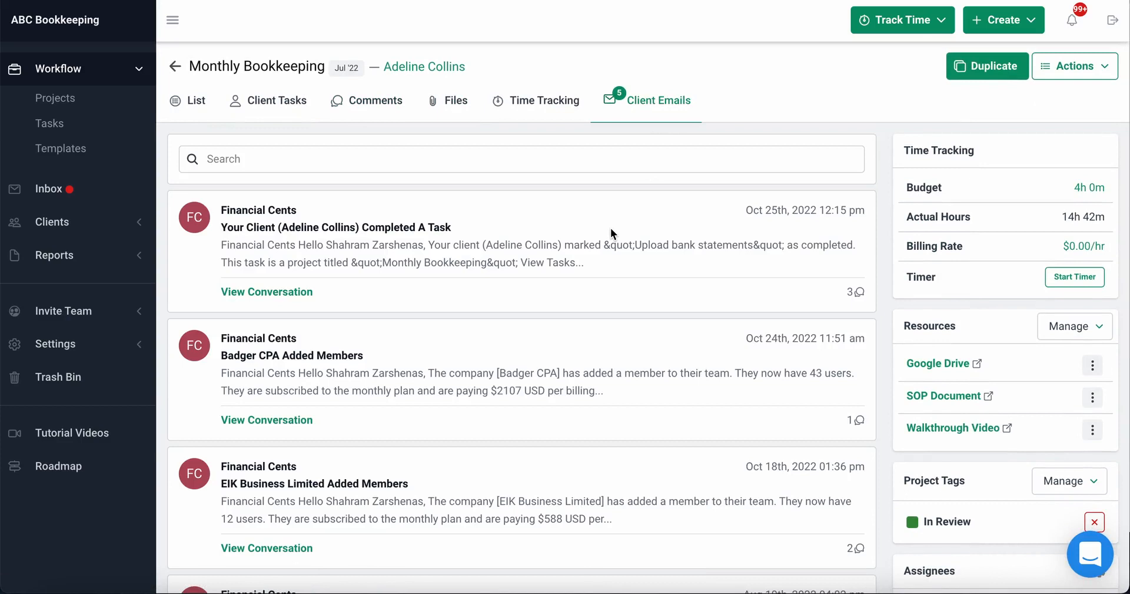
mouse_move(252, 78)
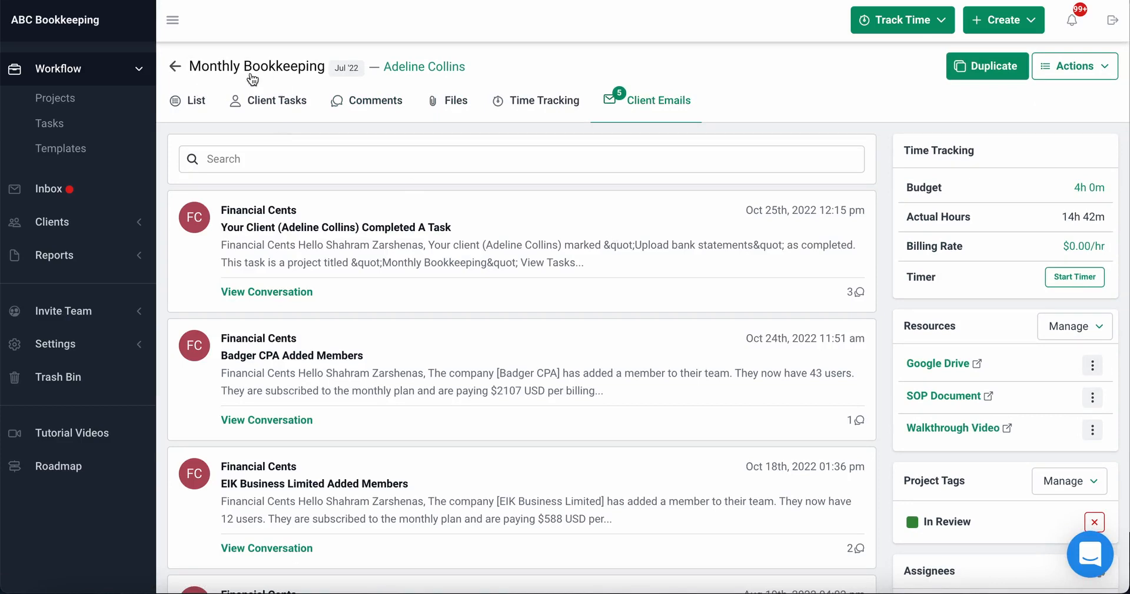
mouse_move(424, 66)
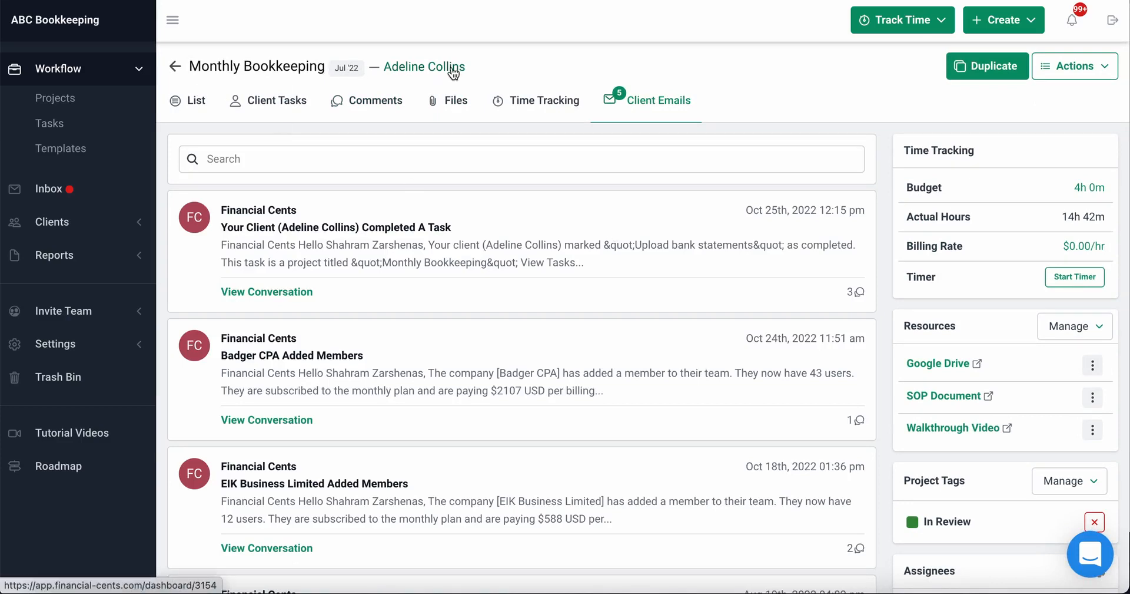
scroll("down", 3)
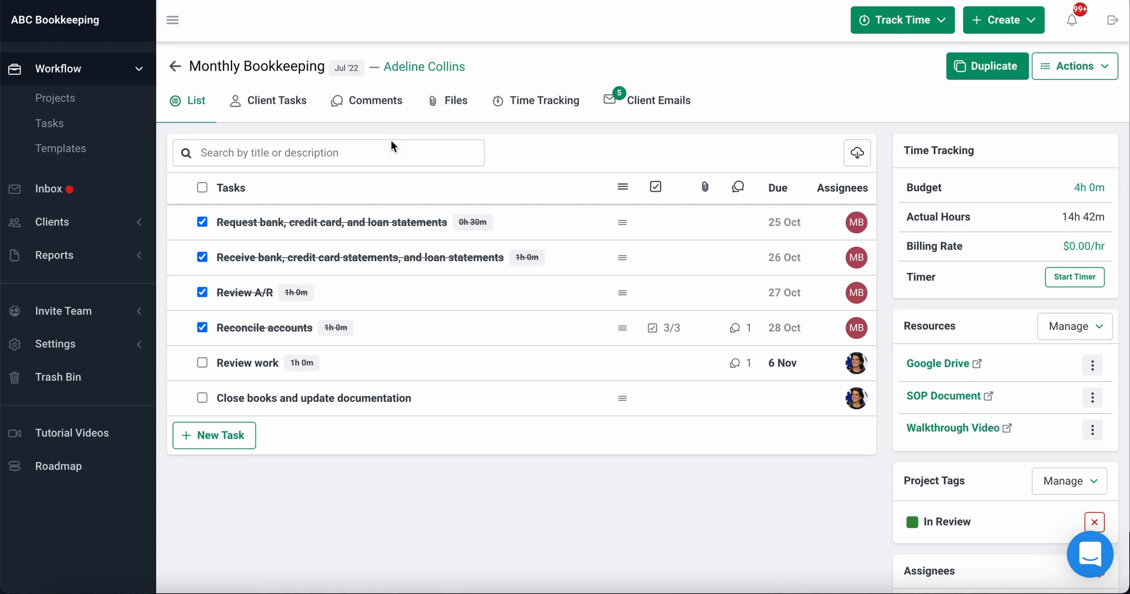
mouse_move(424, 66)
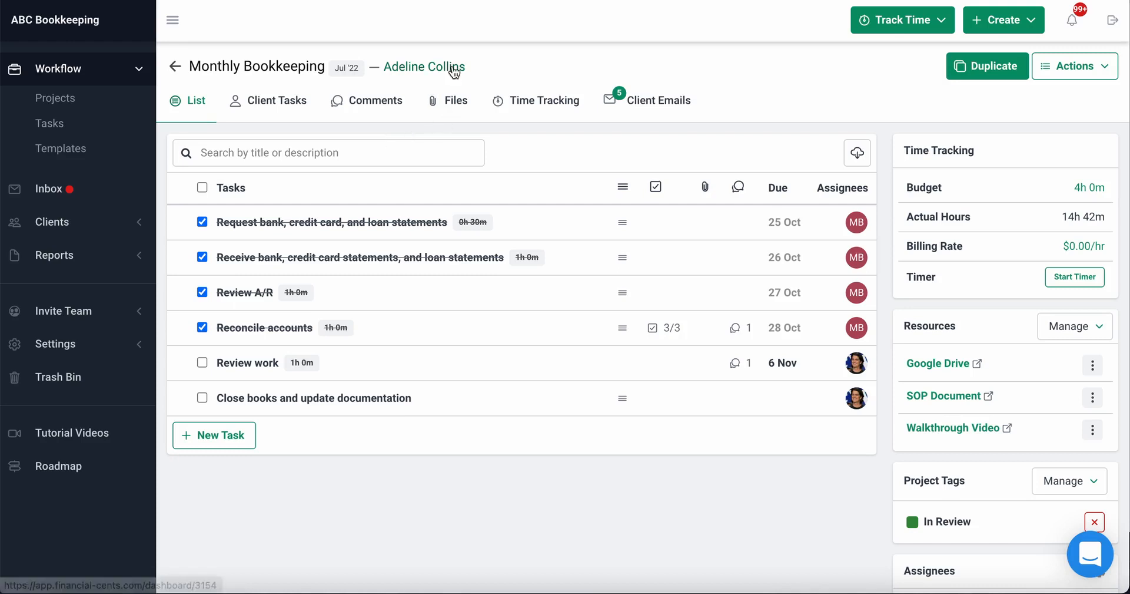
mouse_move(442, 86)
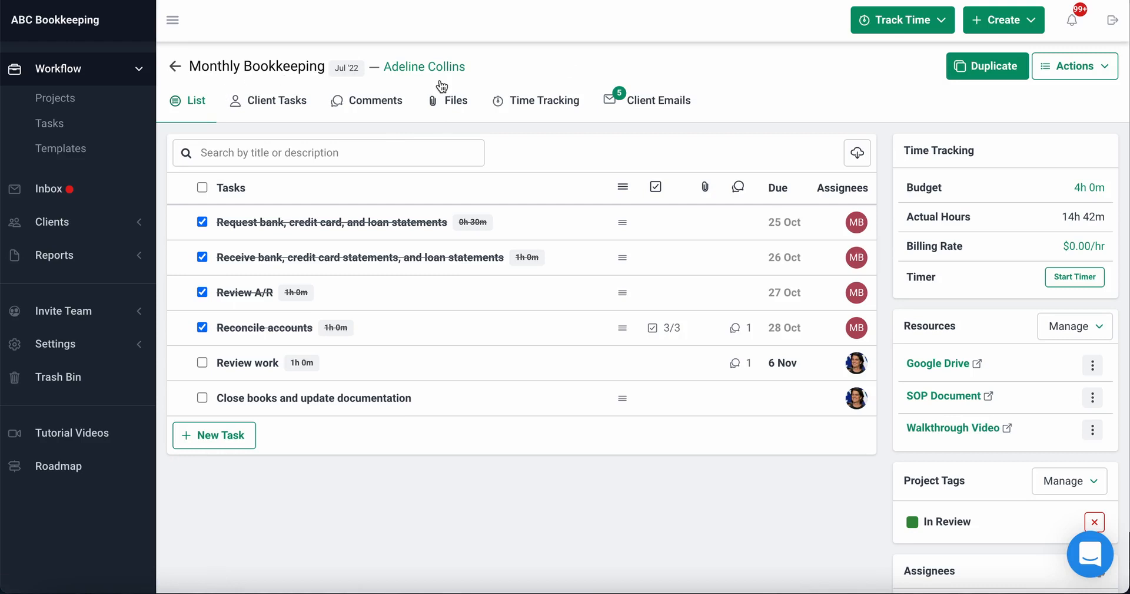
mouse_move(375, 116)
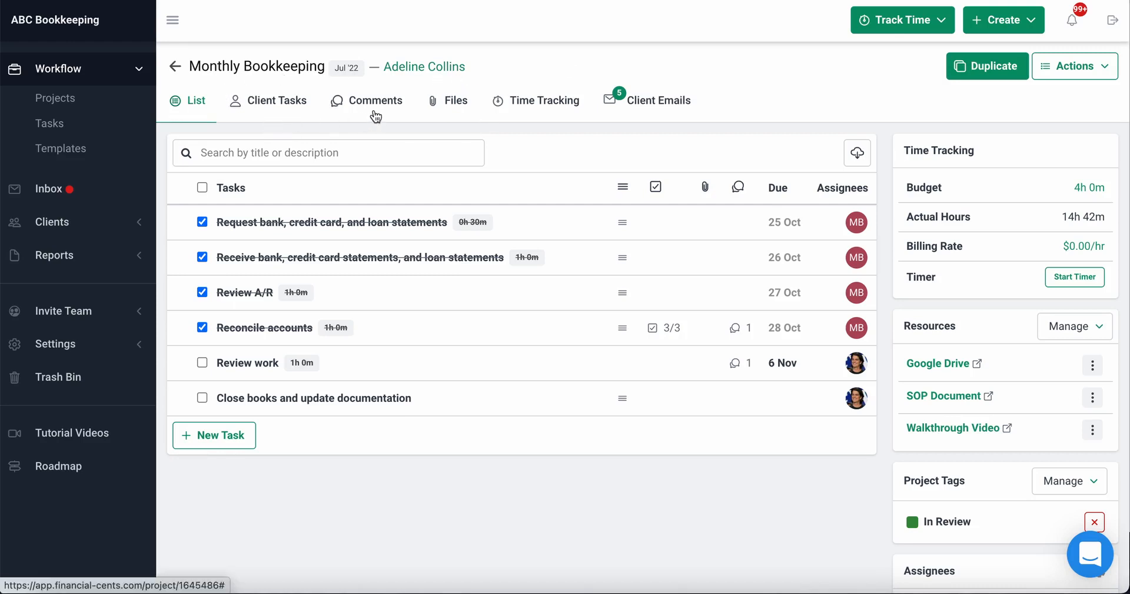
mouse_move(669, 111)
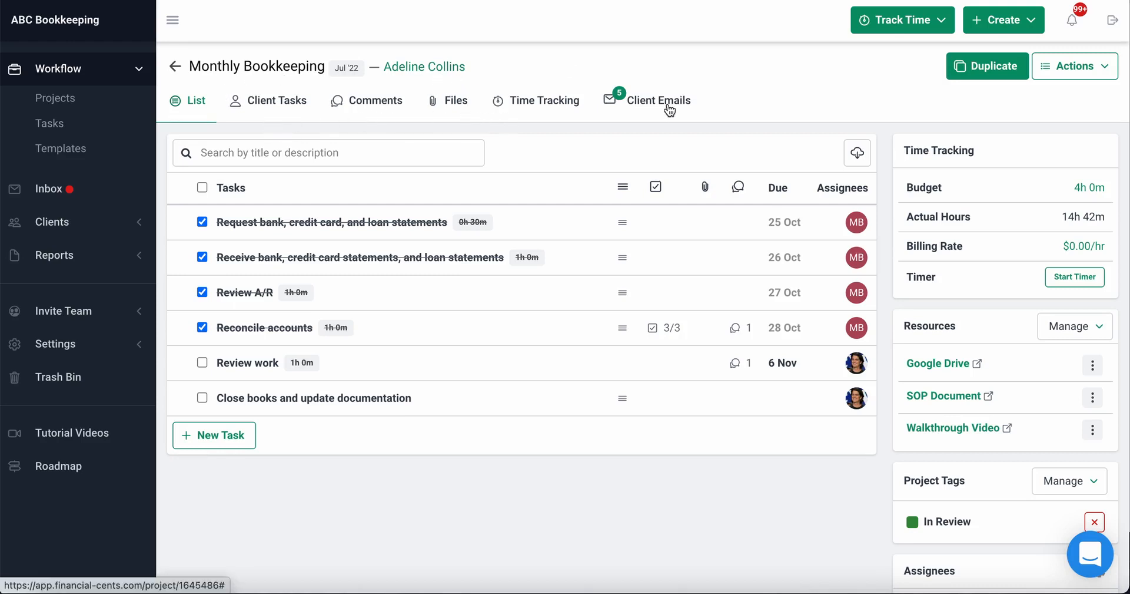
mouse_move(451, 66)
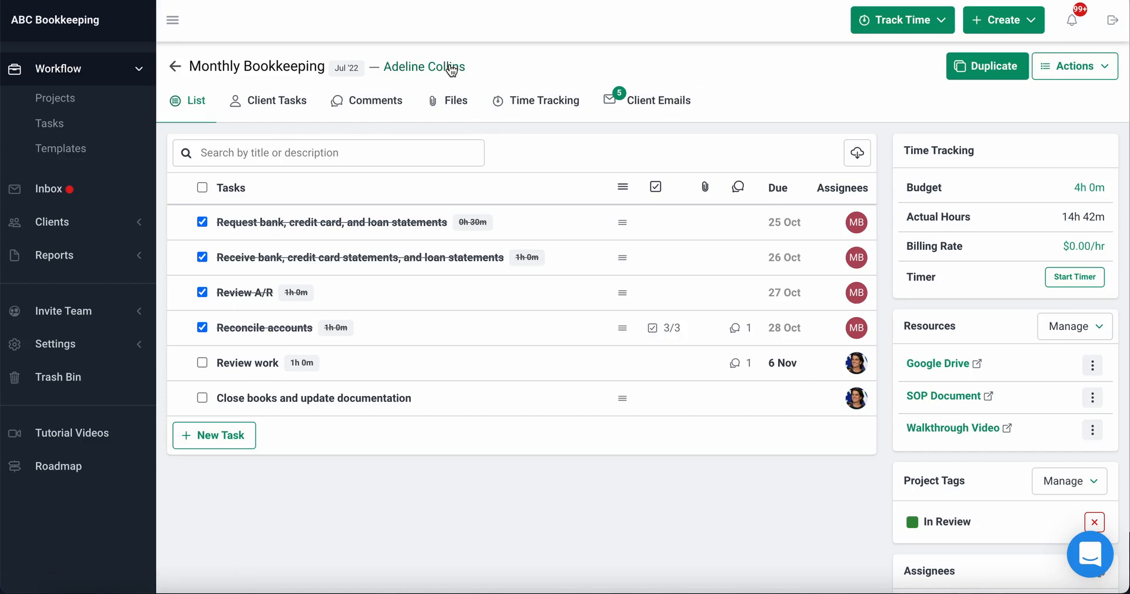
mouse_move(516, 69)
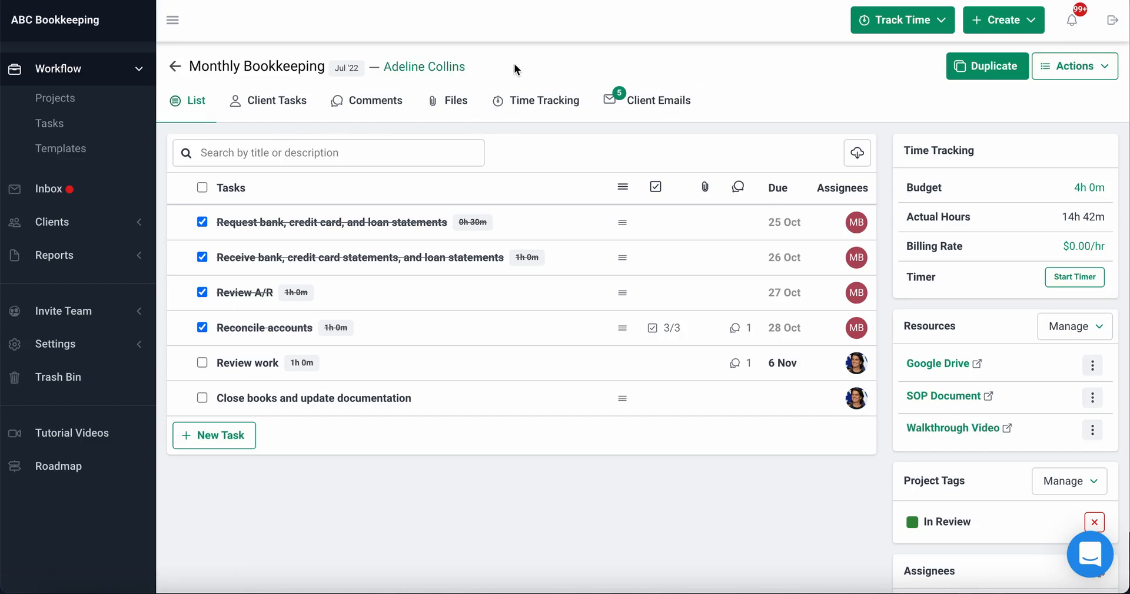
left_click(424, 66)
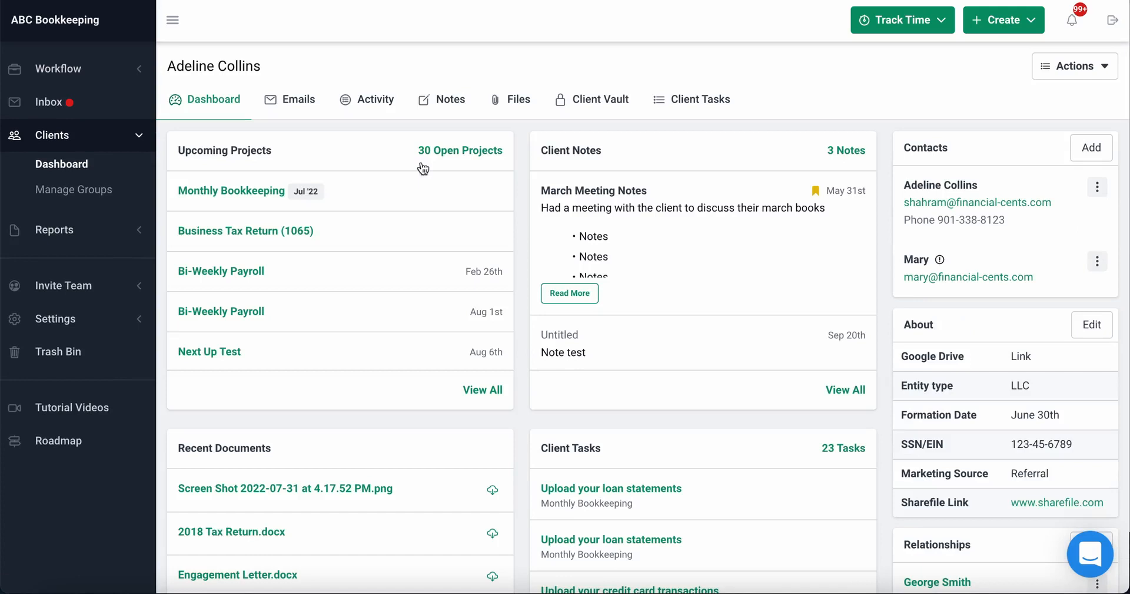
mouse_move(564, 89)
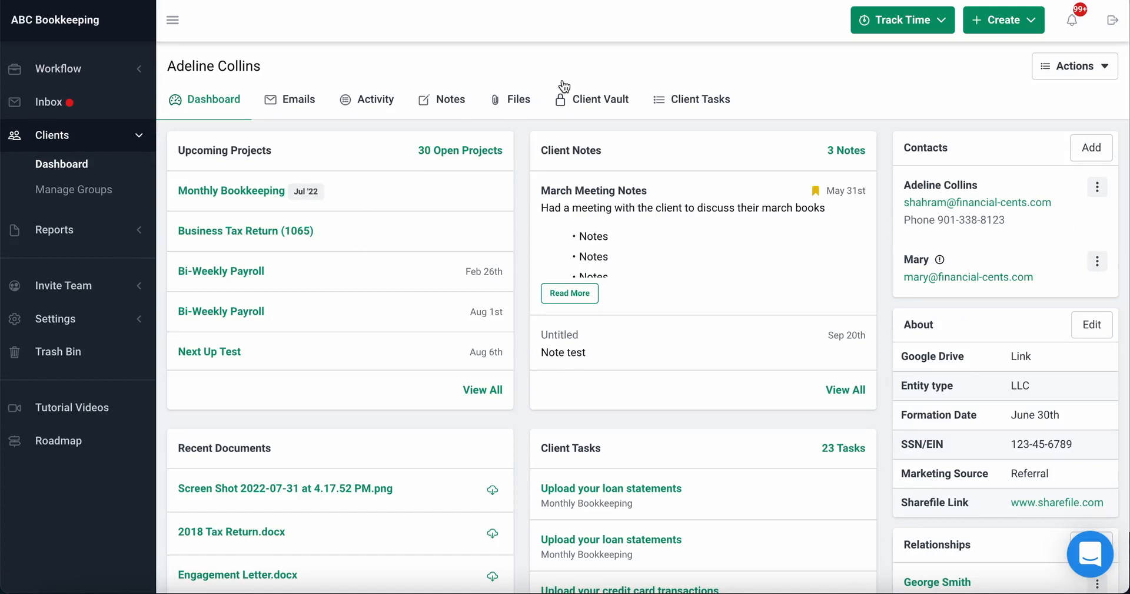
mouse_move(591, 65)
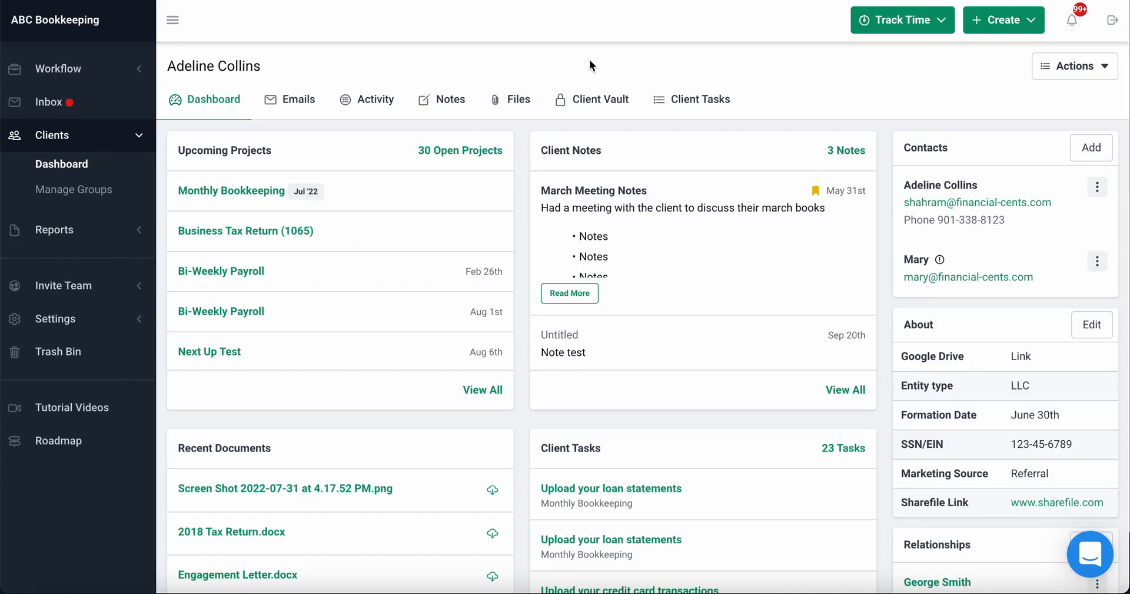
mouse_move(854, 83)
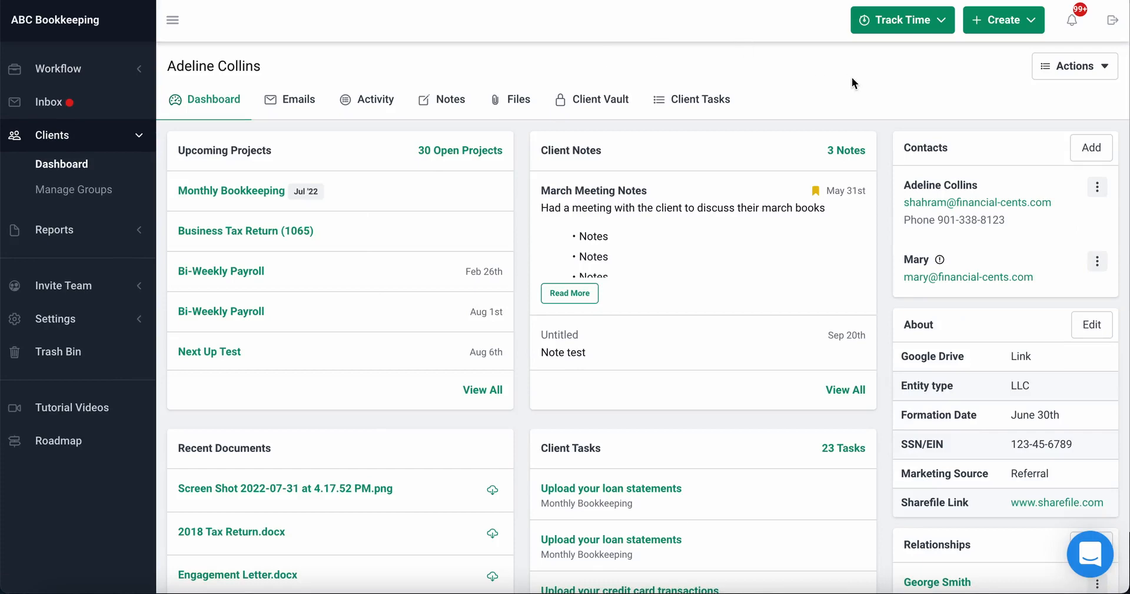
scroll("down", 3)
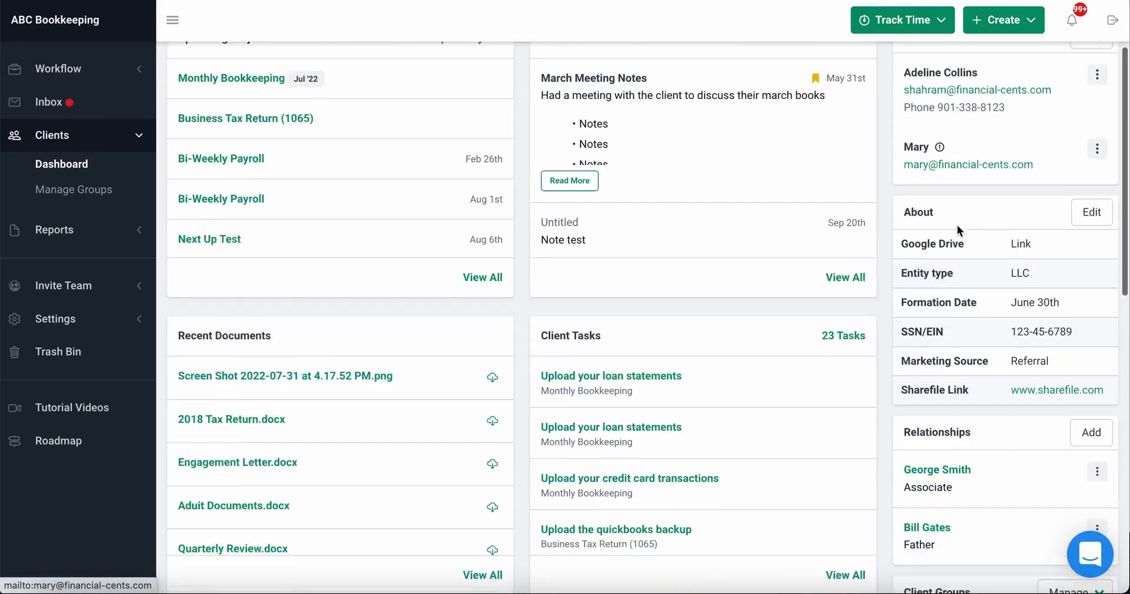
scroll("down", 3)
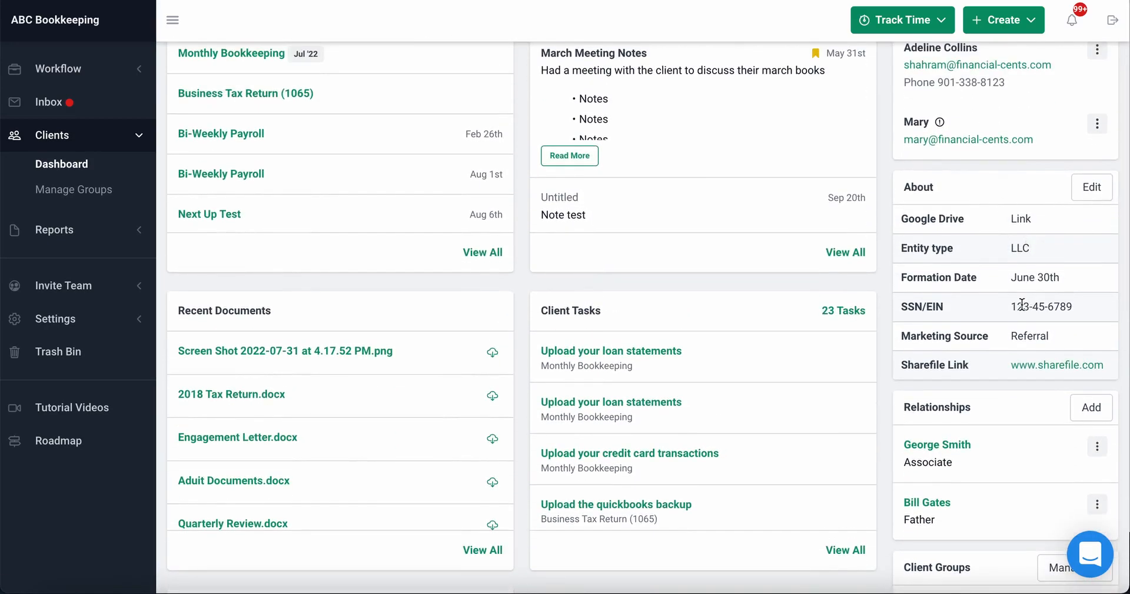
scroll("up", 3)
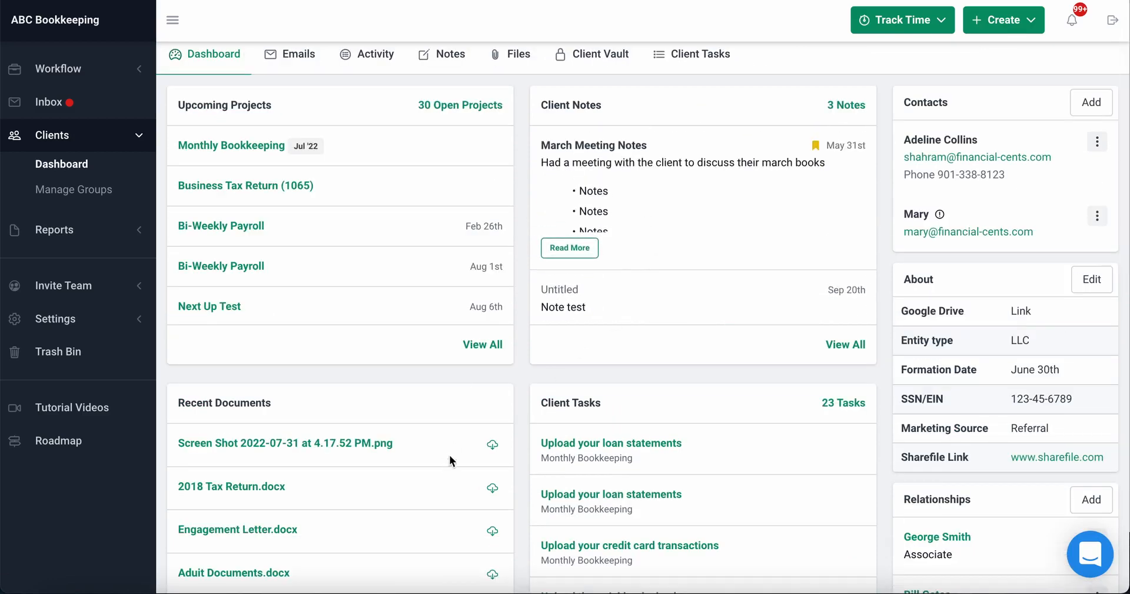
left_click(599, 54)
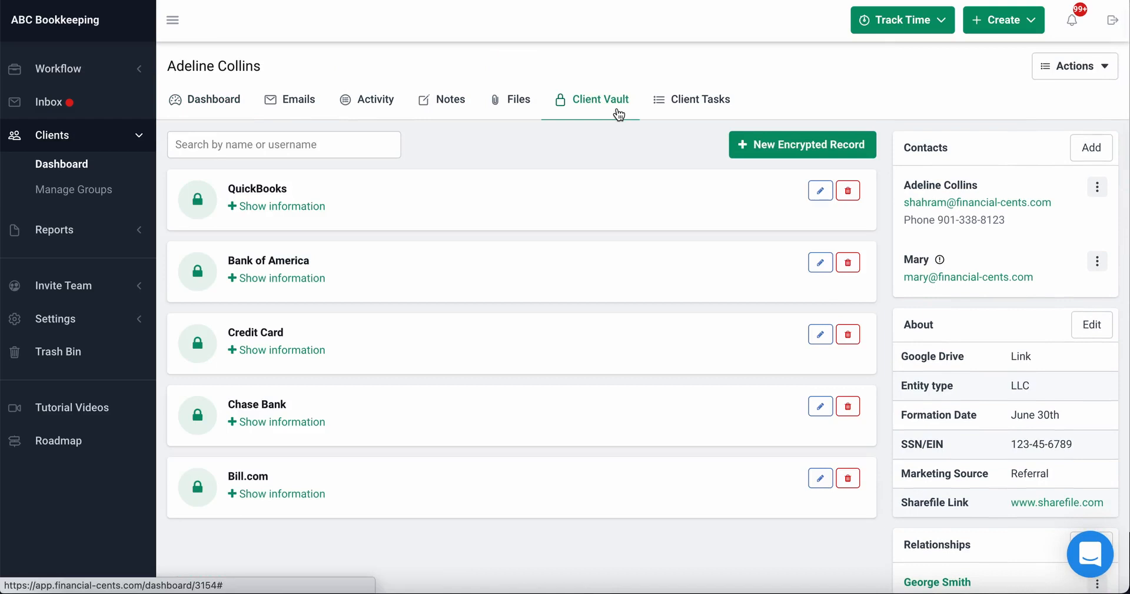
left_click(281, 206)
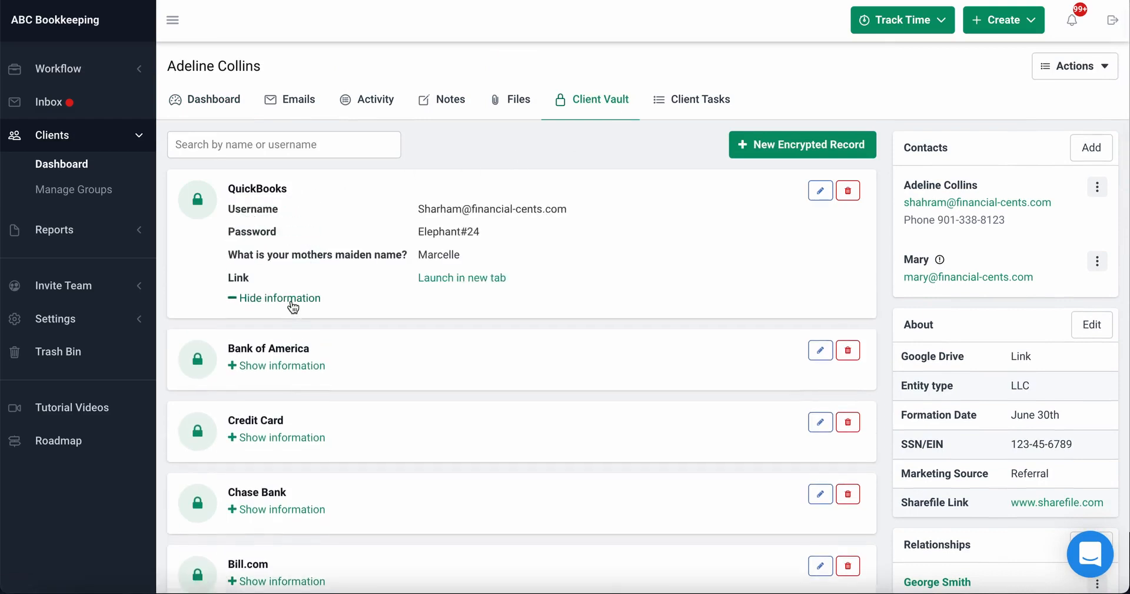
left_click(214, 99)
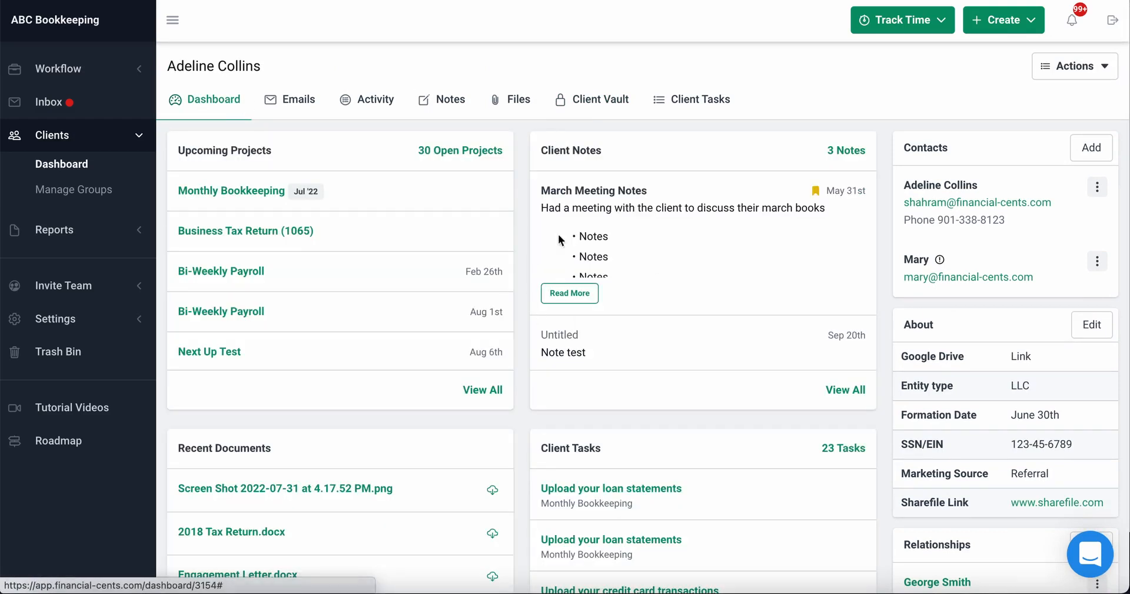
mouse_move(603, 232)
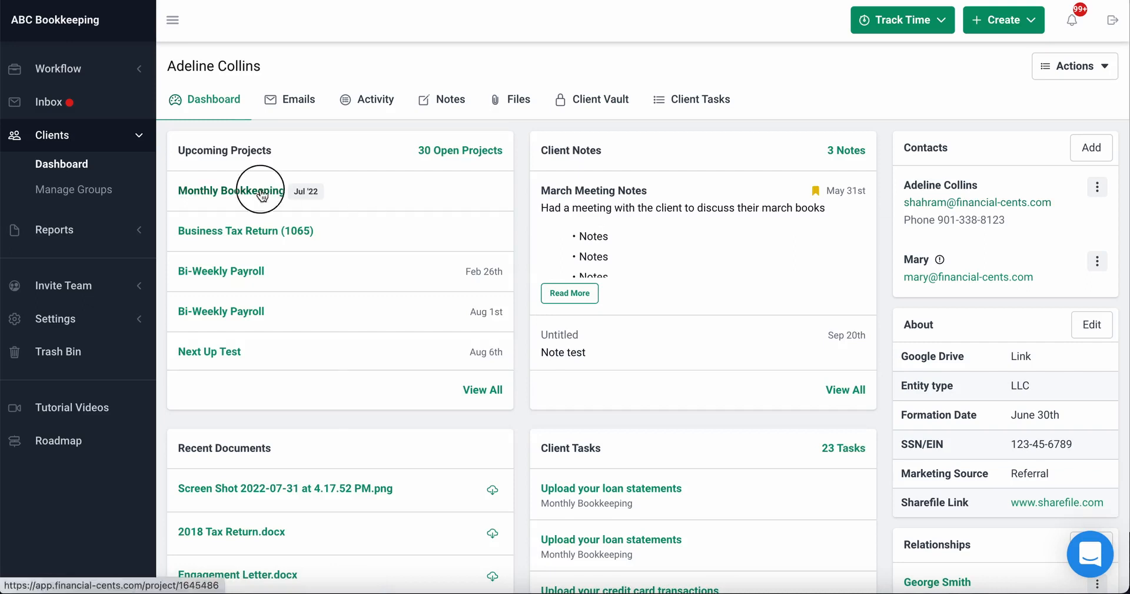
Step: Open the Monthly Bookkeeping project from the Upcoming Projects card
left_click(229, 191)
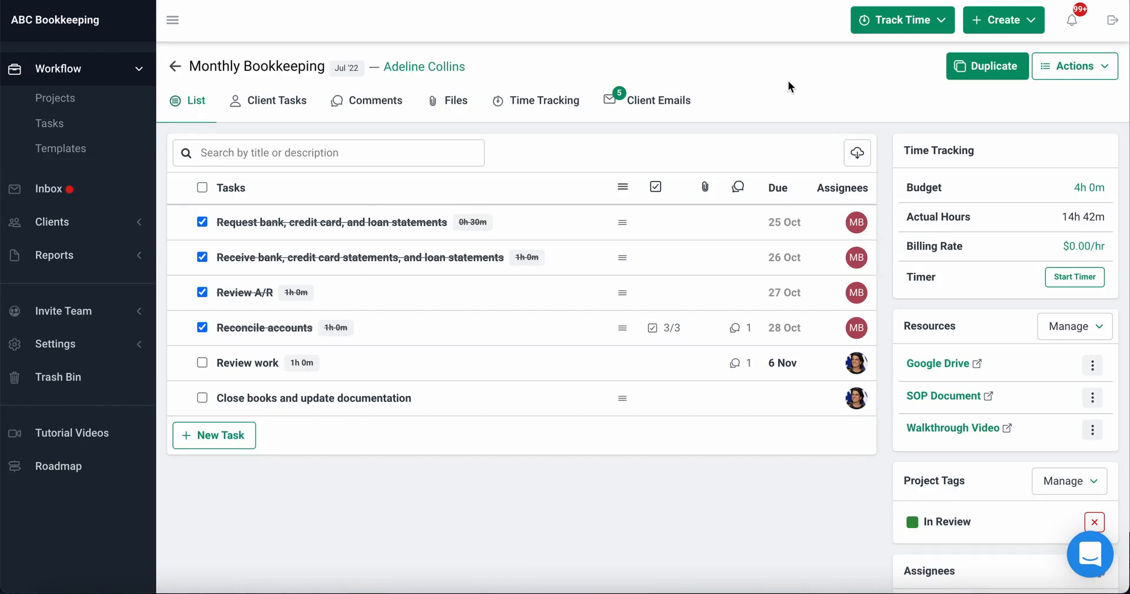
mouse_move(506, 108)
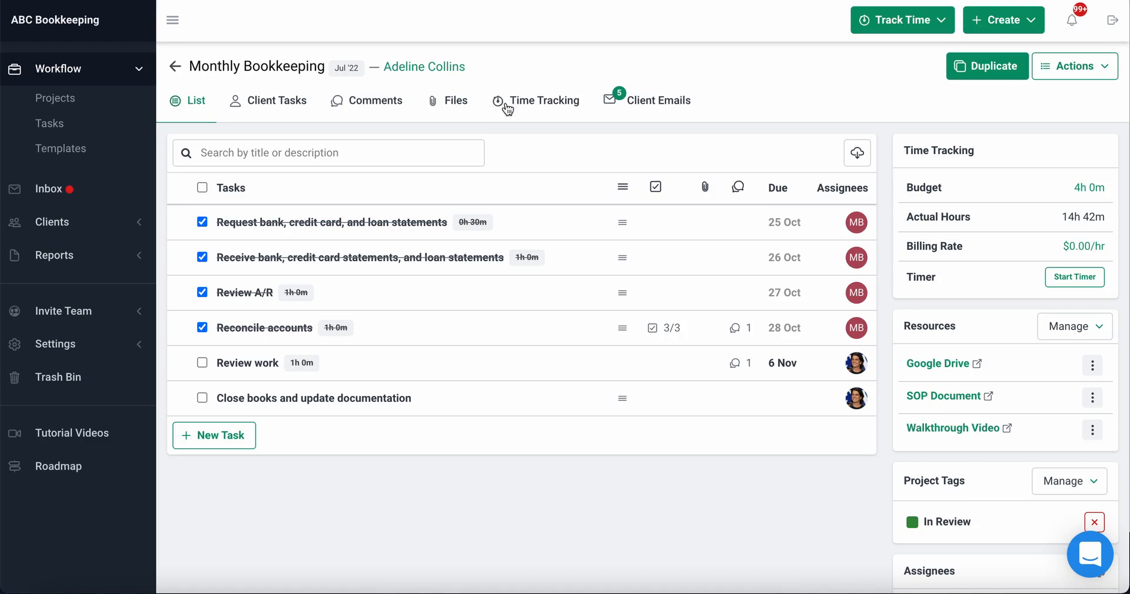
mouse_move(275, 101)
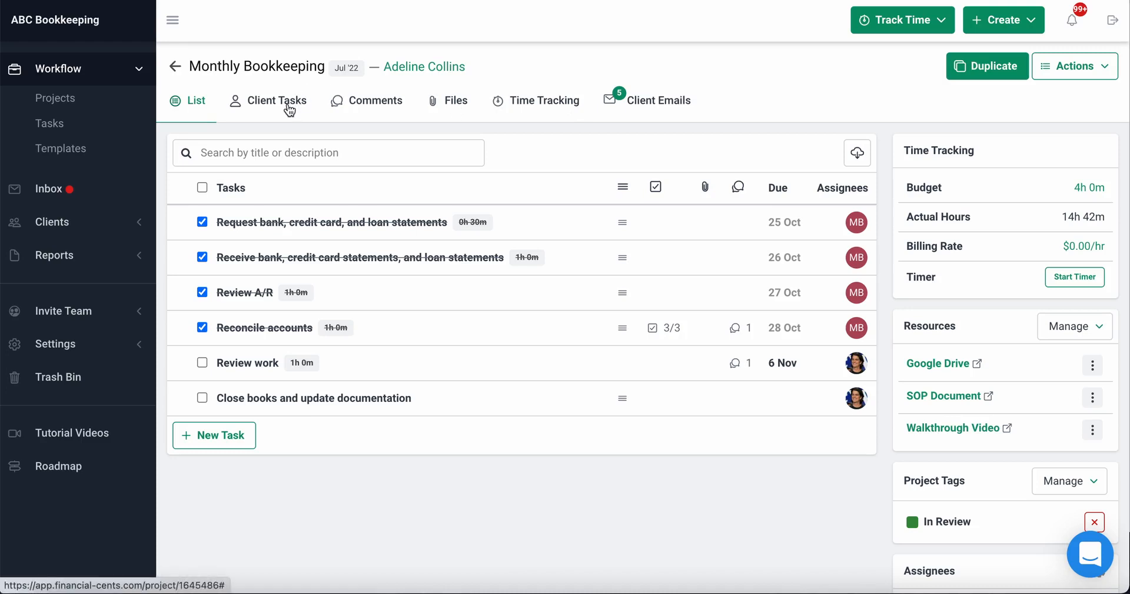
Step: View the two client upload requests, then show their Manage Notifications reminder settings
left_click(276, 100)
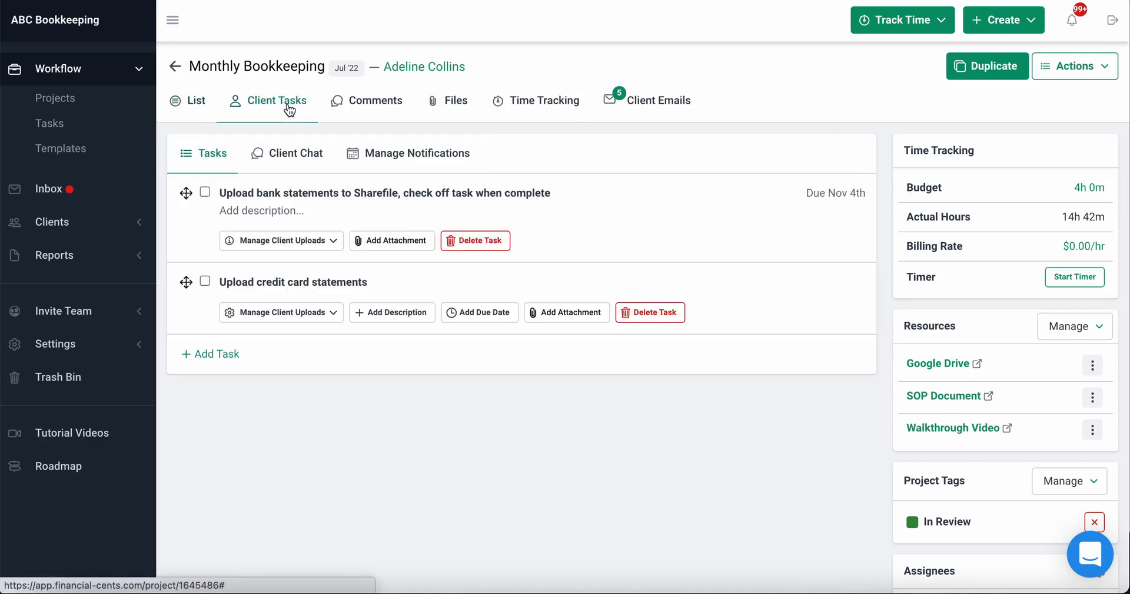
mouse_move(308, 138)
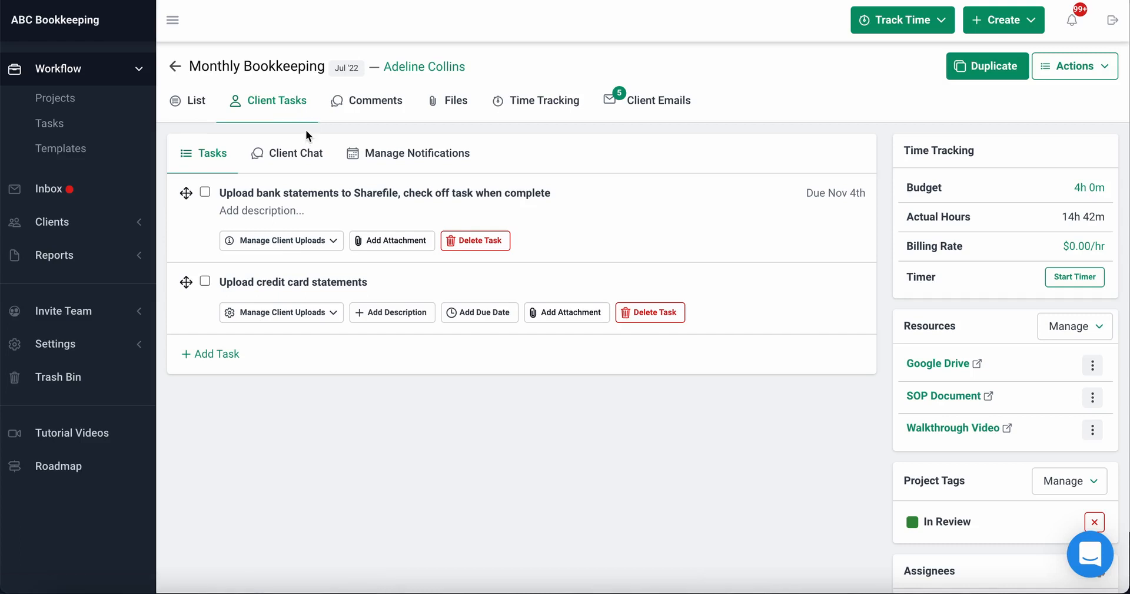
mouse_move(298, 76)
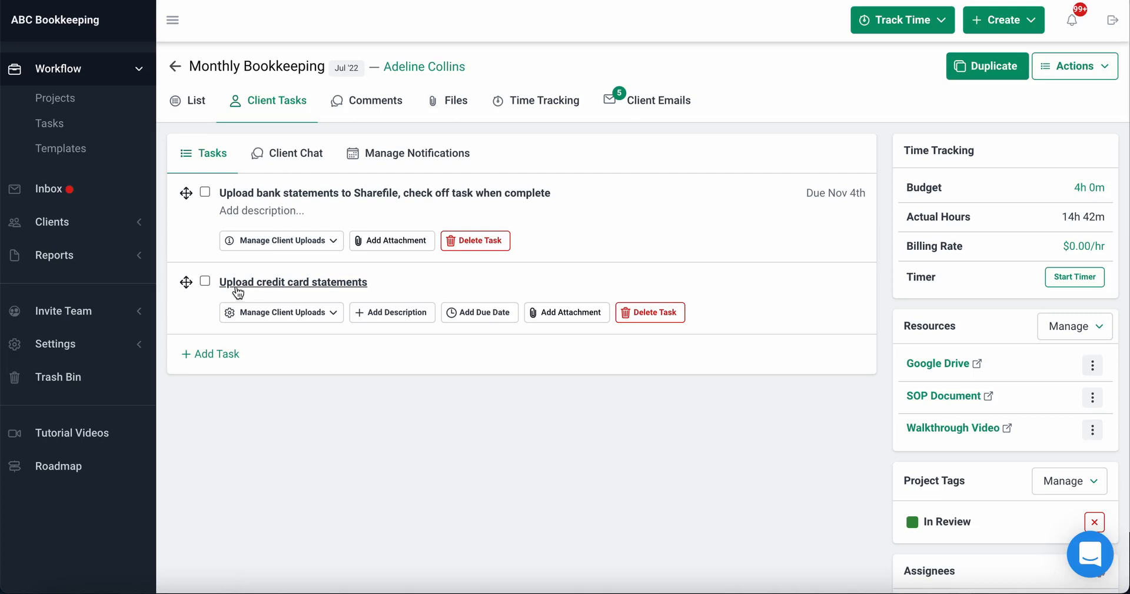
mouse_move(382, 418)
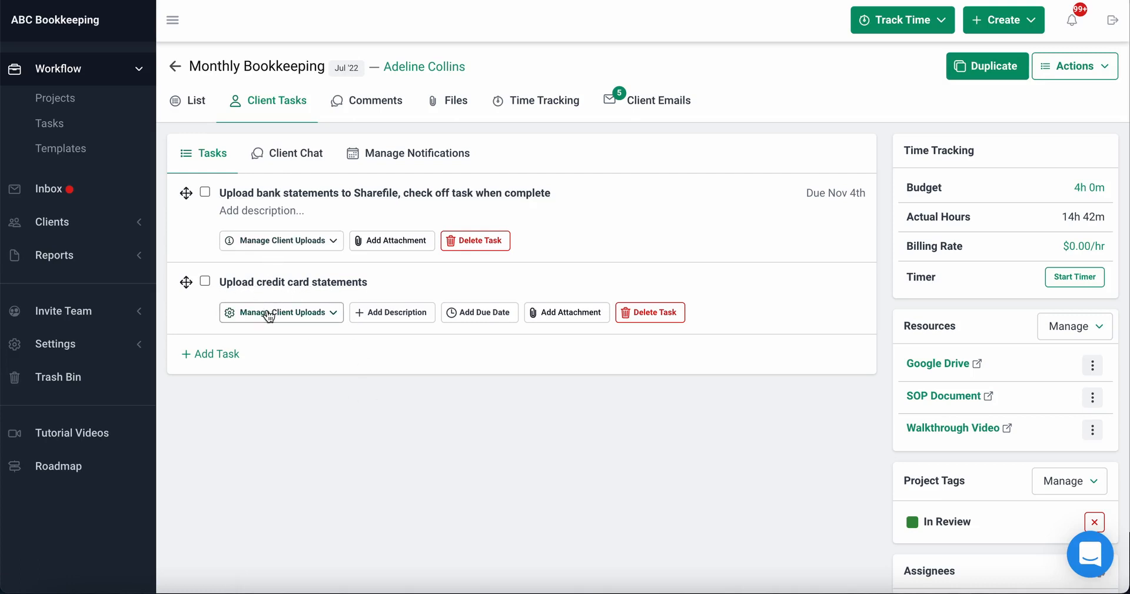
left_click(417, 153)
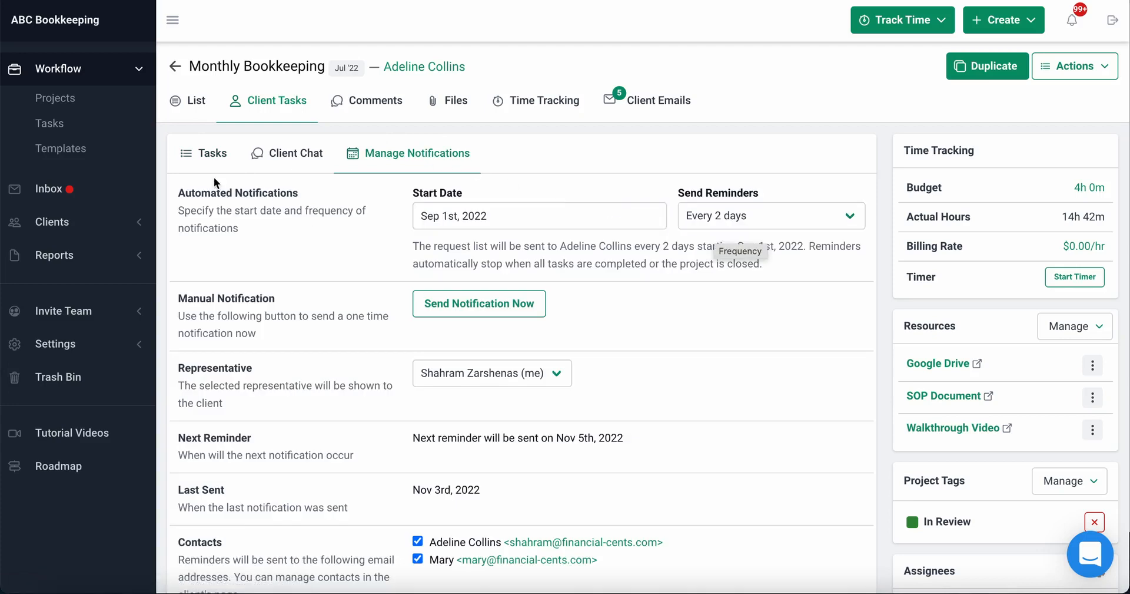
Step: Return from reminder settings to the two client upload requests
left_click(211, 153)
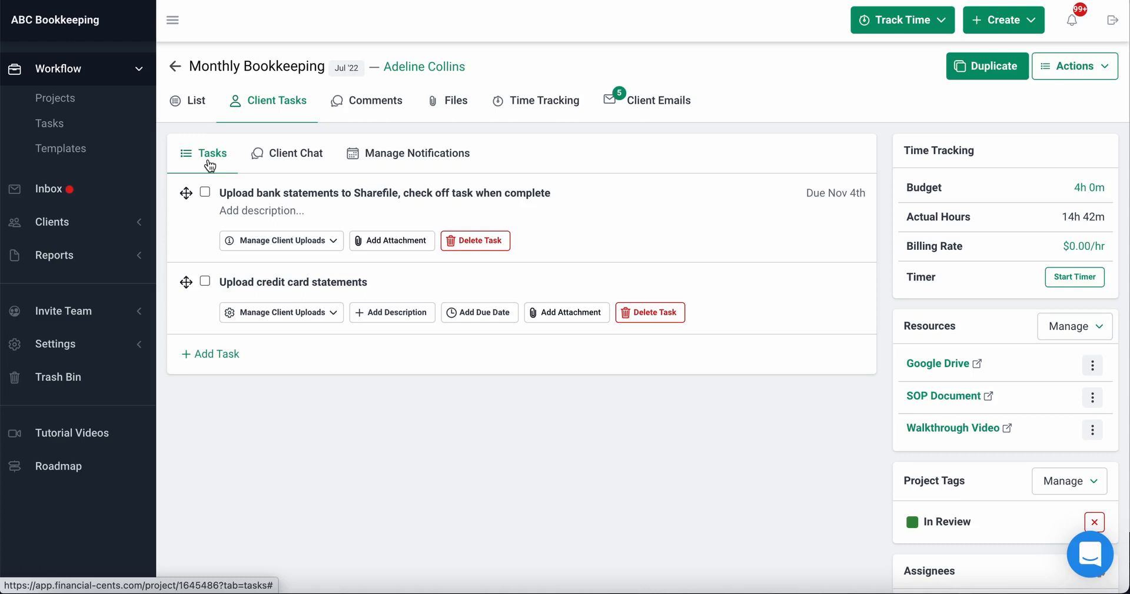
mouse_move(268, 158)
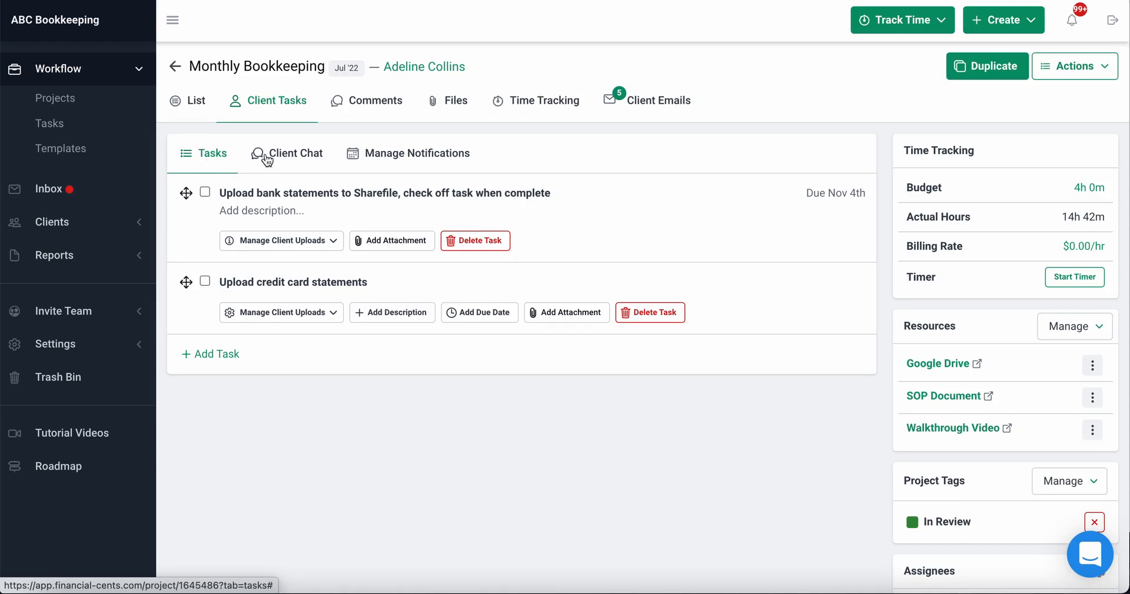
mouse_move(281, 240)
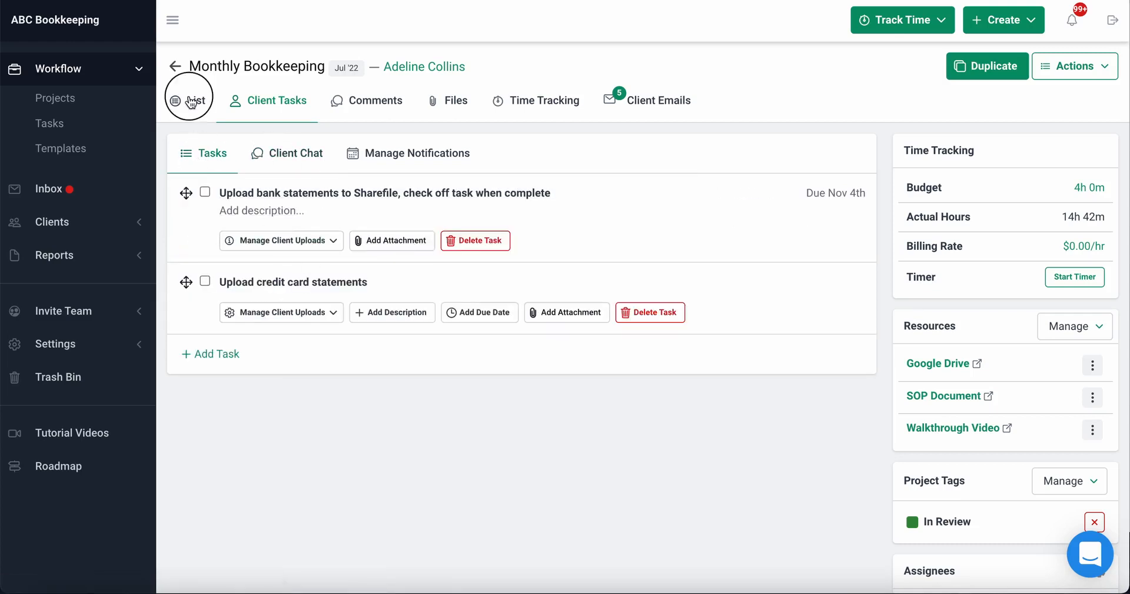
Step: Reshow the project's six-task list, then go to the full list of 118 projects
left_click(197, 101)
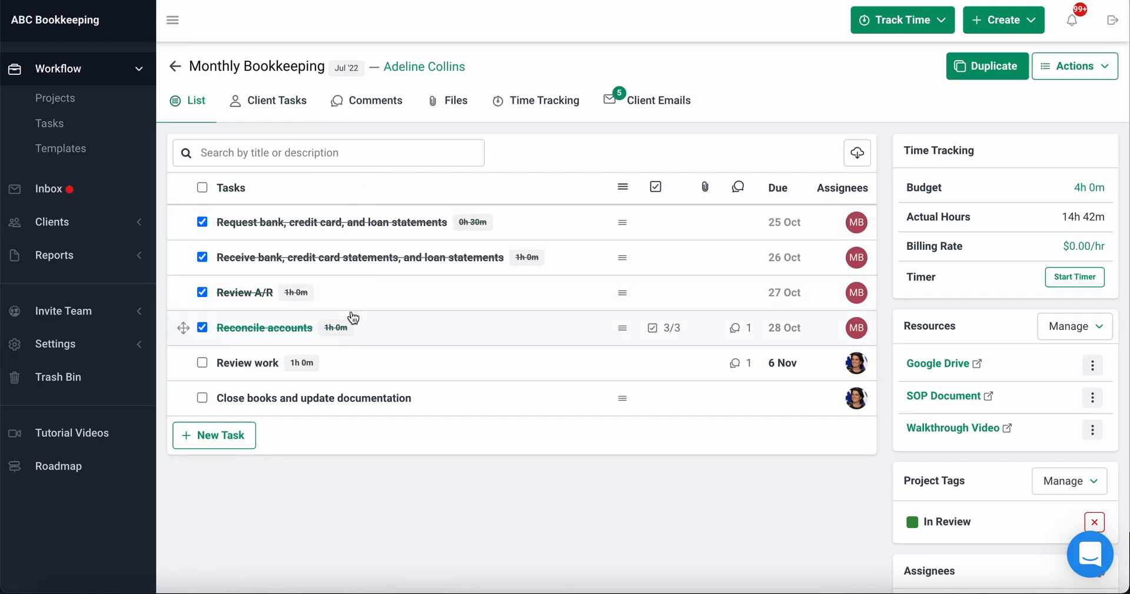
mouse_move(370, 108)
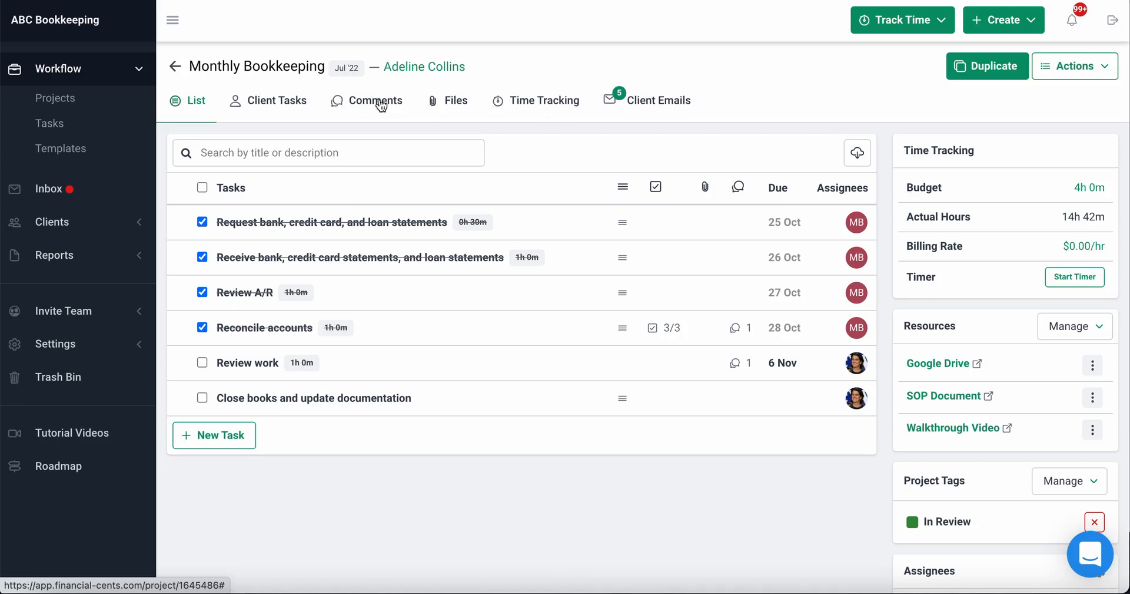
left_click(56, 98)
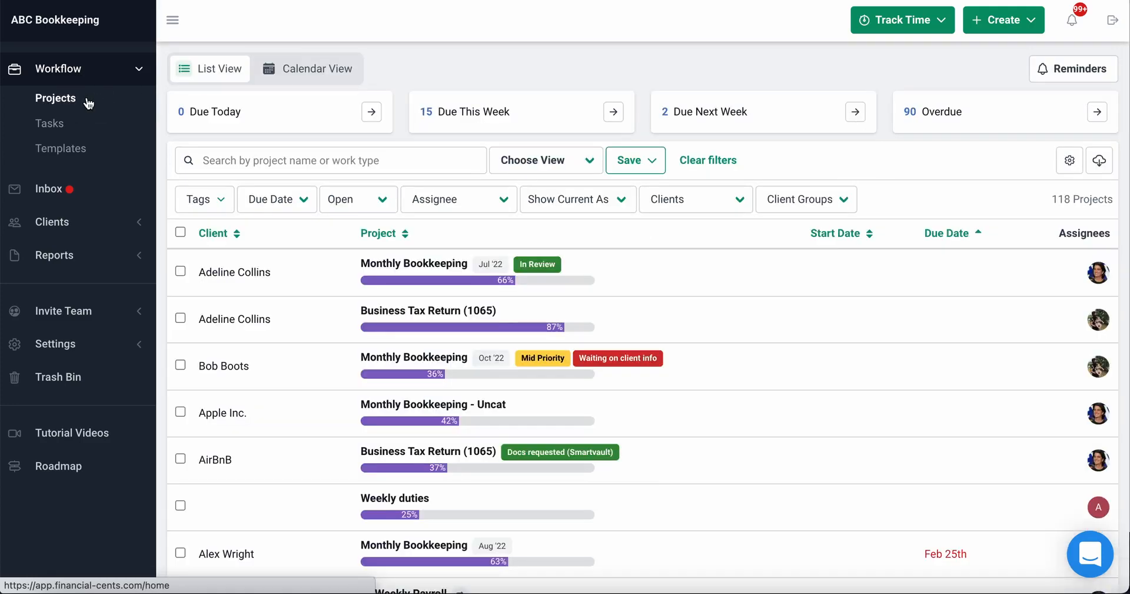
mouse_move(475, 83)
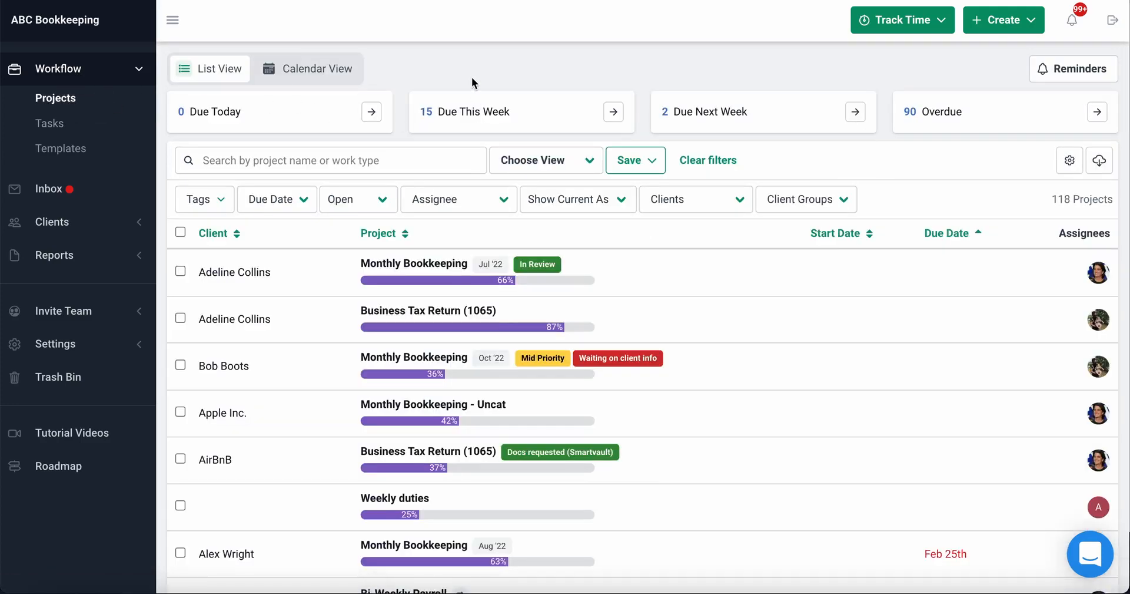
mouse_move(123, 195)
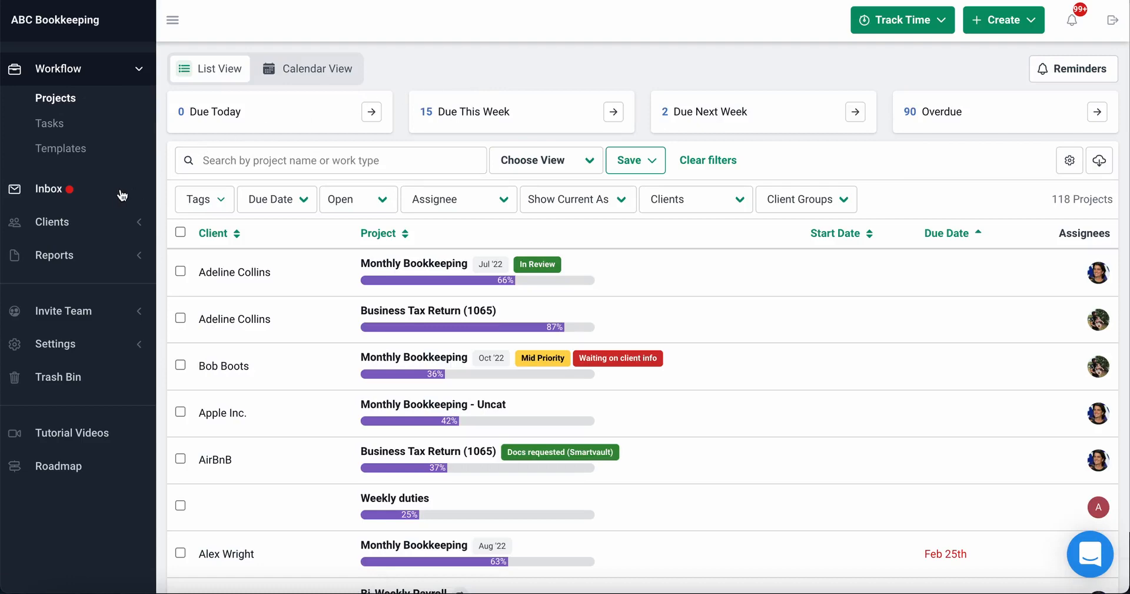
mouse_move(49, 188)
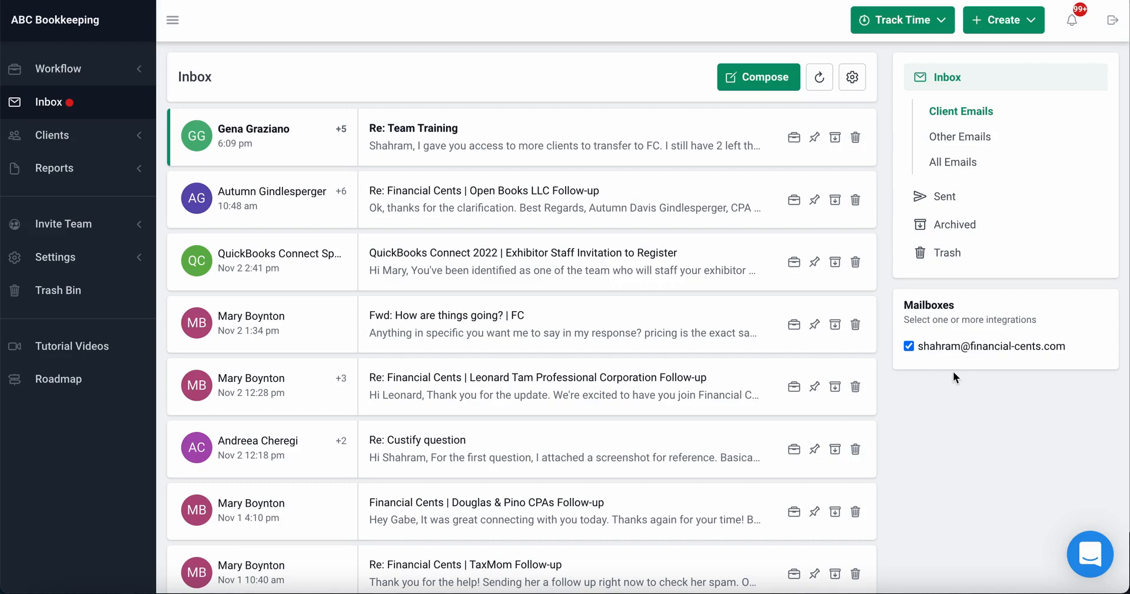
mouse_move(710, 91)
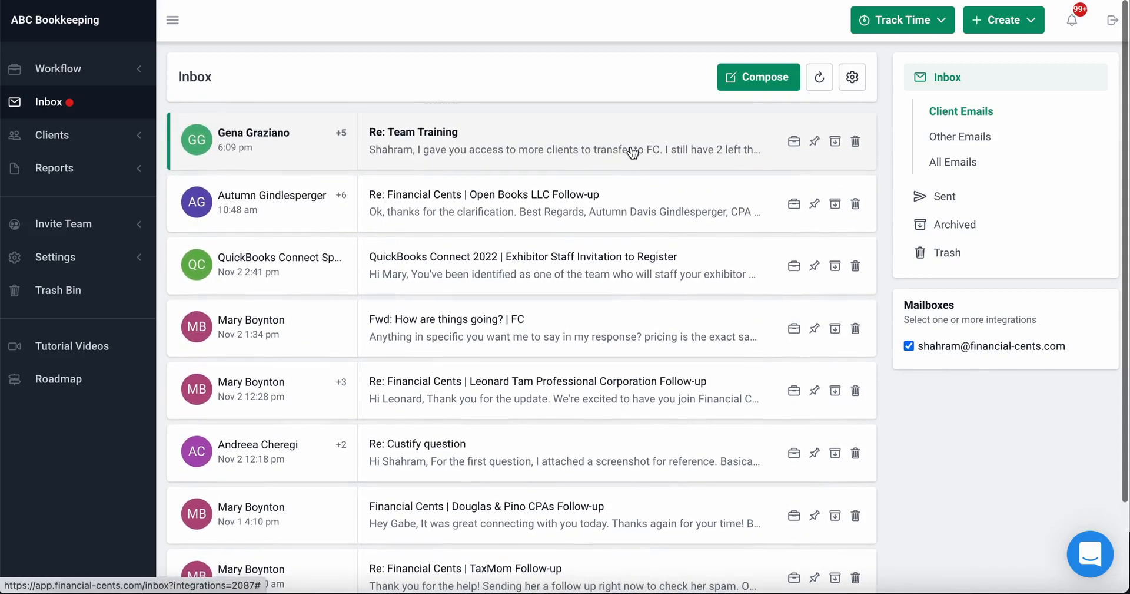
mouse_move(690, 165)
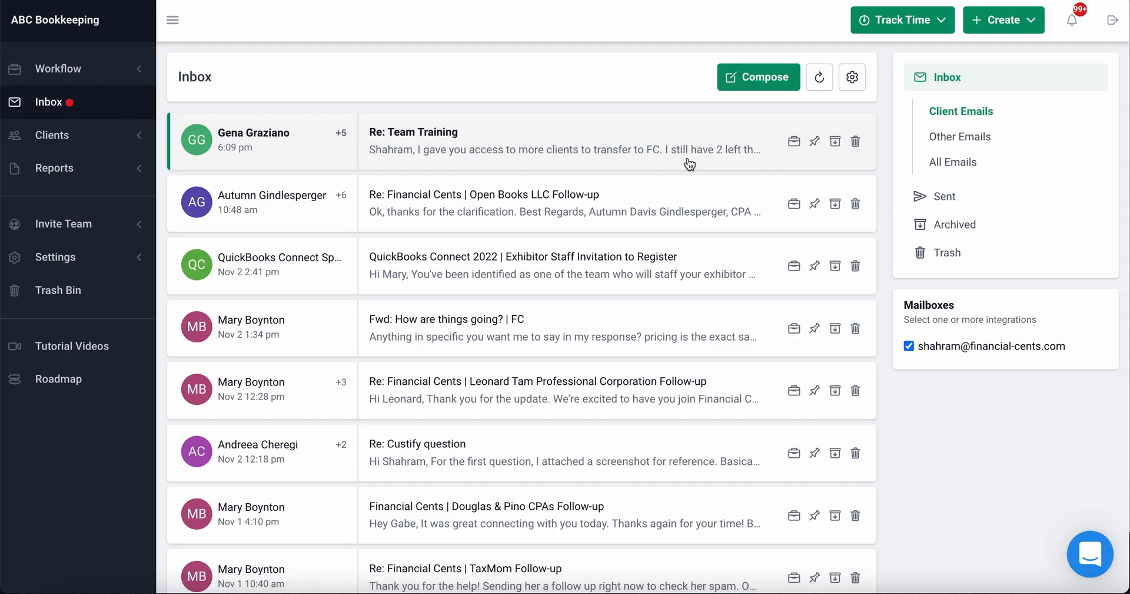
mouse_move(690, 169)
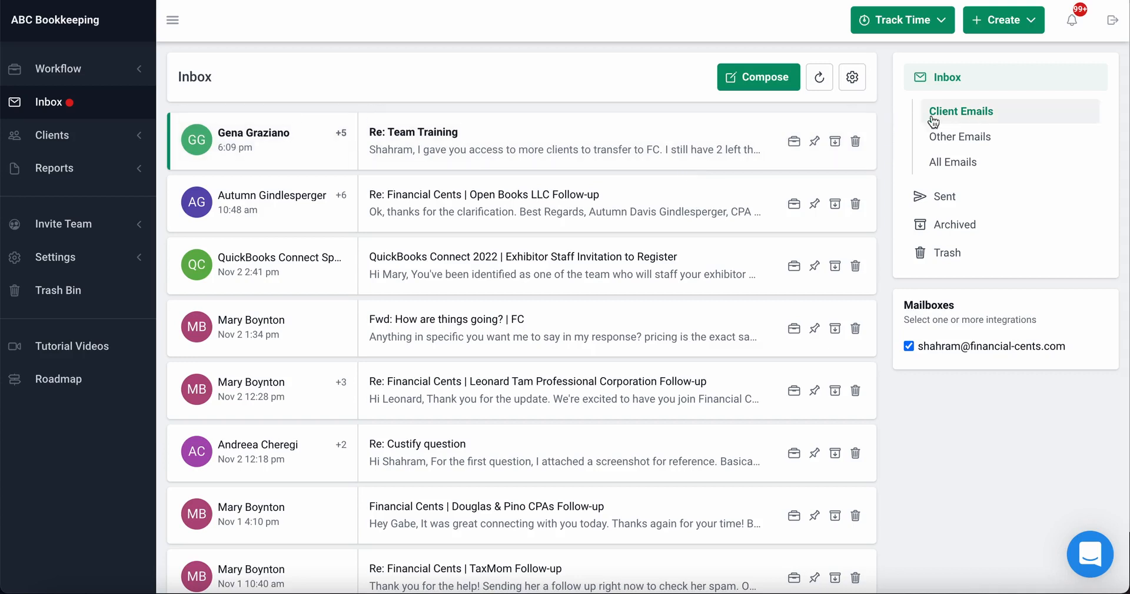
mouse_move(1001, 118)
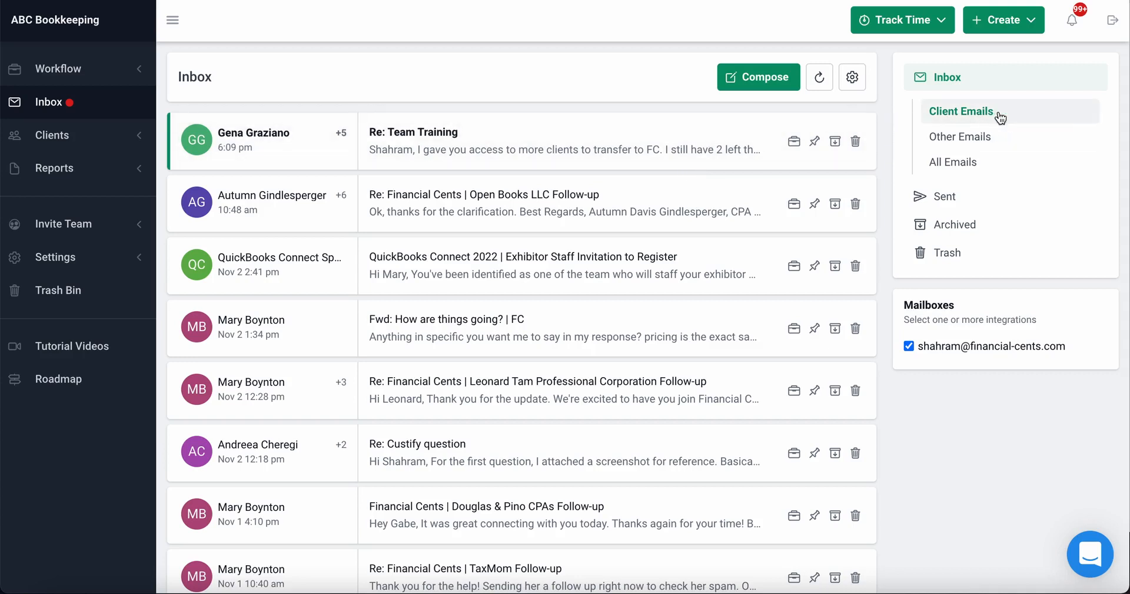
mouse_move(917, 140)
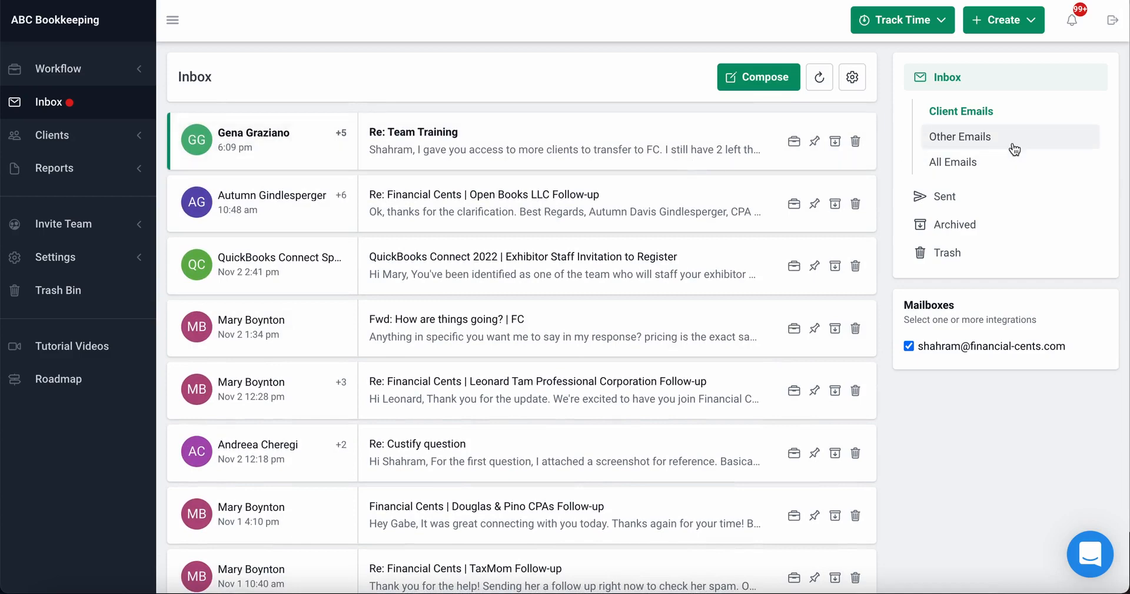
Step: Switch the inbox view to All Emails
left_click(953, 161)
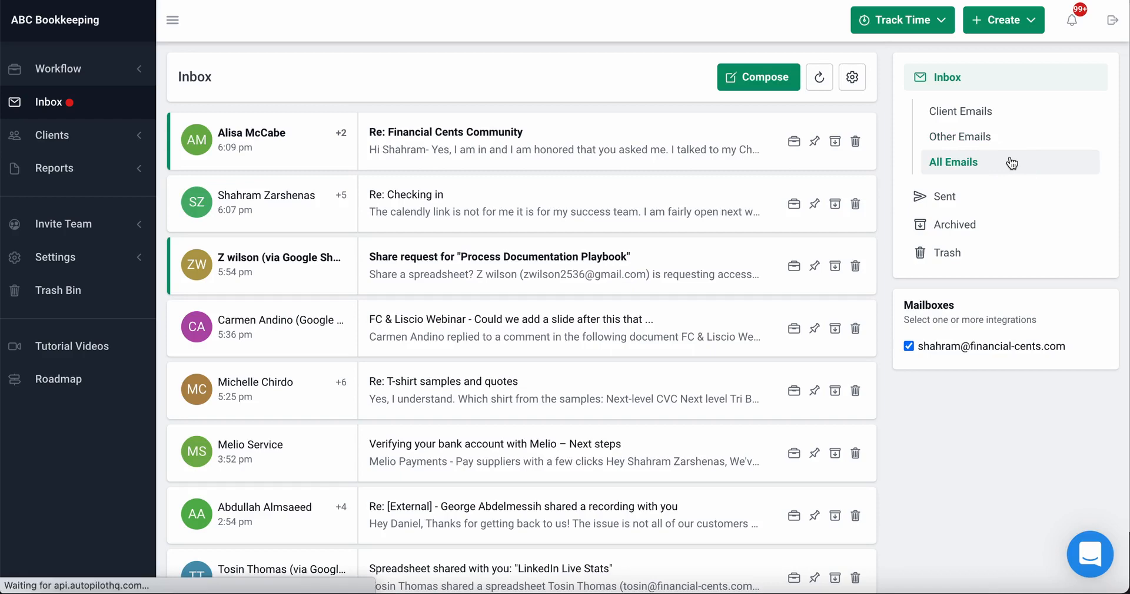
Step: Filter the inbox to client emails and start a project from the QuickBooks Connect 2022 email
left_click(961, 111)
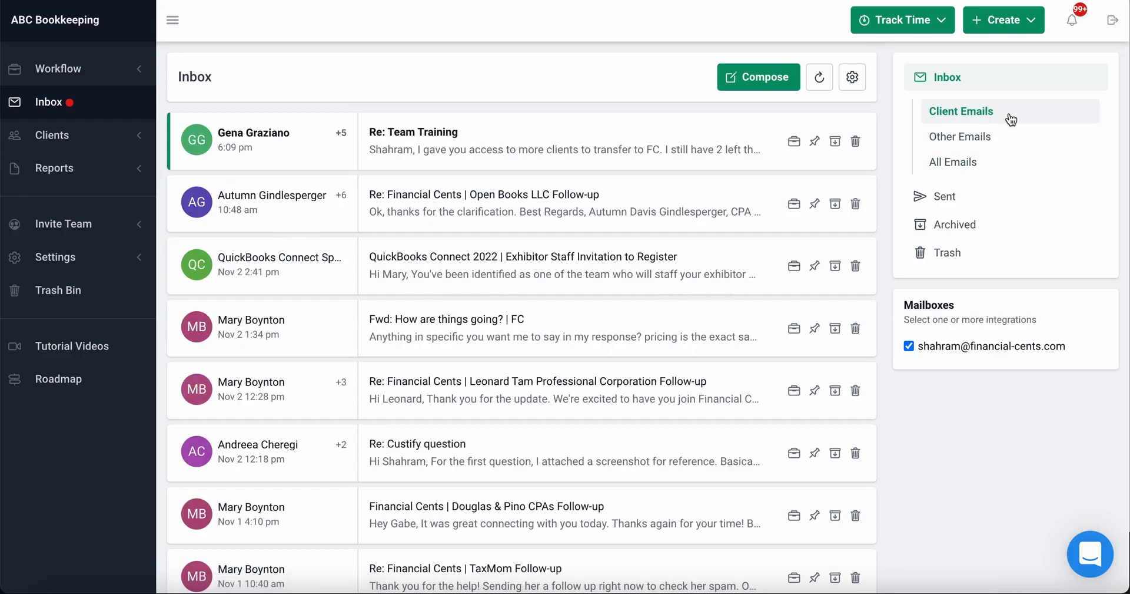
mouse_move(856, 140)
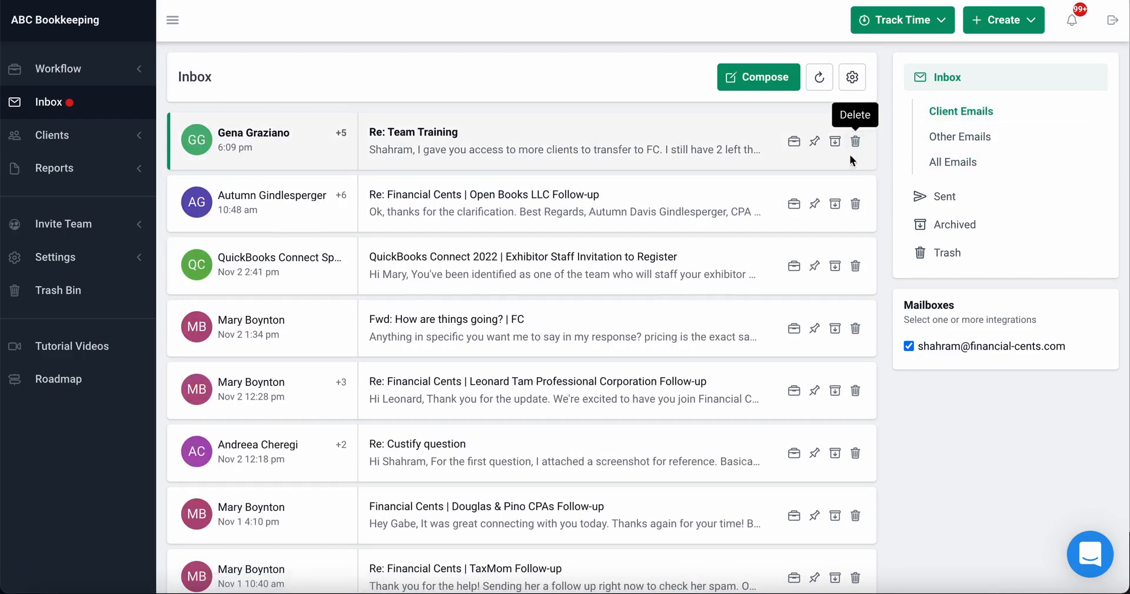
mouse_move(794, 141)
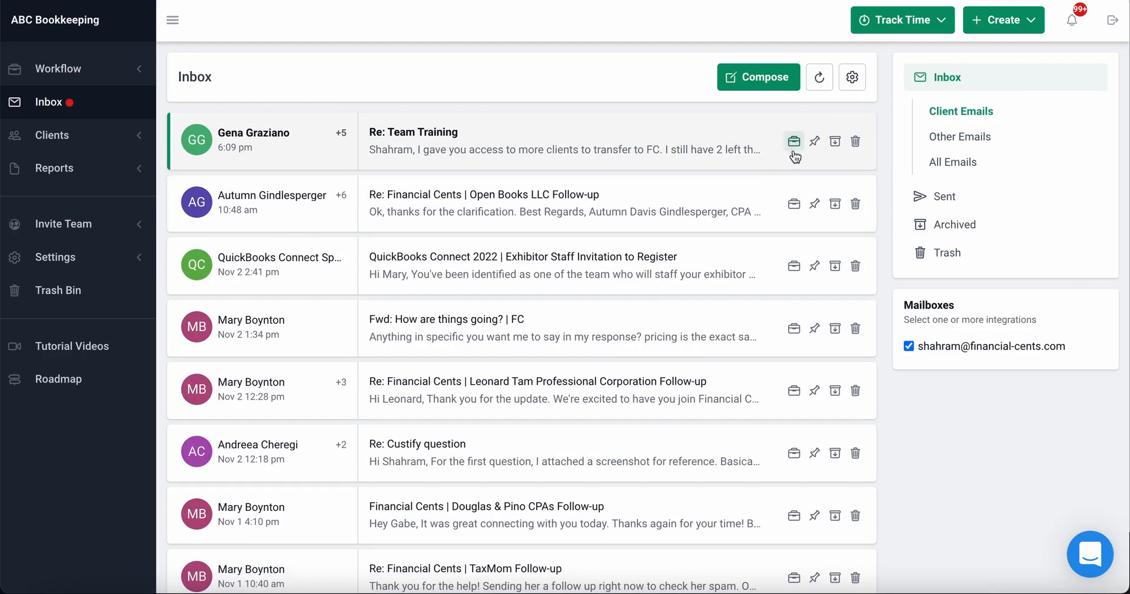
mouse_move(875, 181)
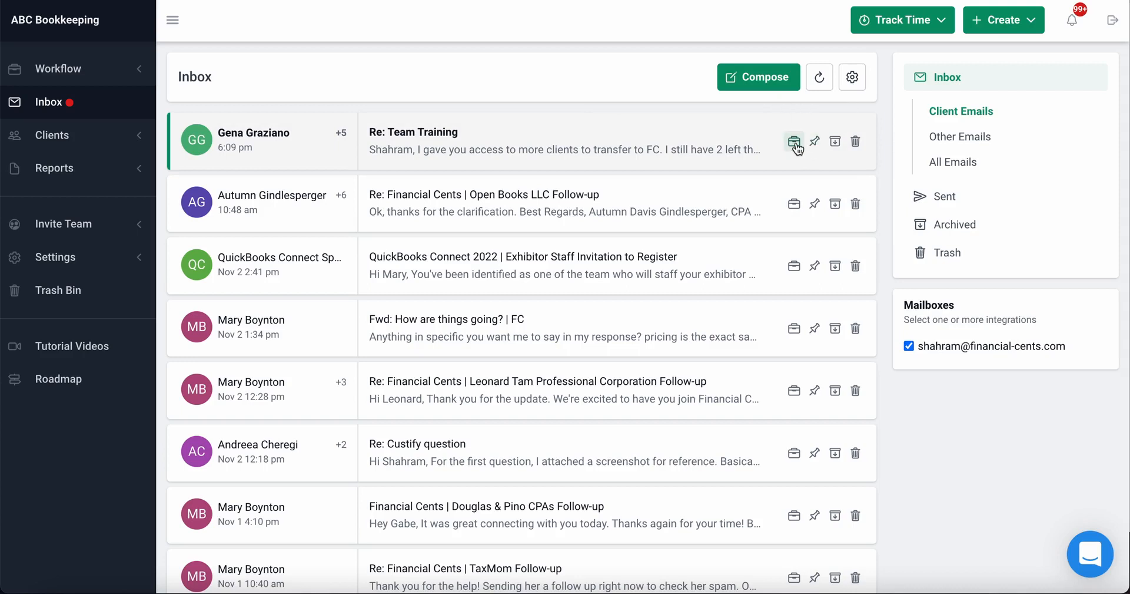
mouse_move(785, 233)
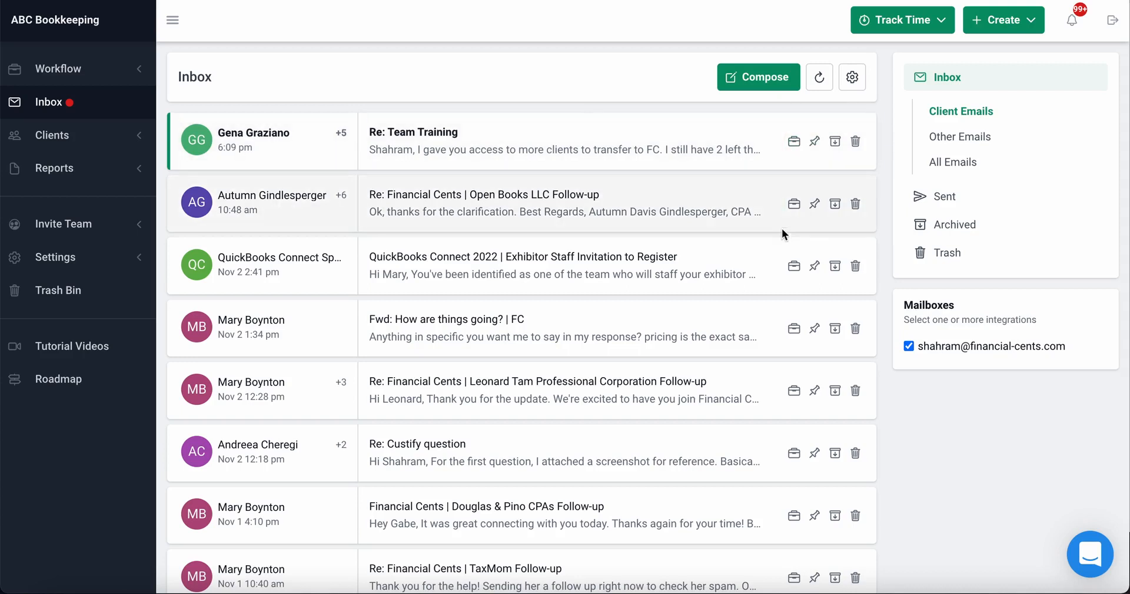
mouse_move(817, 240)
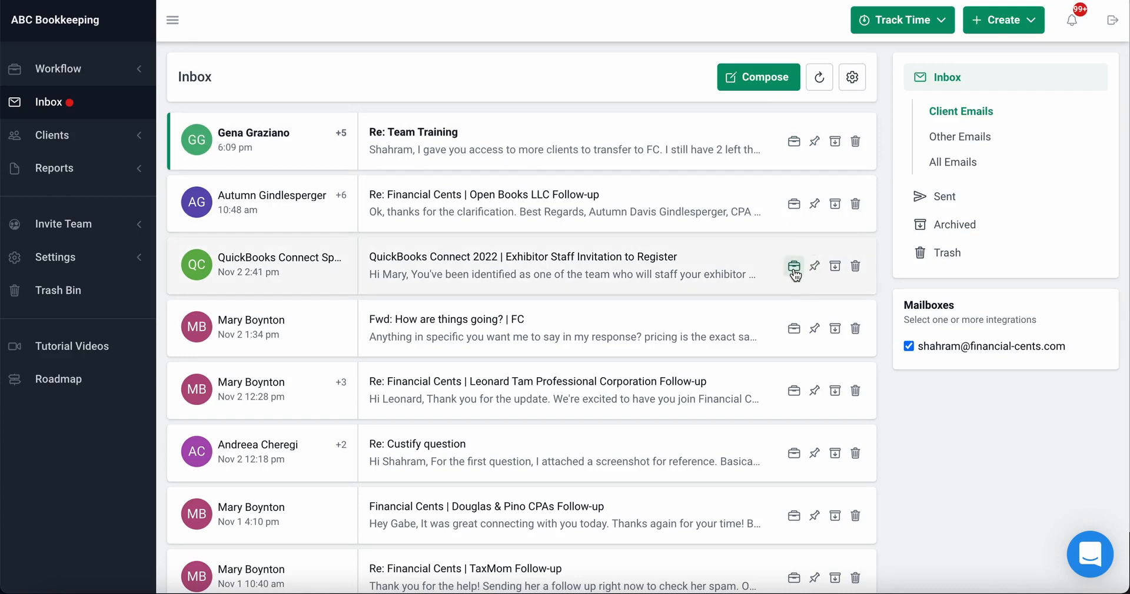
left_click(794, 265)
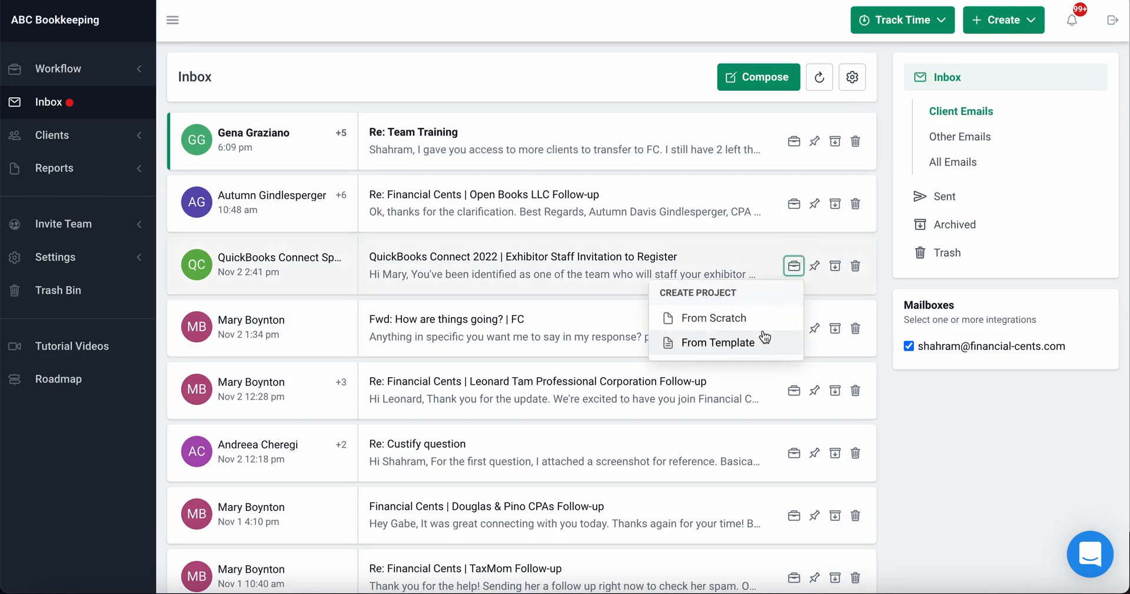
Step: Create the project from the Business Tax Return (1065) template
left_click(717, 343)
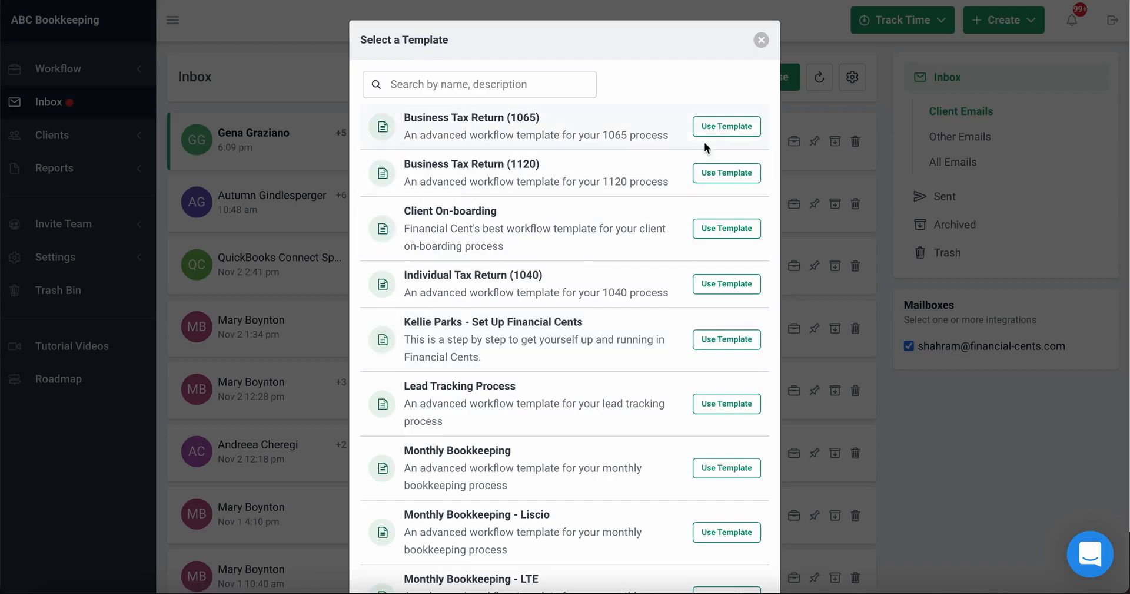
left_click(727, 126)
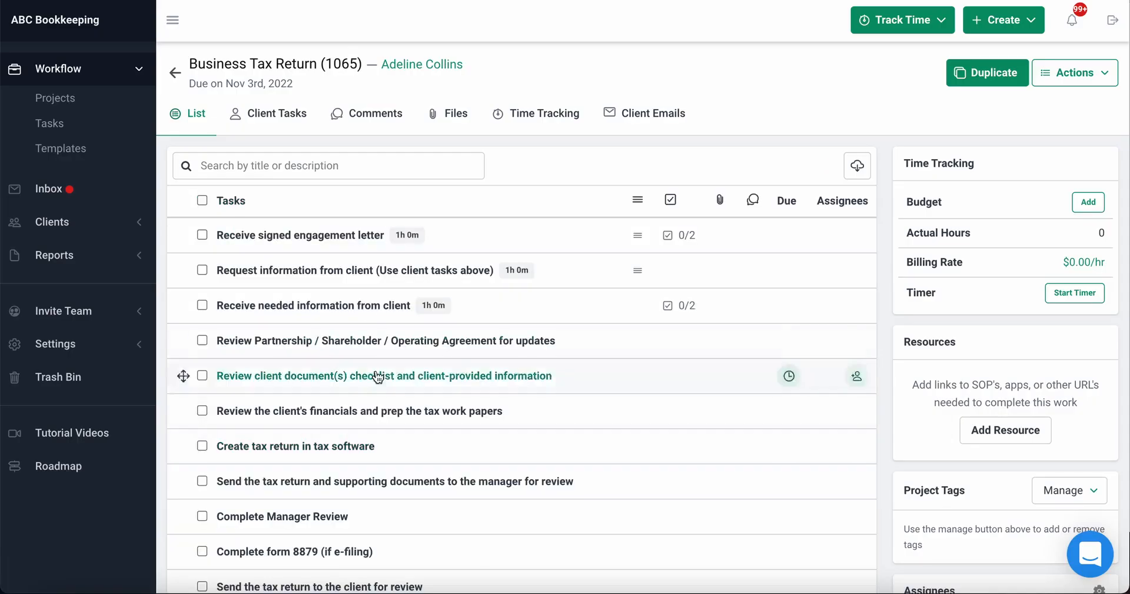
mouse_move(224, 28)
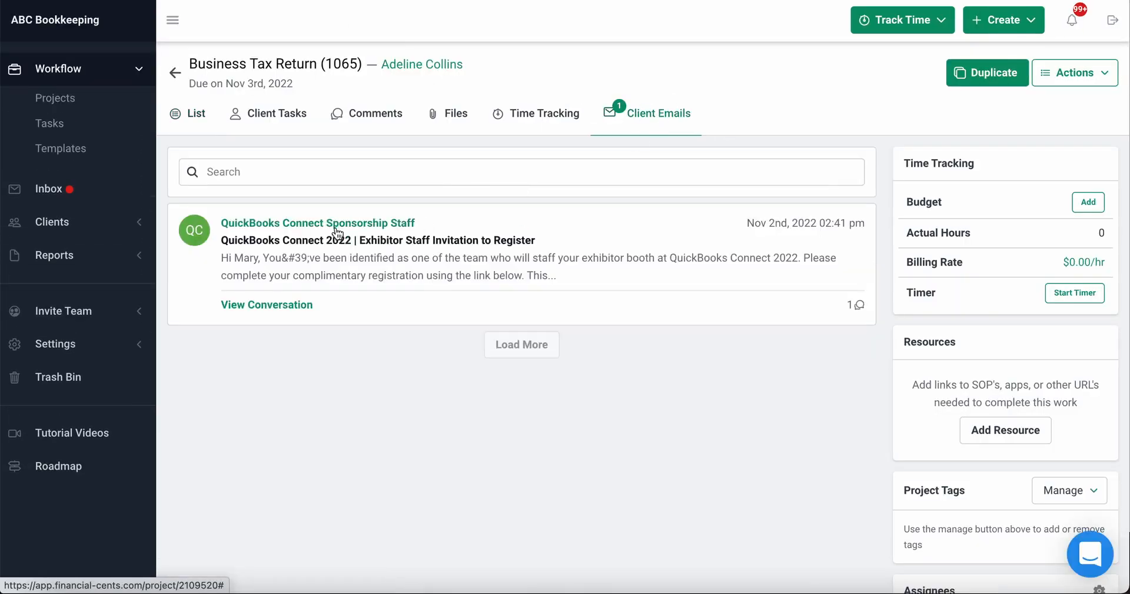
mouse_move(389, 281)
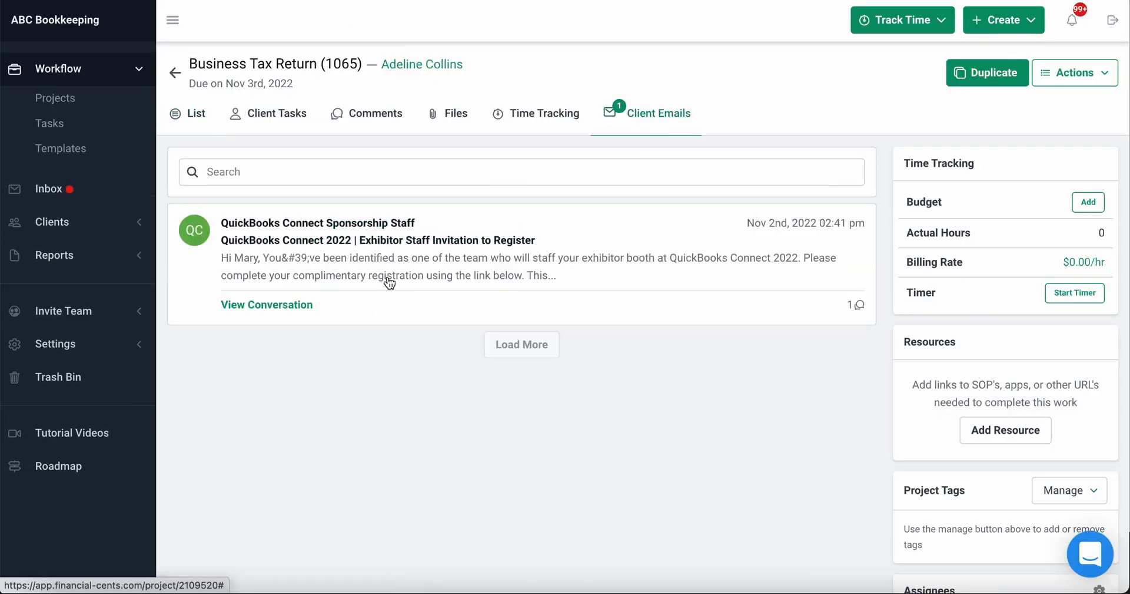
mouse_move(245, 144)
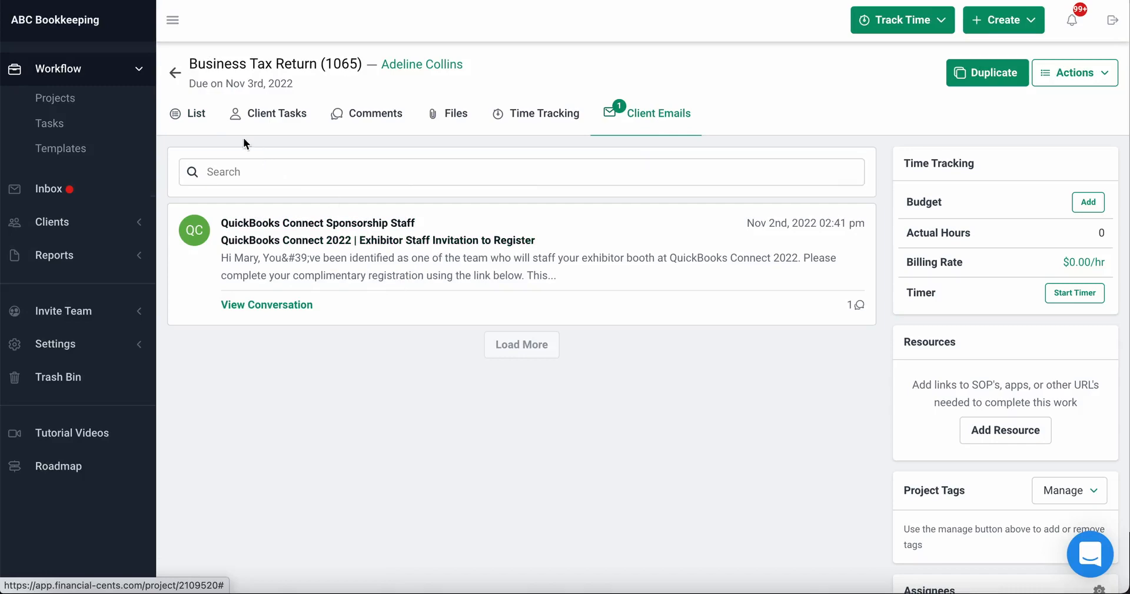
Step: From the inbox, pin the 'Fwd: How are things going?' email to Monthly Bookkeeping
left_click(49, 188)
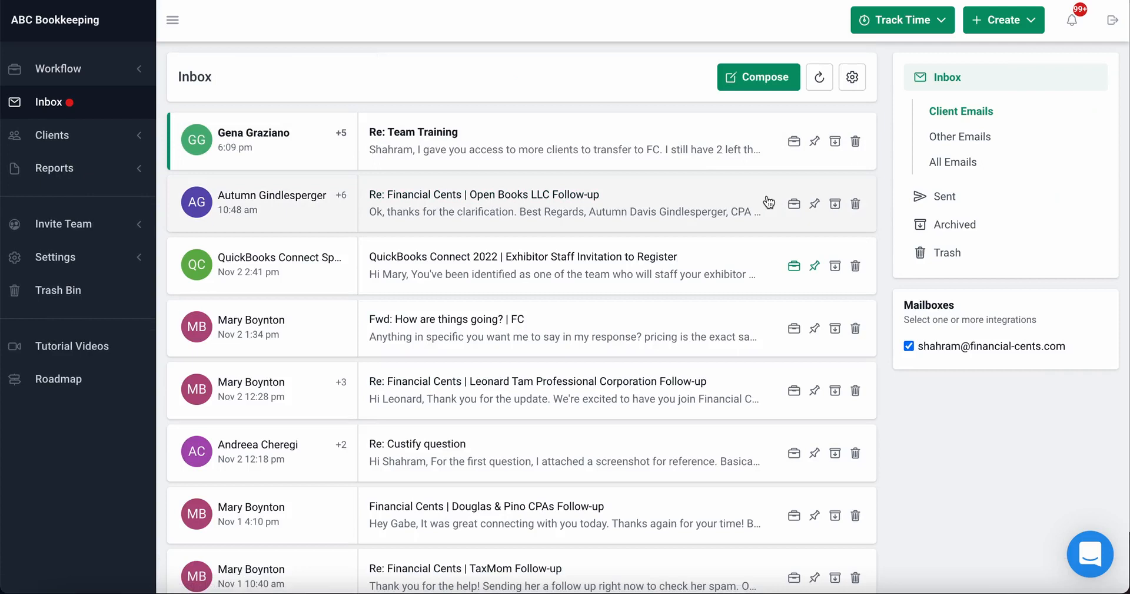
mouse_move(815, 328)
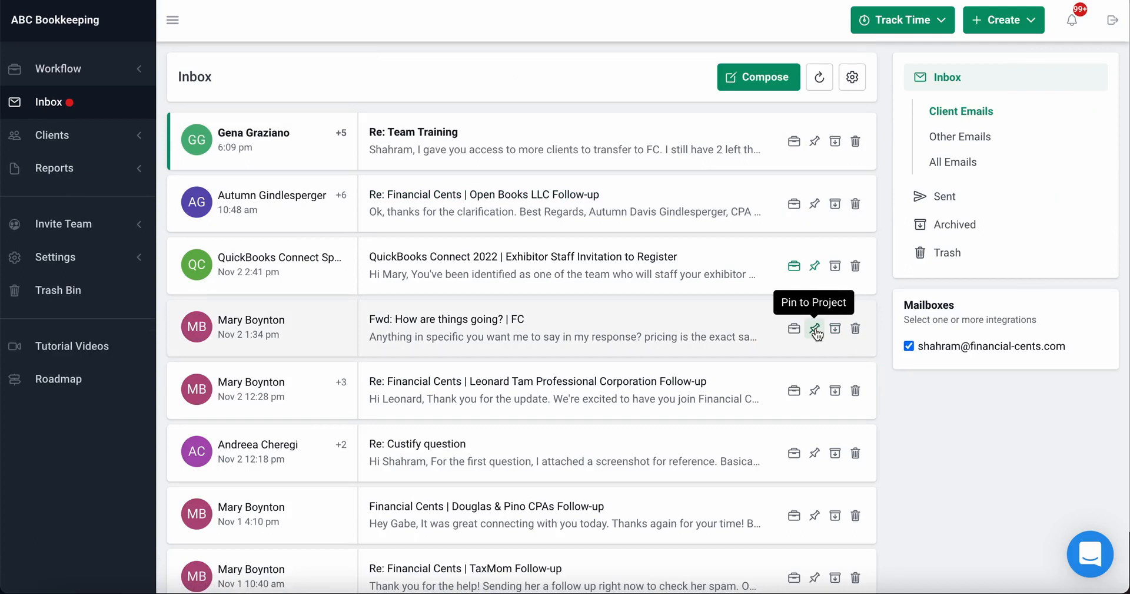
left_click(815, 328)
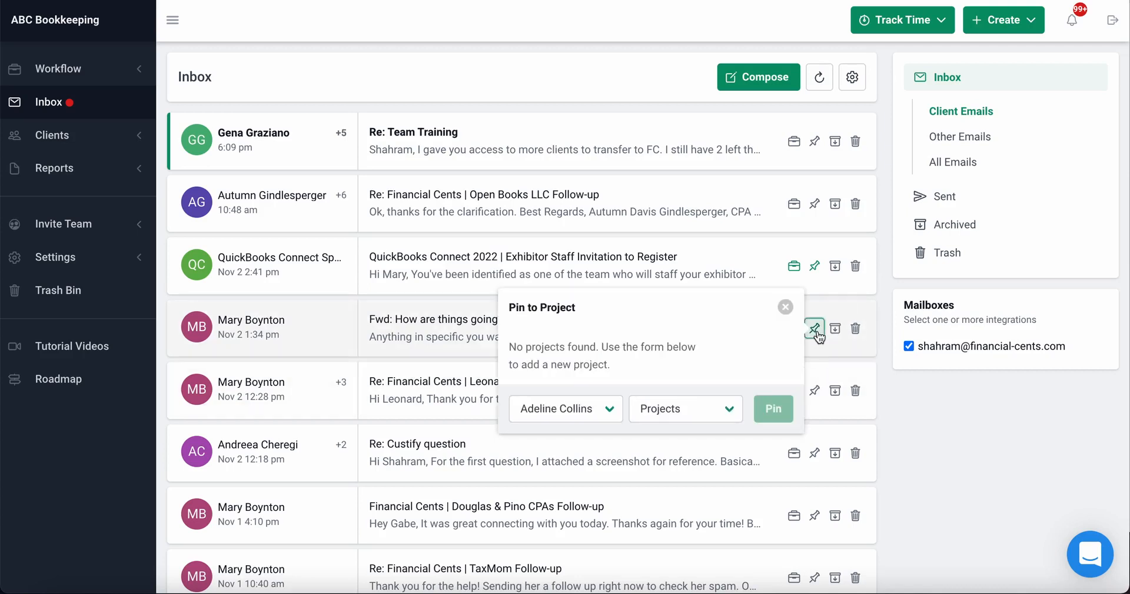
left_click(685, 409)
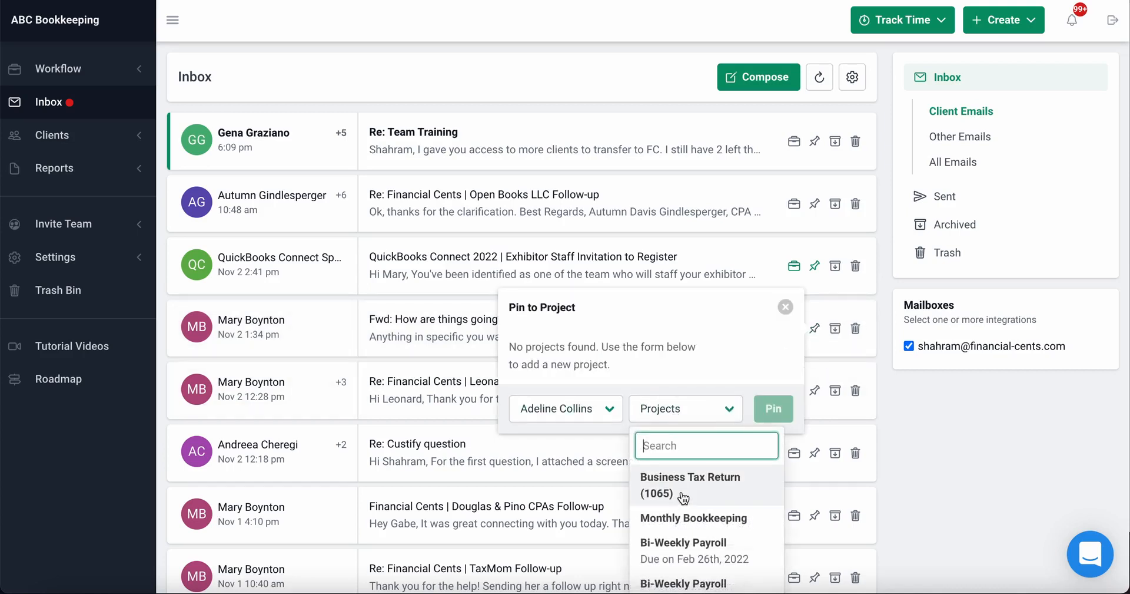
left_click(693, 517)
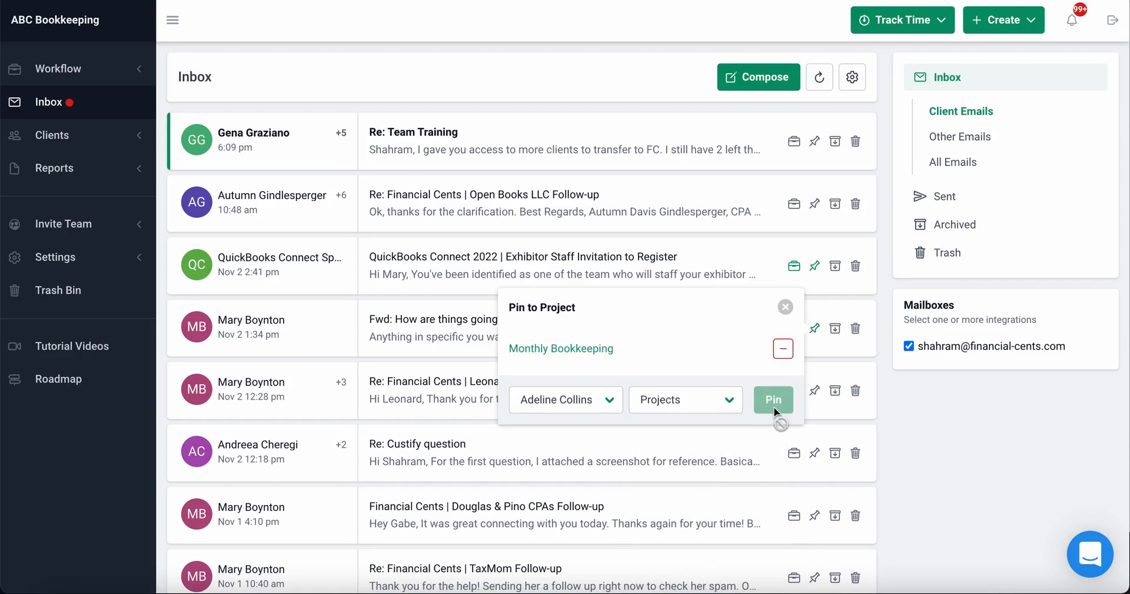
Step: Check the Monthly Bookkeeping project holding the pinned email, then return to the inbox
left_click(772, 399)
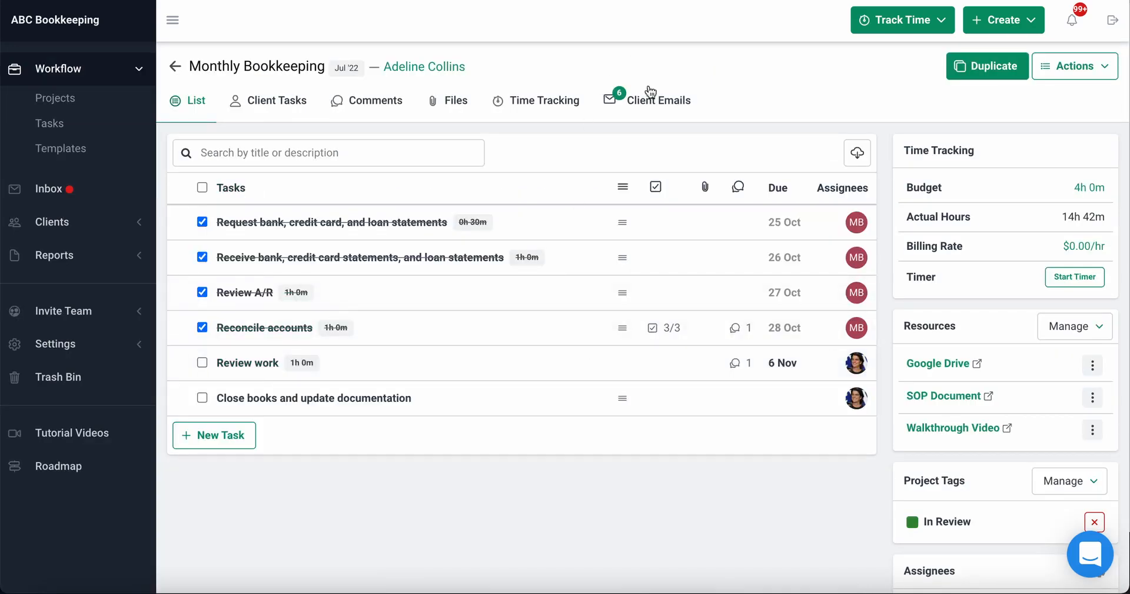
left_click(658, 100)
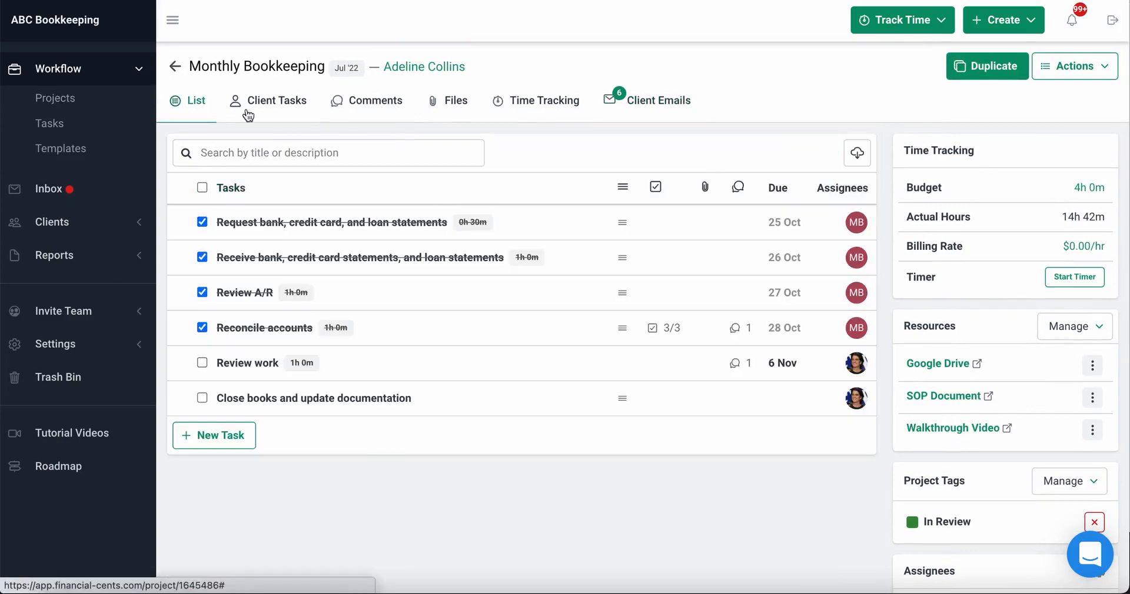
left_click(48, 188)
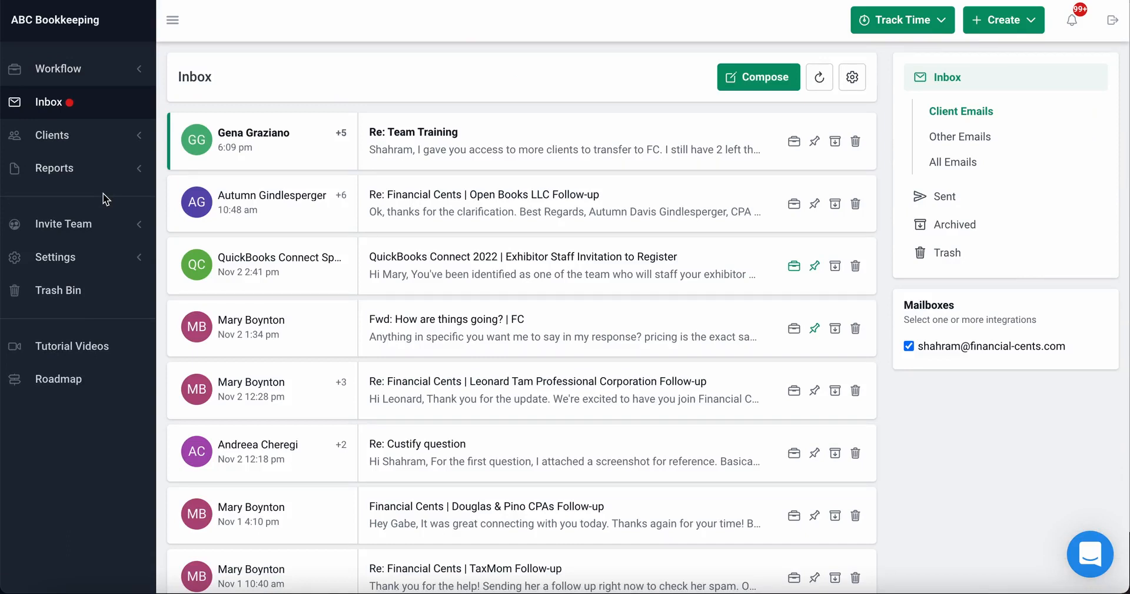
mouse_move(641, 20)
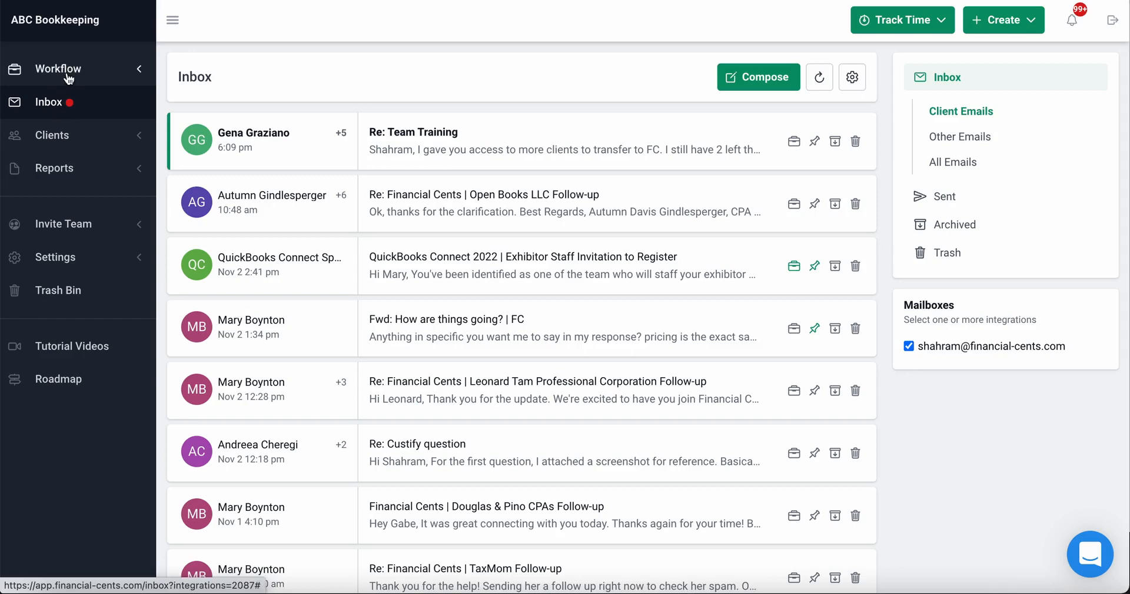
Step: Leave the inbox and go to the Workflow Projects overview
left_click(58, 68)
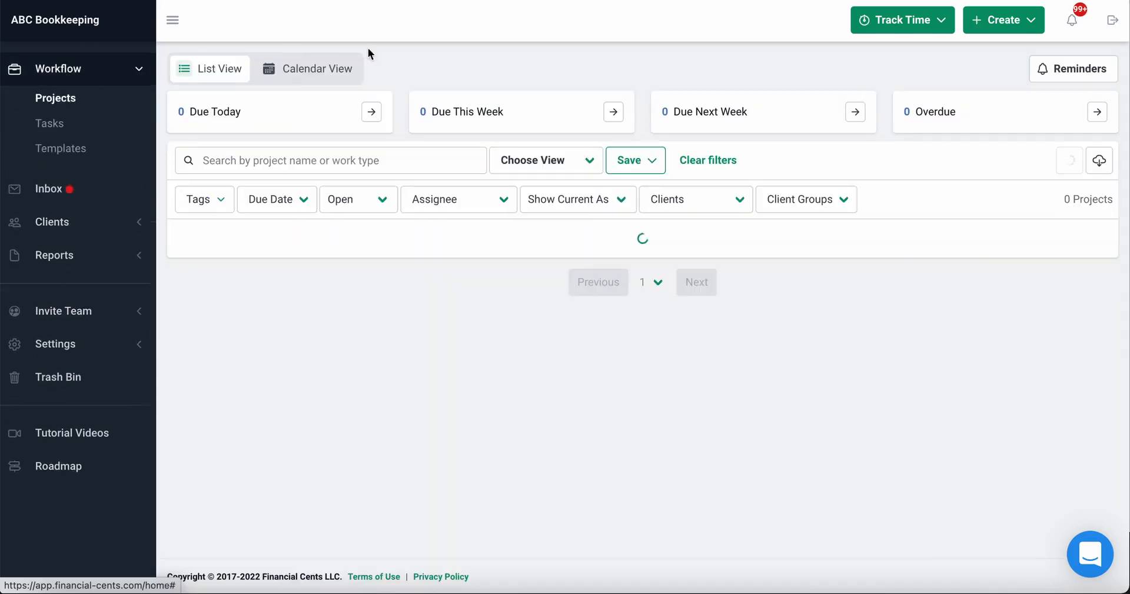